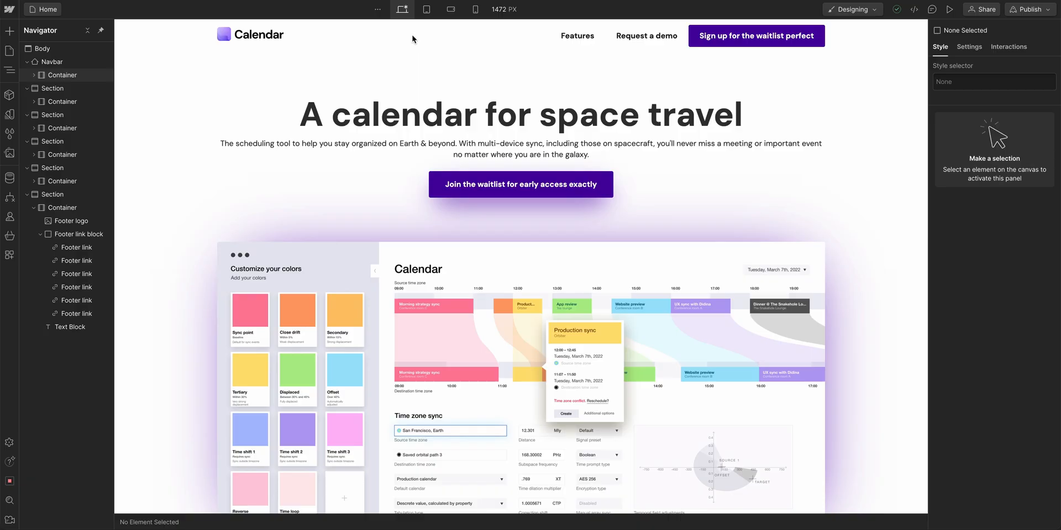
# Give the Request a demo container 20px padding on both sides
pyautogui.click(401, 9)
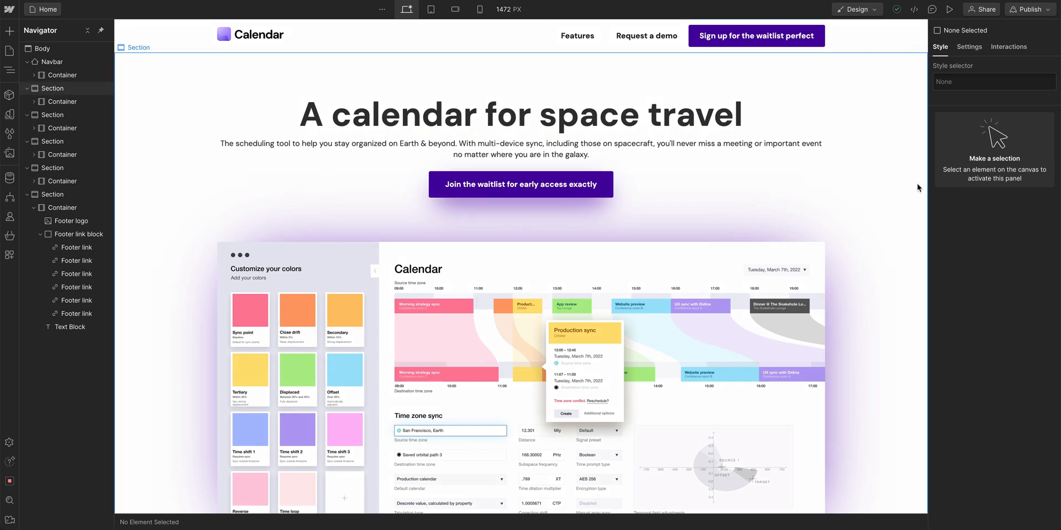
pyautogui.moveTo(918, 189); pyautogui.dragTo(820, 190)
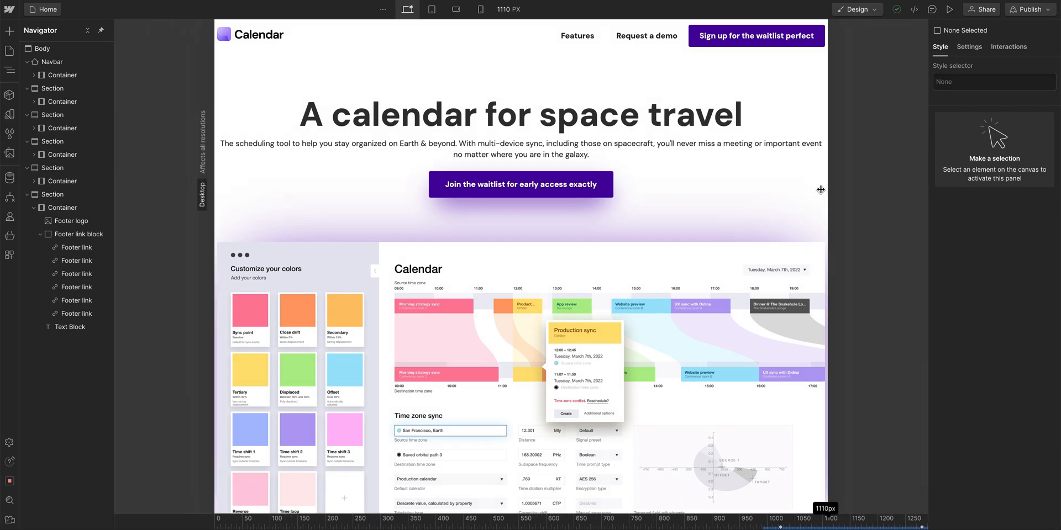
pyautogui.moveTo(821, 190); pyautogui.dragTo(892, 192)
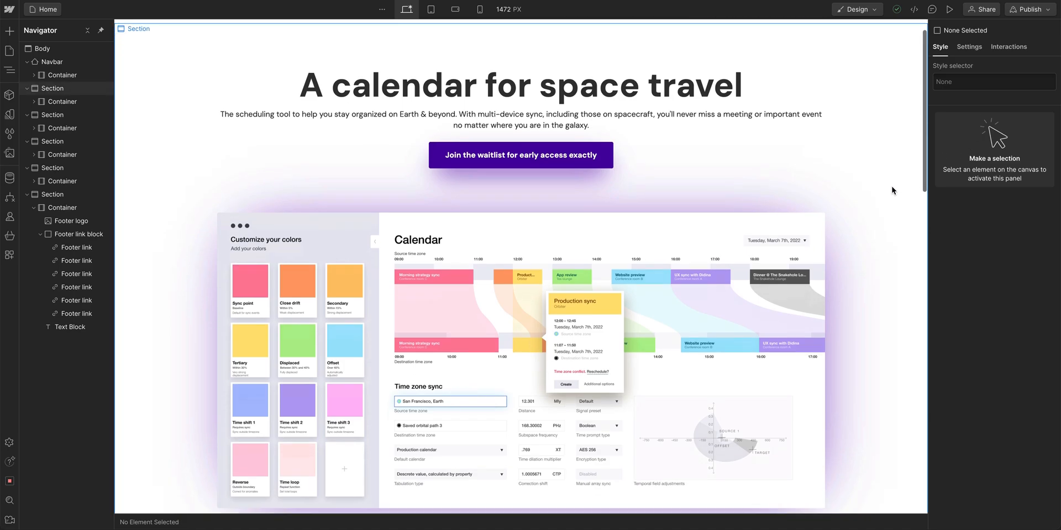
pyautogui.scroll(-3)
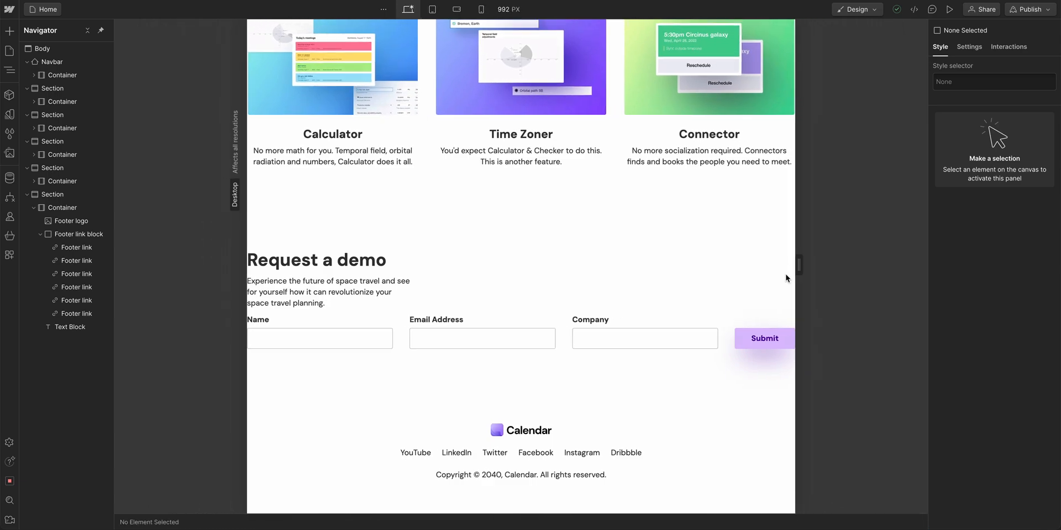
pyautogui.click(519, 297)
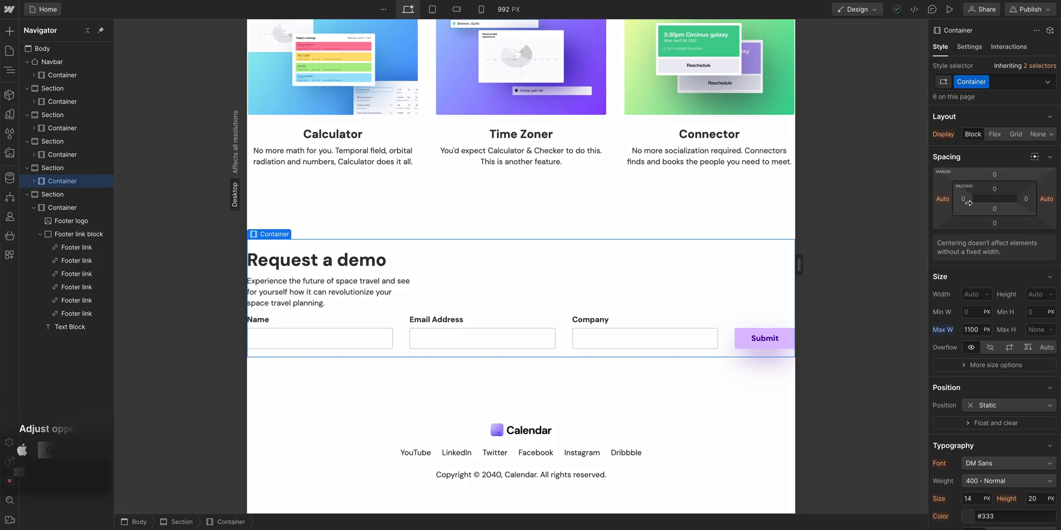
pyautogui.moveTo(964, 199); pyautogui.dragTo(975, 201)
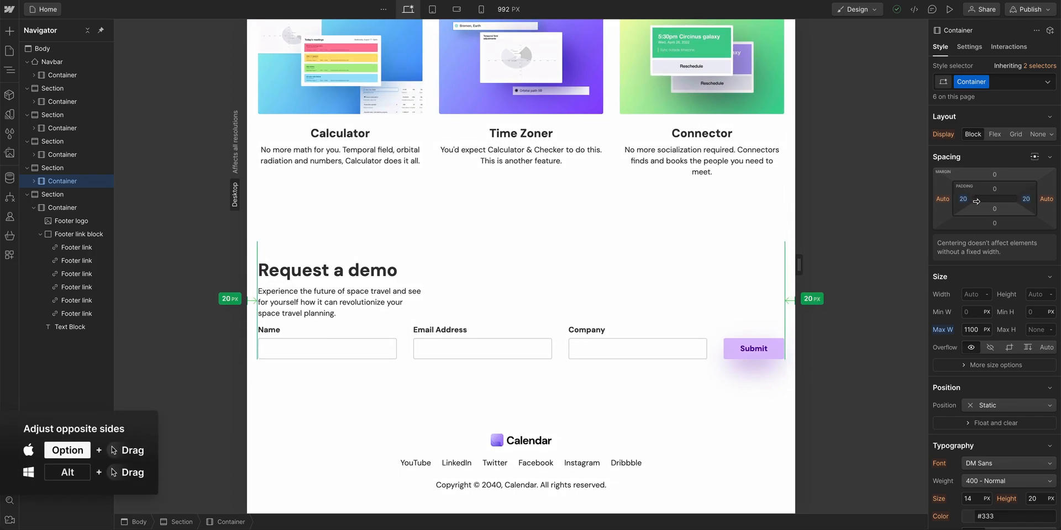
pyautogui.moveTo(932, 236)
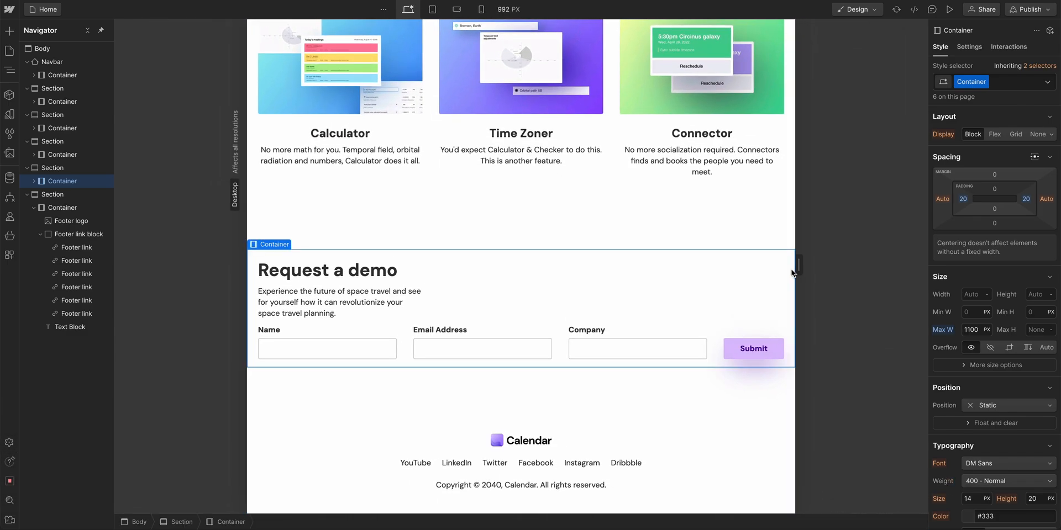
# Limit the hero paragraph to a 700px maximum width
pyautogui.scroll(3)
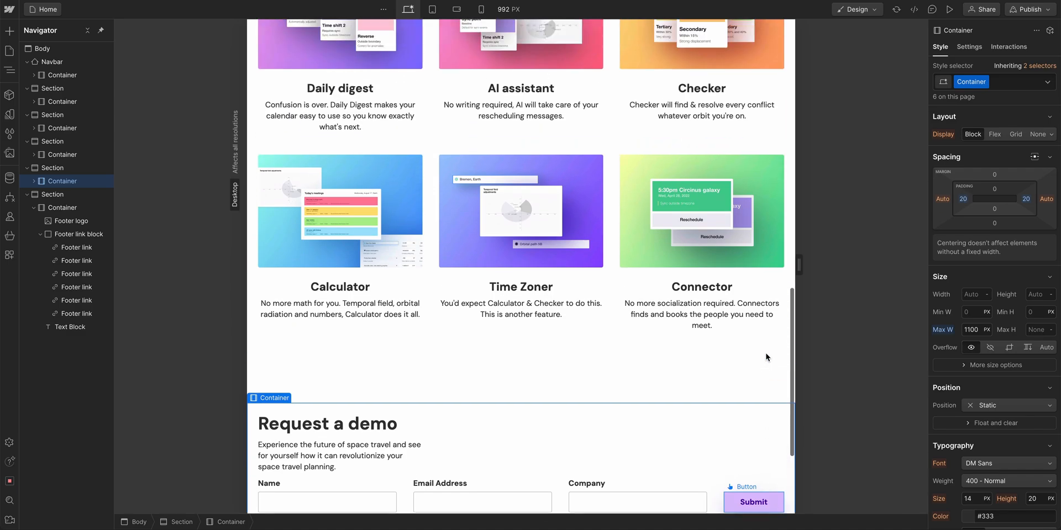
pyautogui.scroll(3)
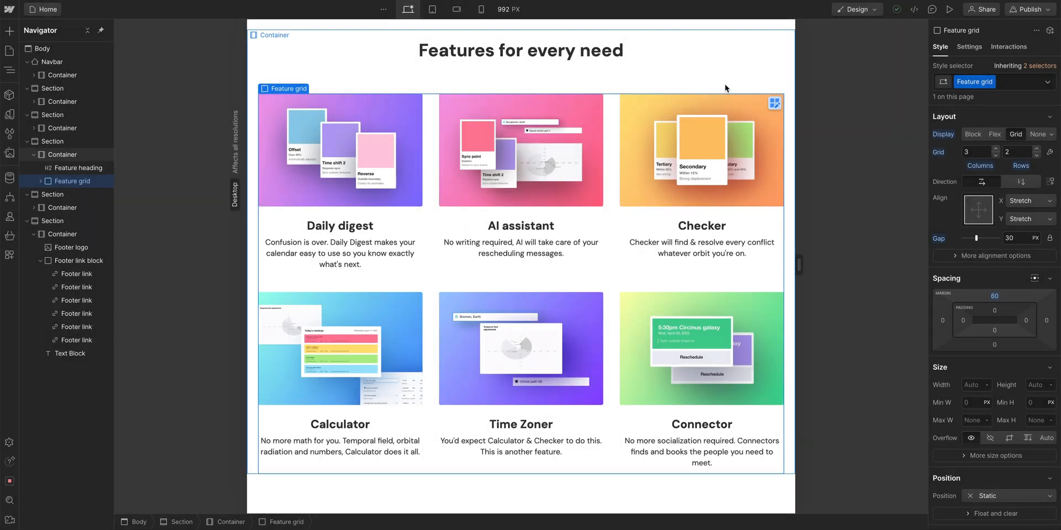
pyautogui.click(61, 154)
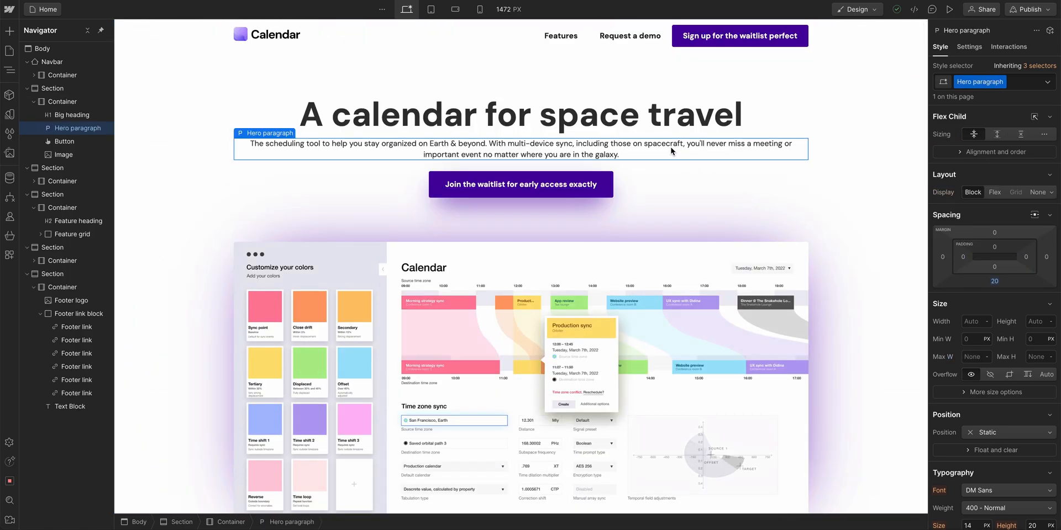
pyautogui.click(973, 356)
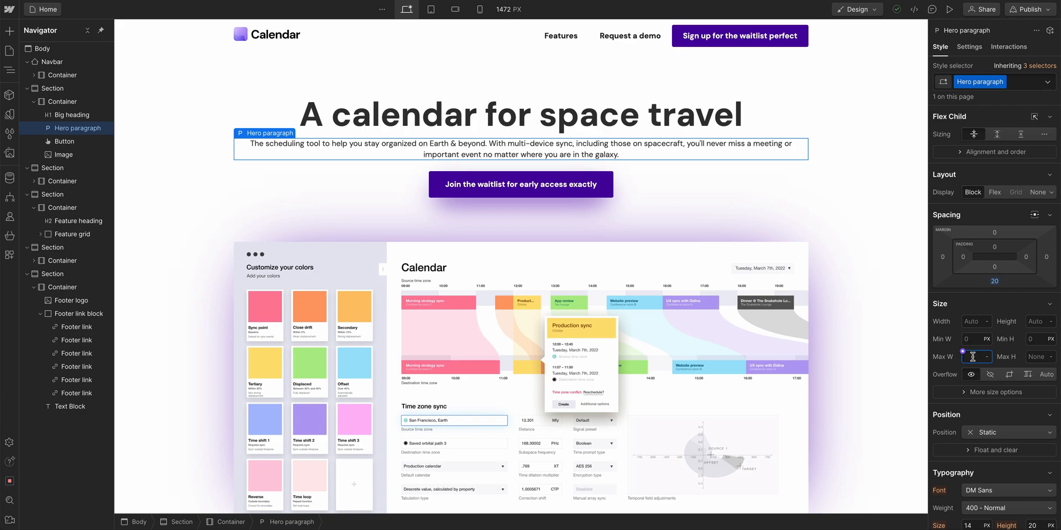
pyautogui.write('700')
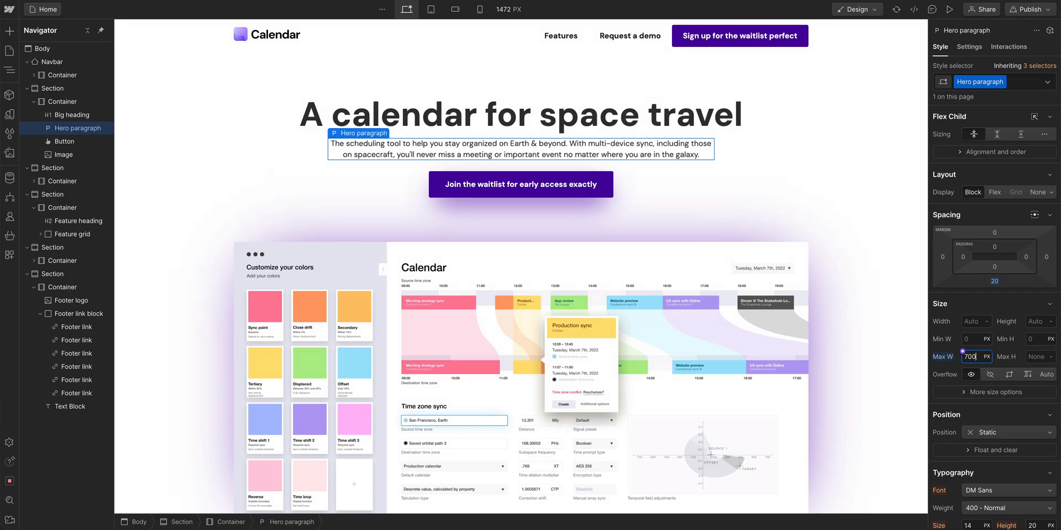
pyautogui.click(883, 287)
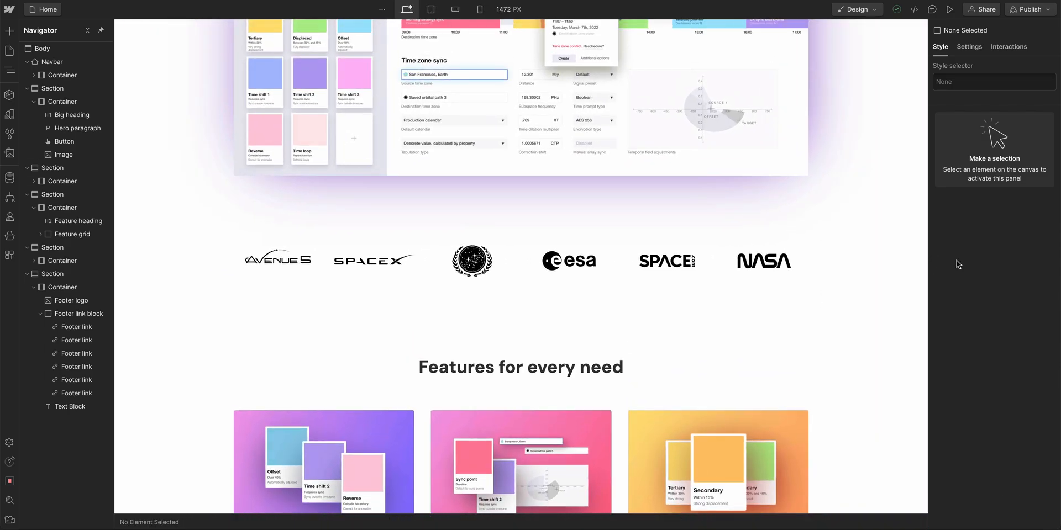
# On the tablet breakpoint, set the big hero heading's font size to 44px
pyautogui.click(431, 9)
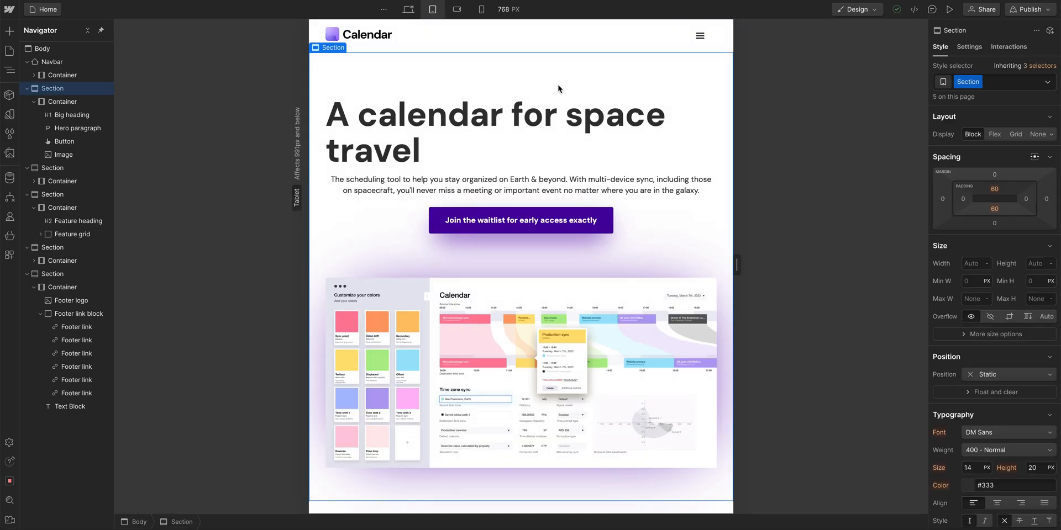
pyautogui.click(994, 188)
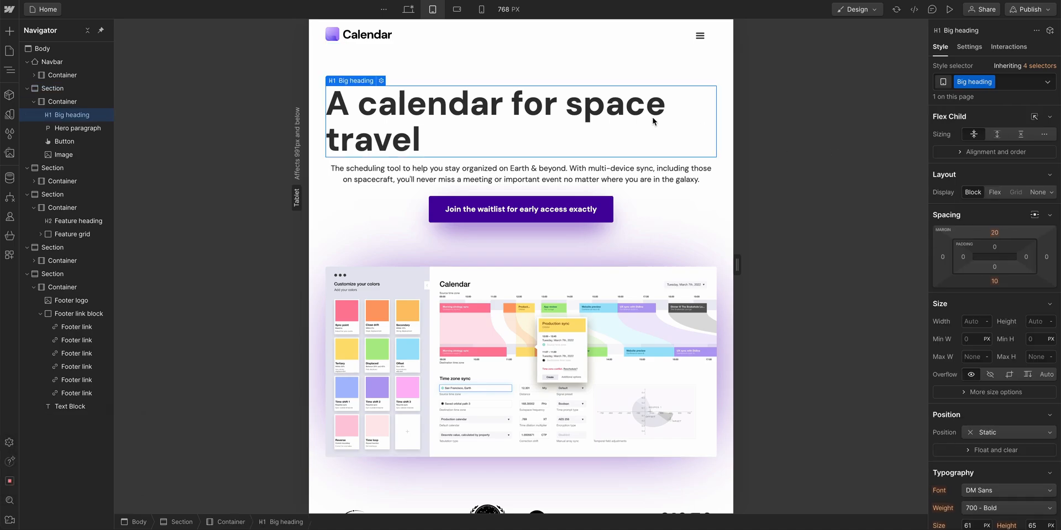
pyautogui.scroll(-3)
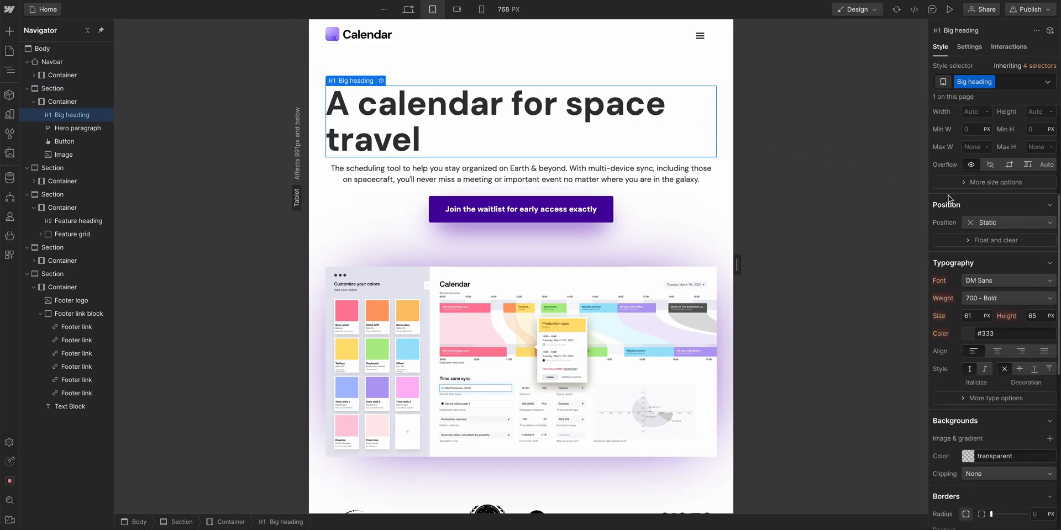
pyautogui.click(995, 351)
pyautogui.write('44')
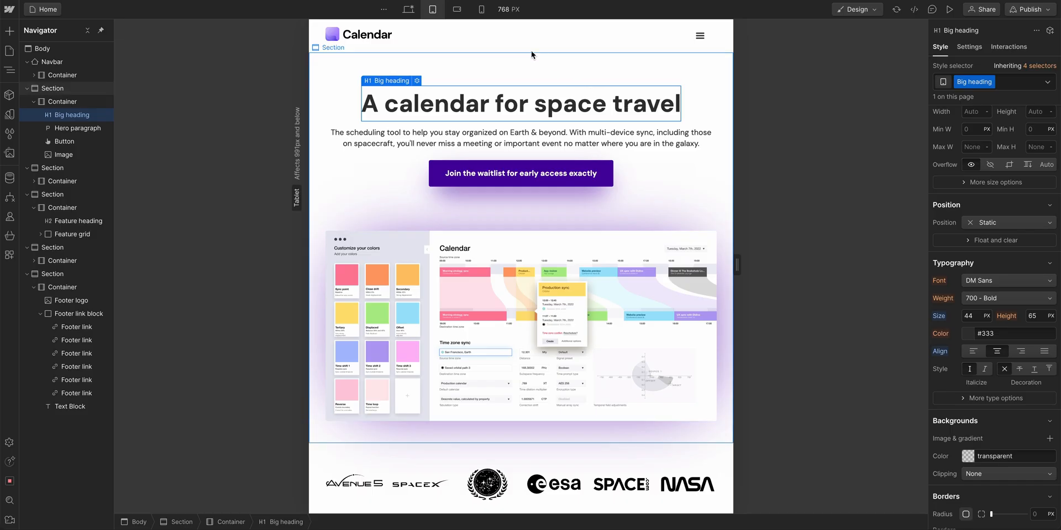
pyautogui.click(406, 8)
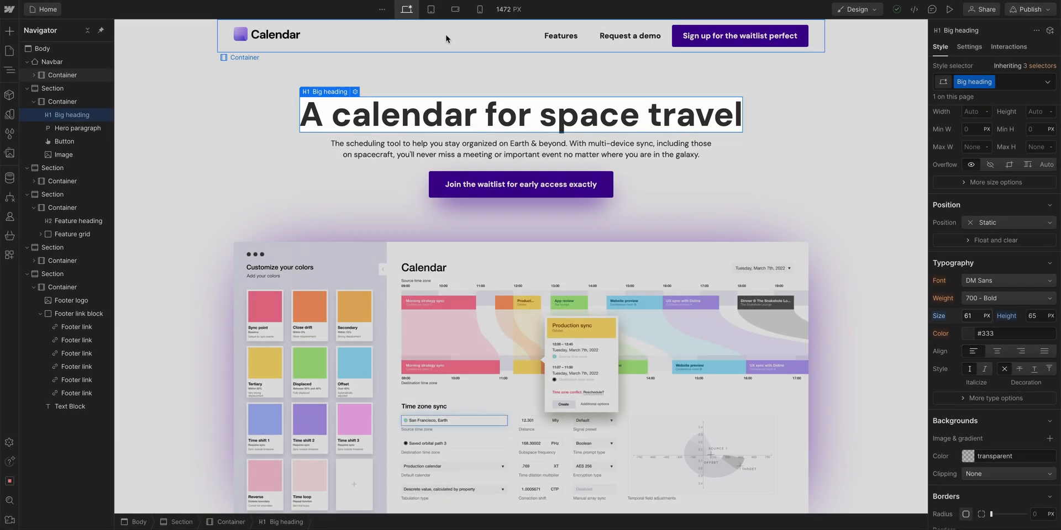
pyautogui.click(52, 88)
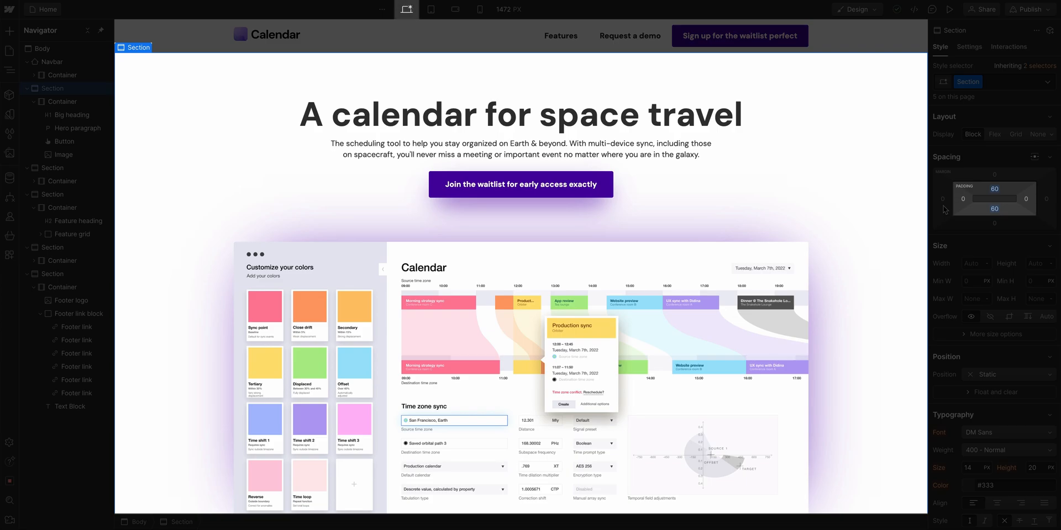
pyautogui.click(269, 12)
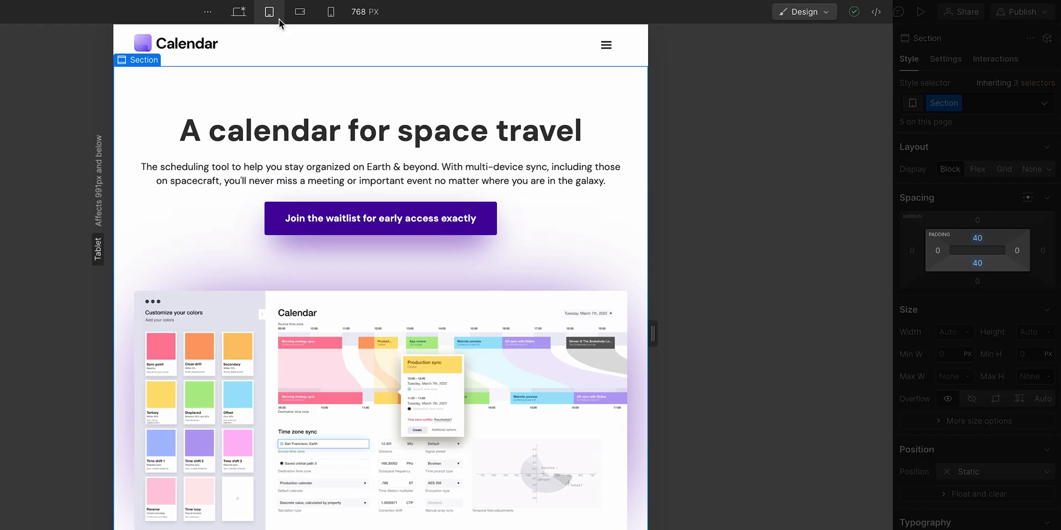
pyautogui.click(299, 11)
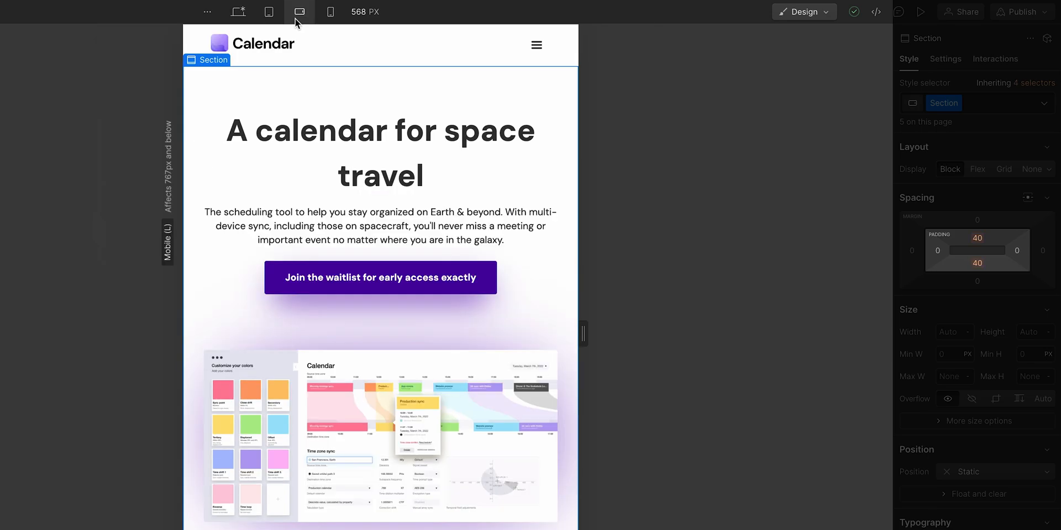
pyautogui.click(330, 12)
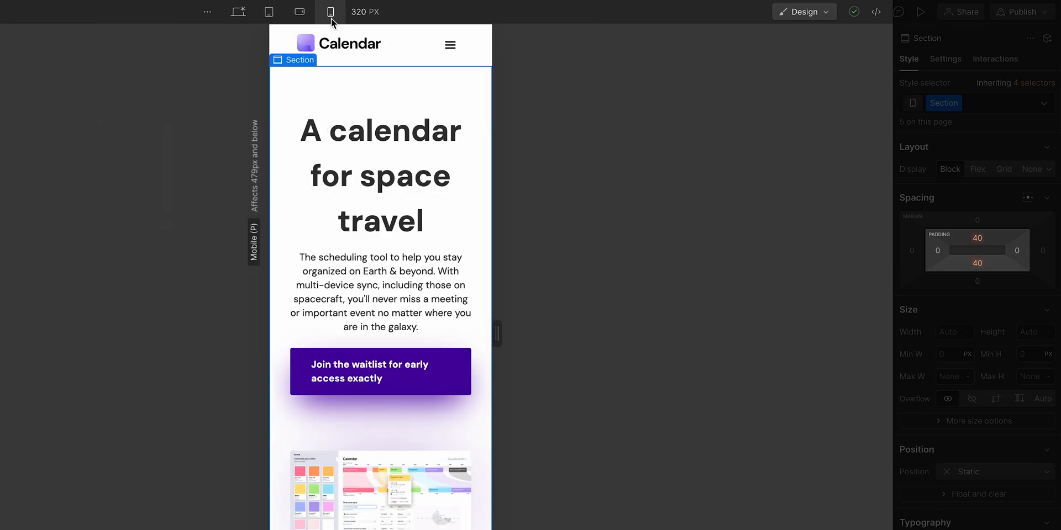
pyautogui.moveTo(268, 12)
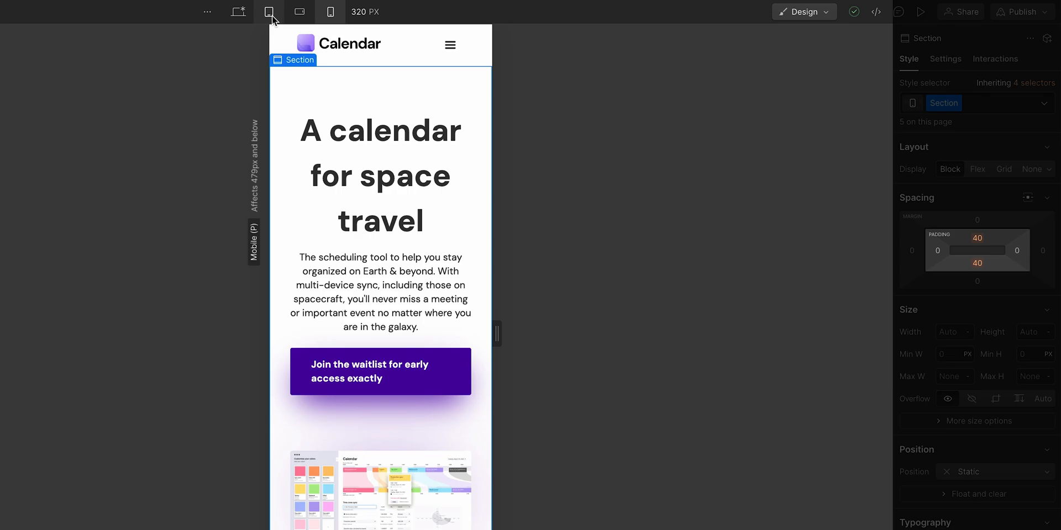
pyautogui.click(236, 12)
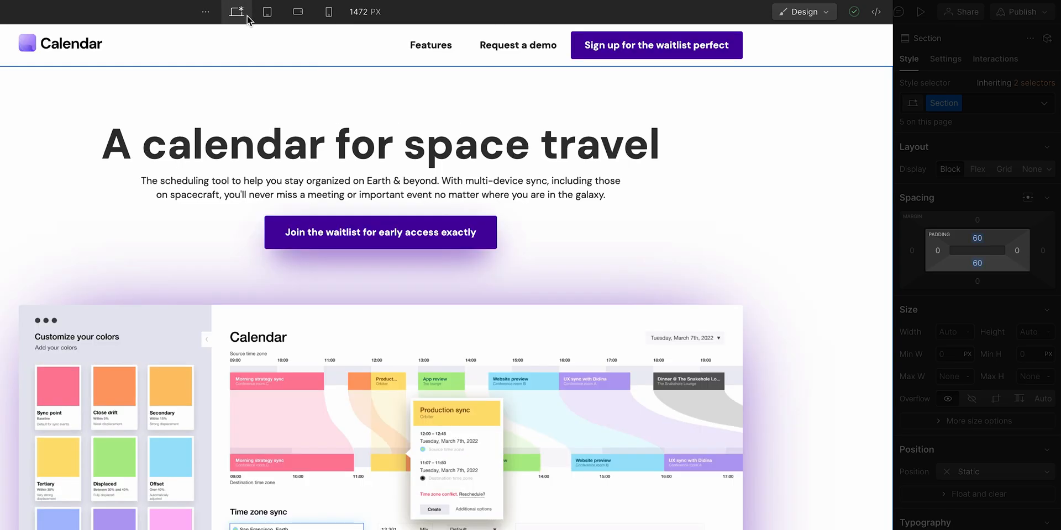
pyautogui.click(268, 12)
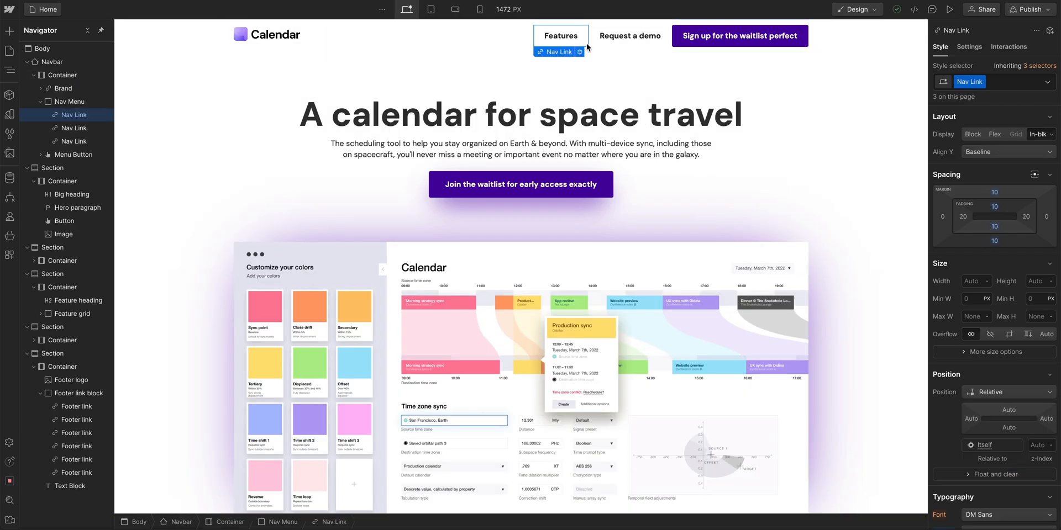
# At tablet width, select the navbar and open its settings
pyautogui.click(738, 36)
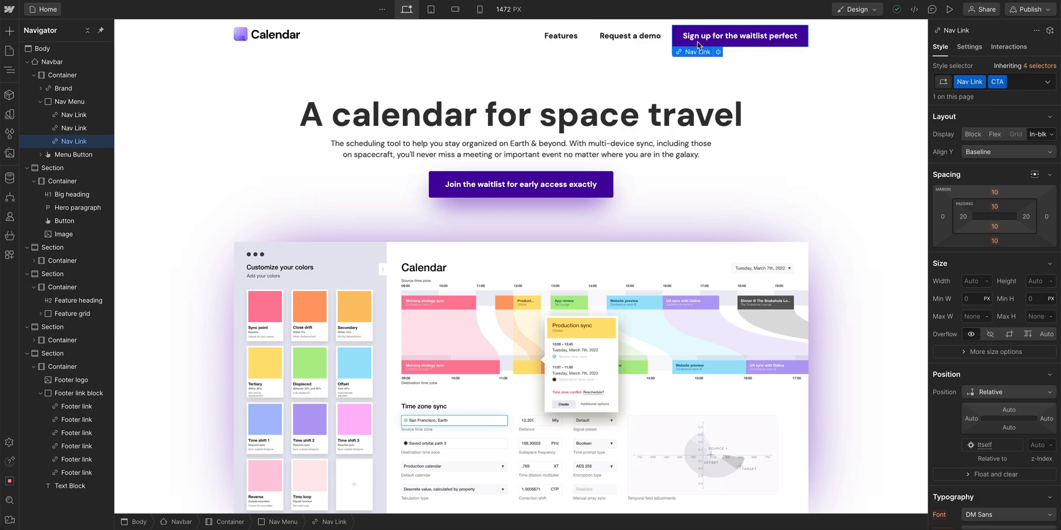
pyautogui.click(430, 9)
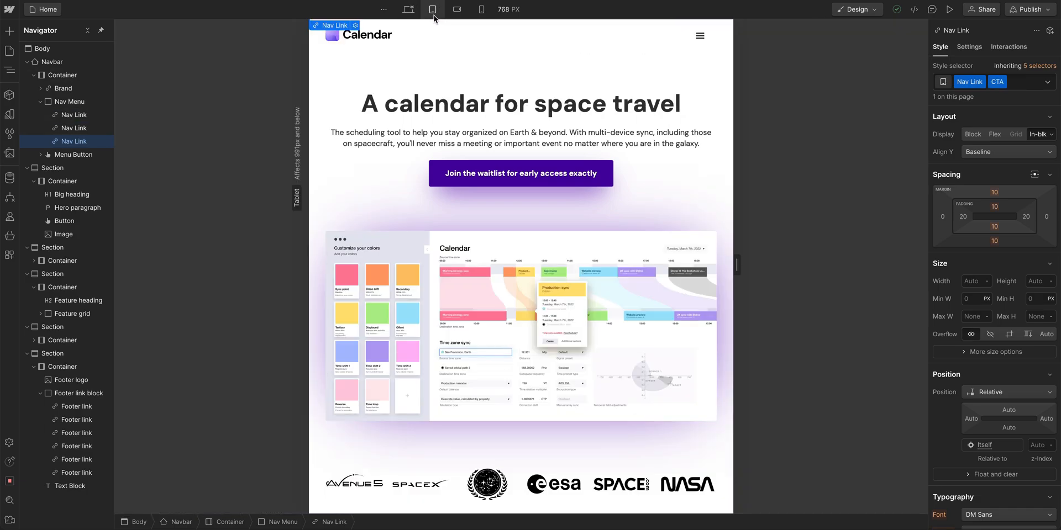
pyautogui.click(699, 35)
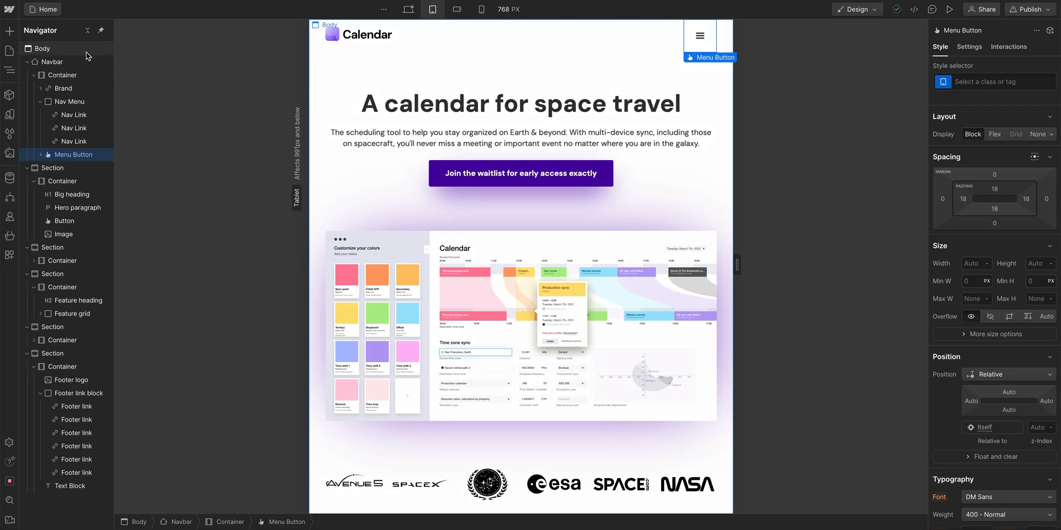
pyautogui.click(33, 61)
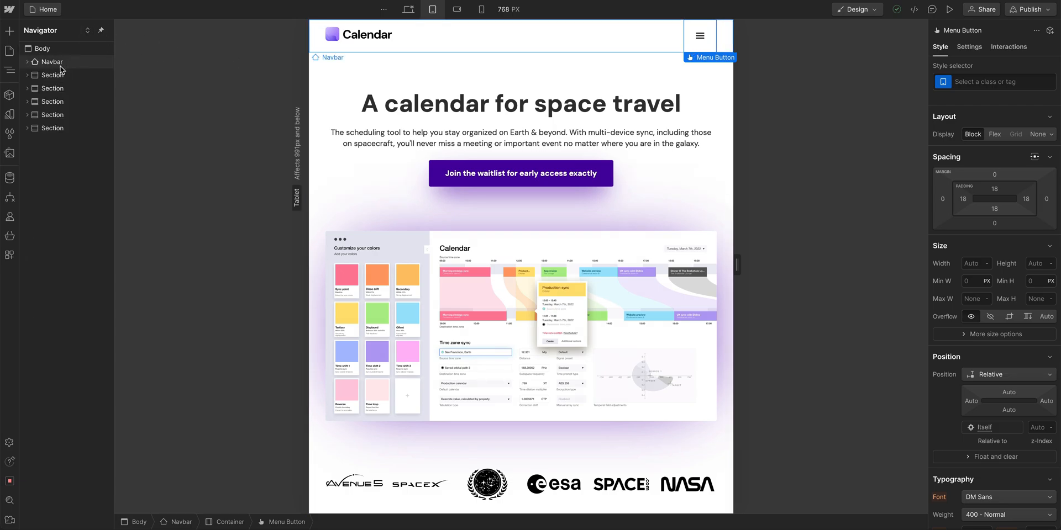
pyautogui.click(52, 61)
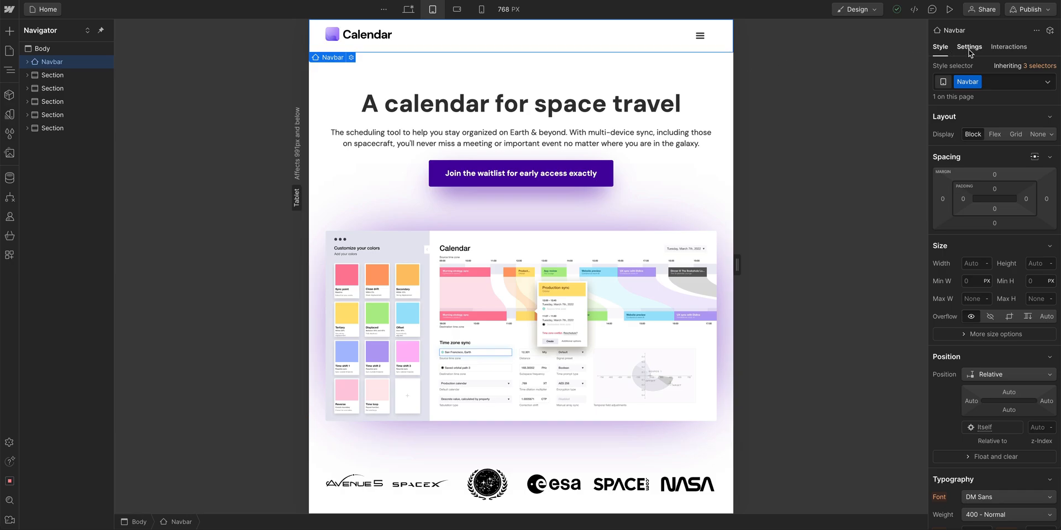
pyautogui.click(968, 46)
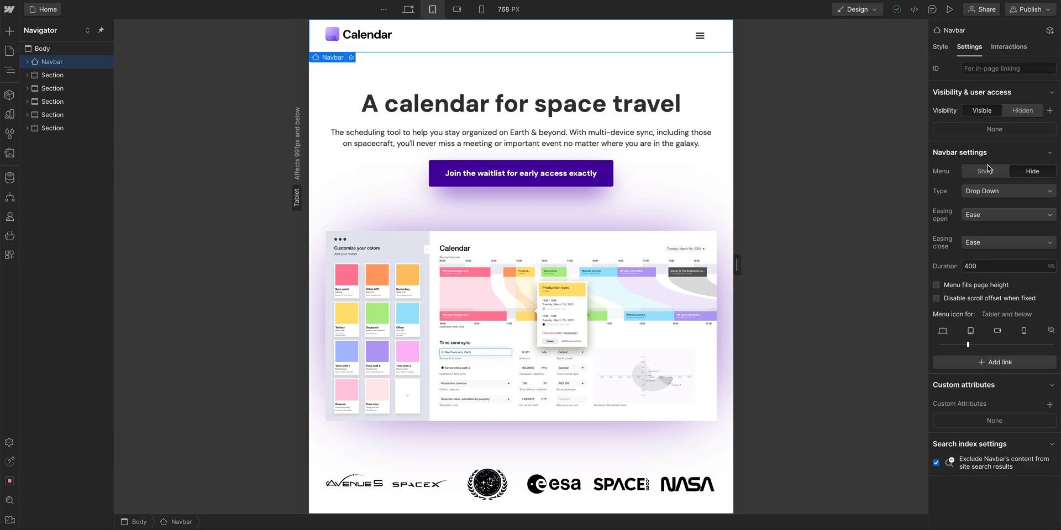
pyautogui.click(700, 35)
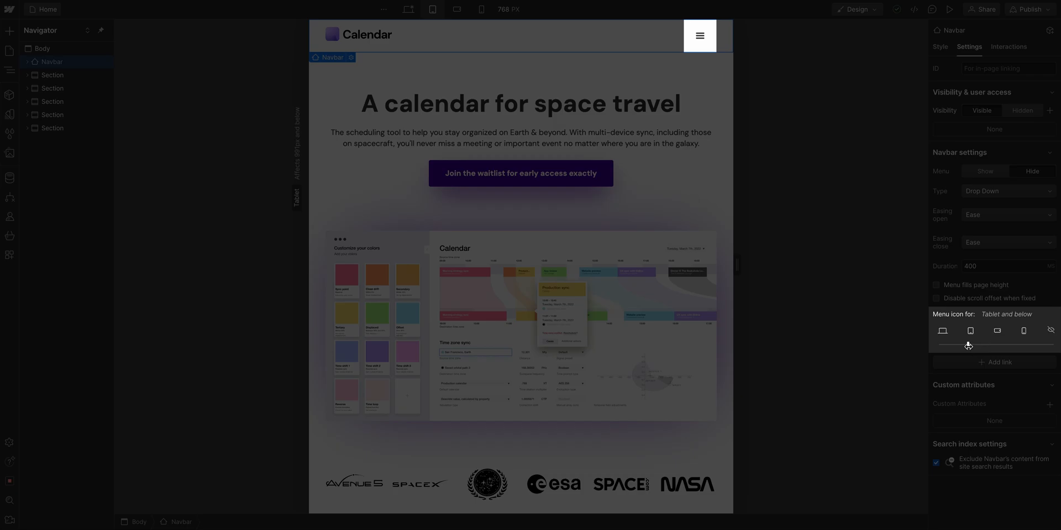
# Try menu icon breakpoints across device views, then settle on tablet and below
pyautogui.click(1024, 331)
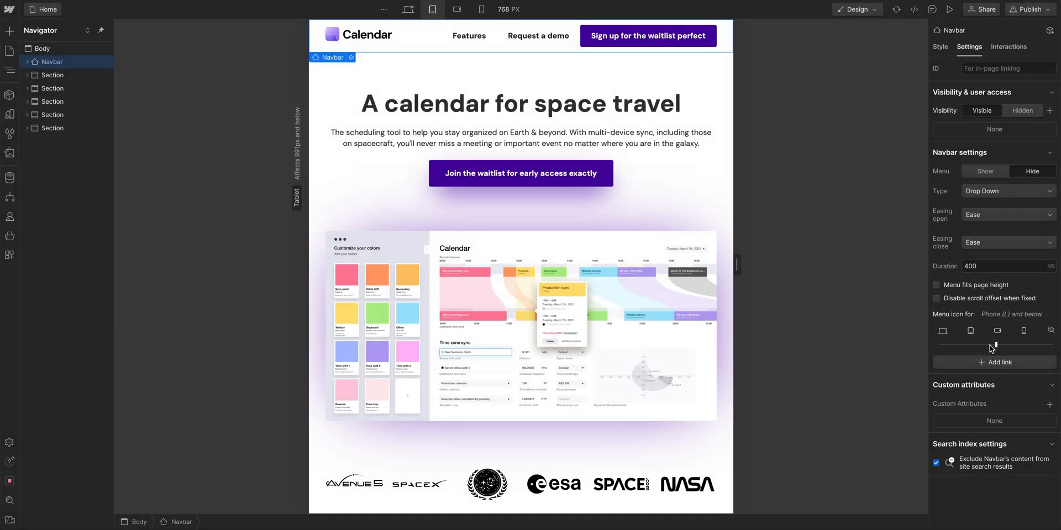
pyautogui.click(521, 103)
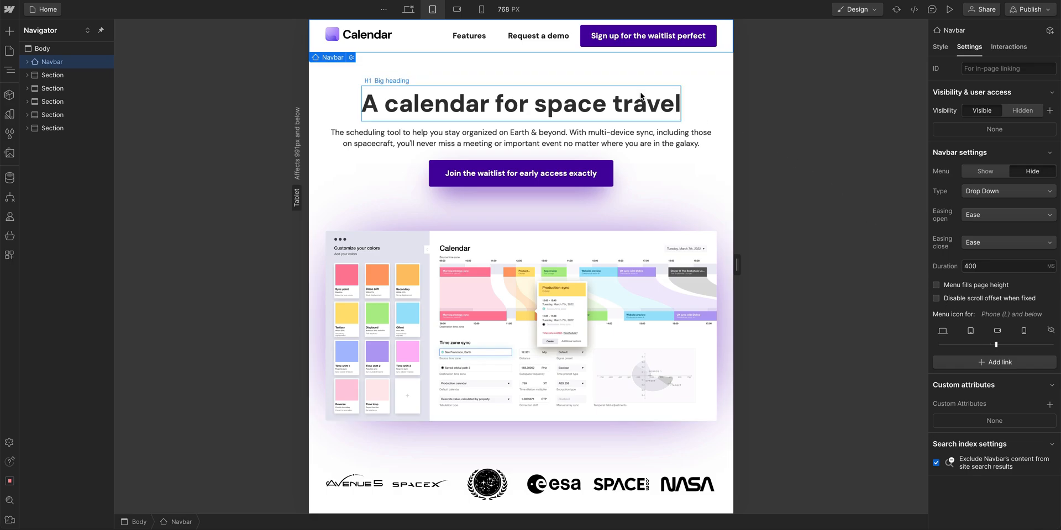
pyautogui.click(456, 9)
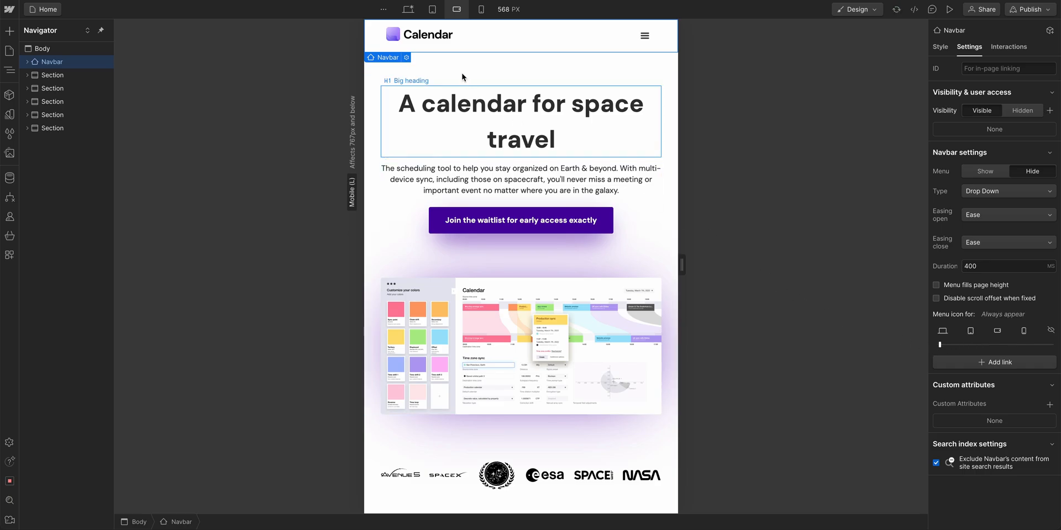
pyautogui.click(406, 8)
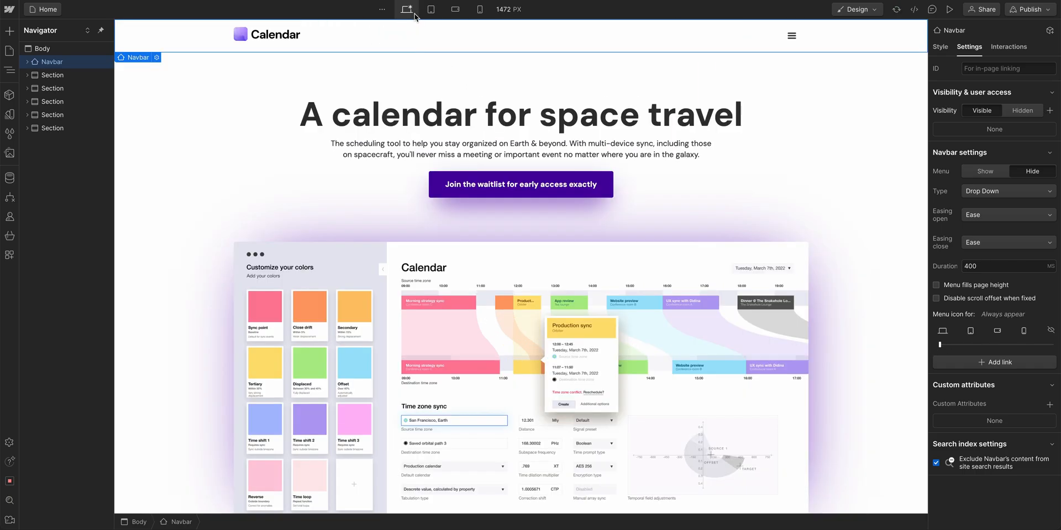
pyautogui.click(432, 8)
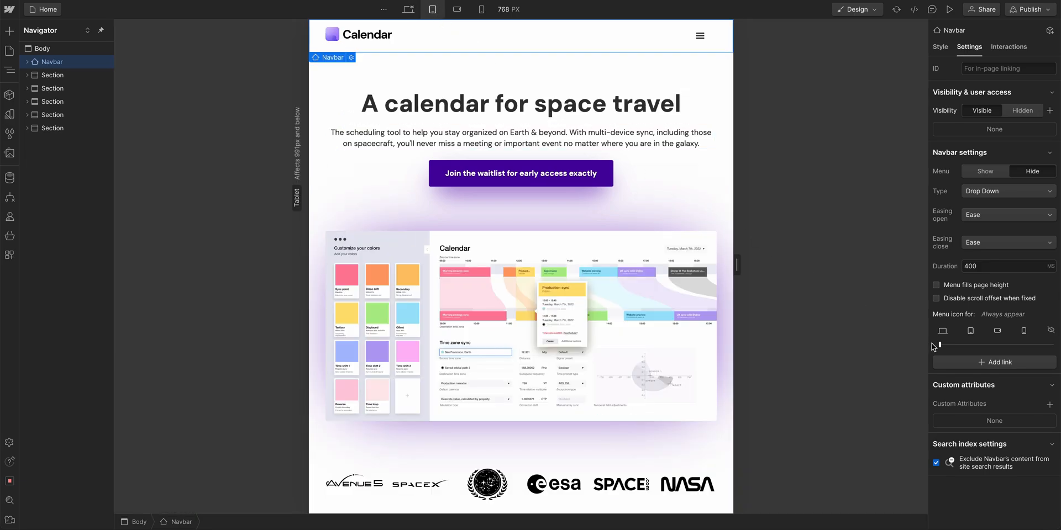
pyautogui.click(969, 331)
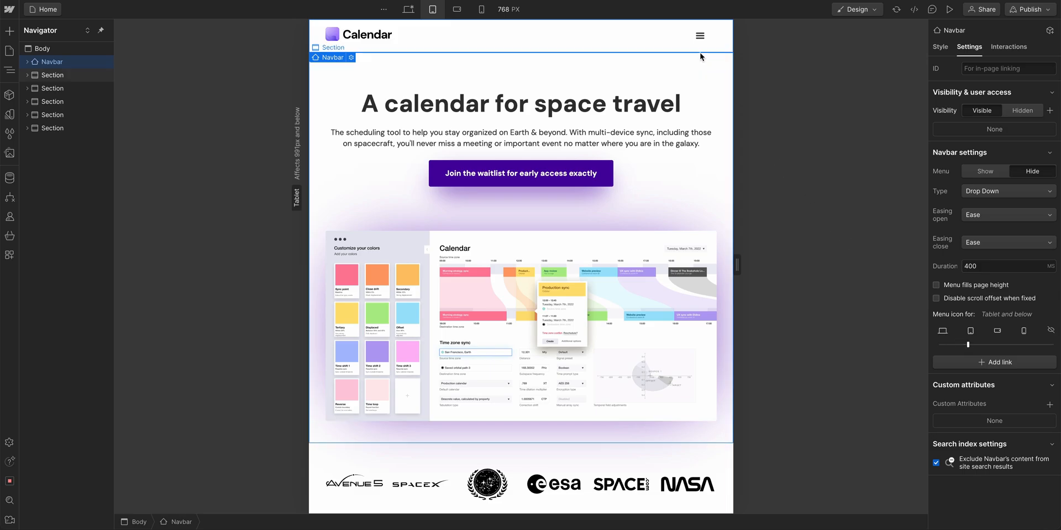
# Test the tablet menu in preview, then set the nav menu background to white
pyautogui.click(699, 35)
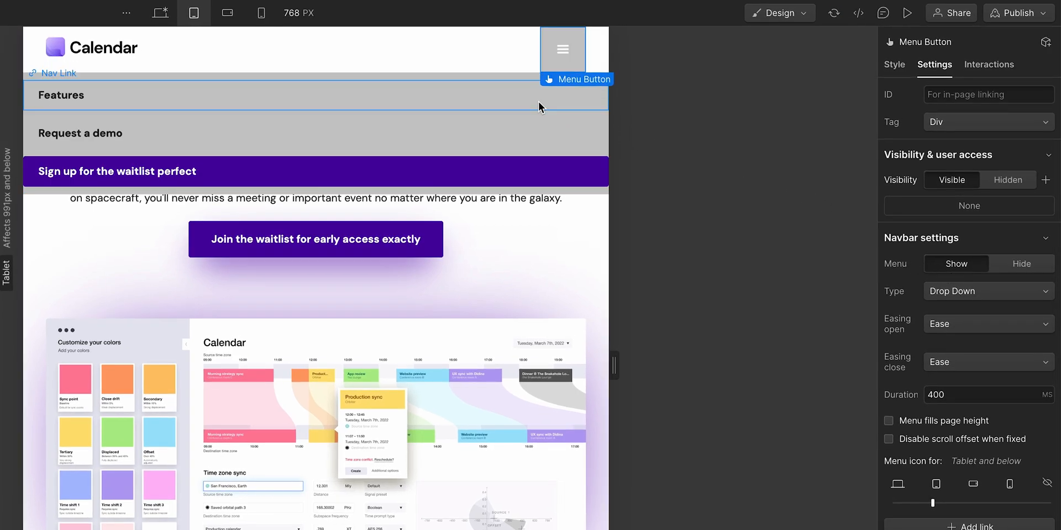
pyautogui.click(1020, 264)
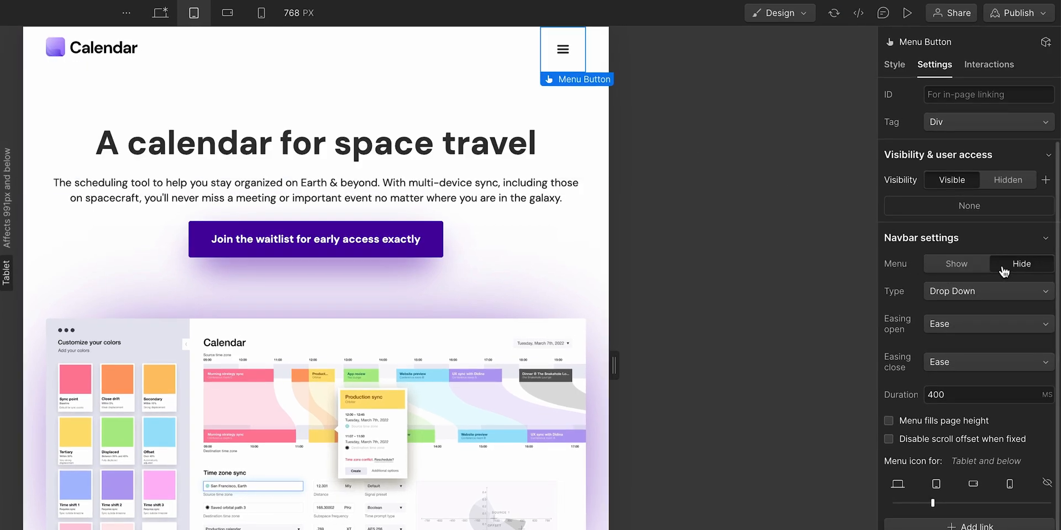
pyautogui.click(906, 12)
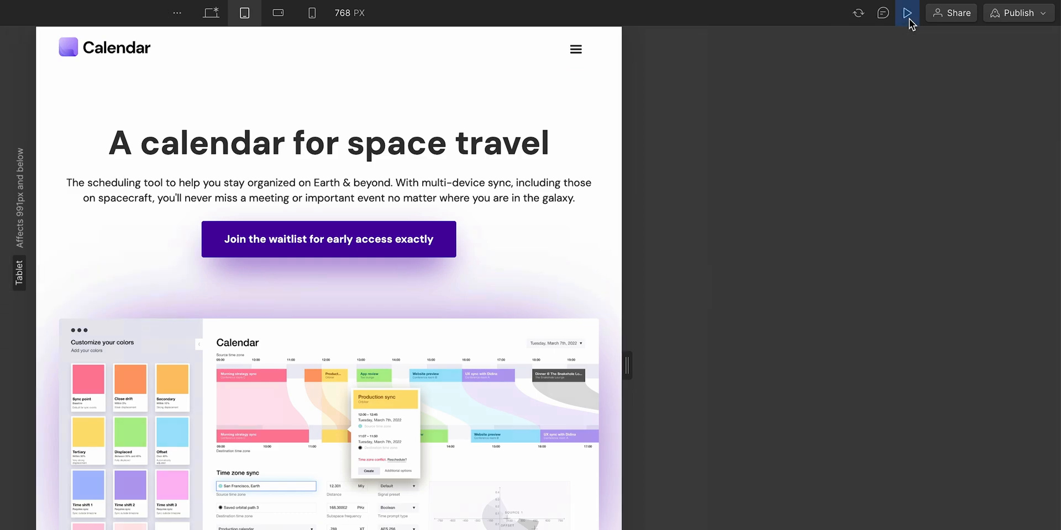
pyautogui.click(575, 48)
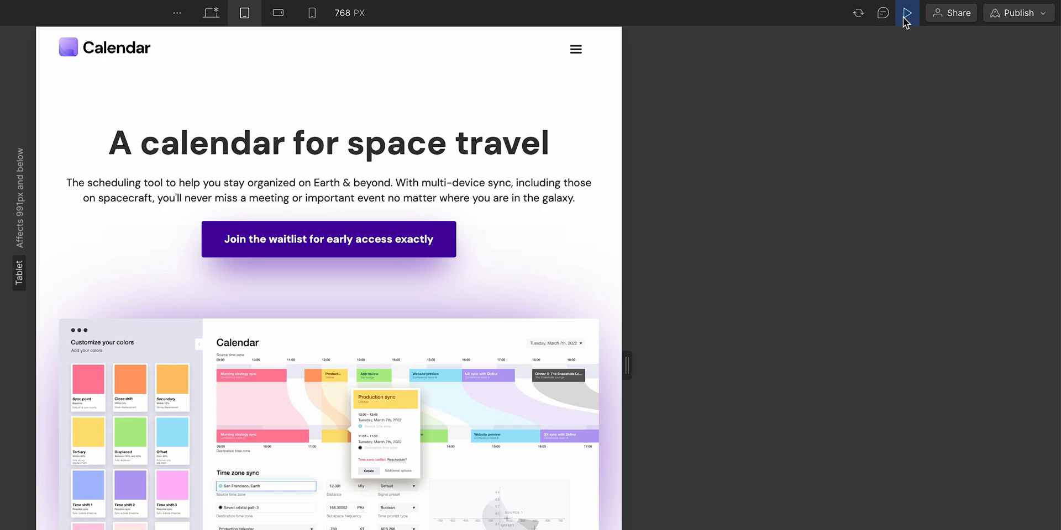
pyautogui.click(574, 49)
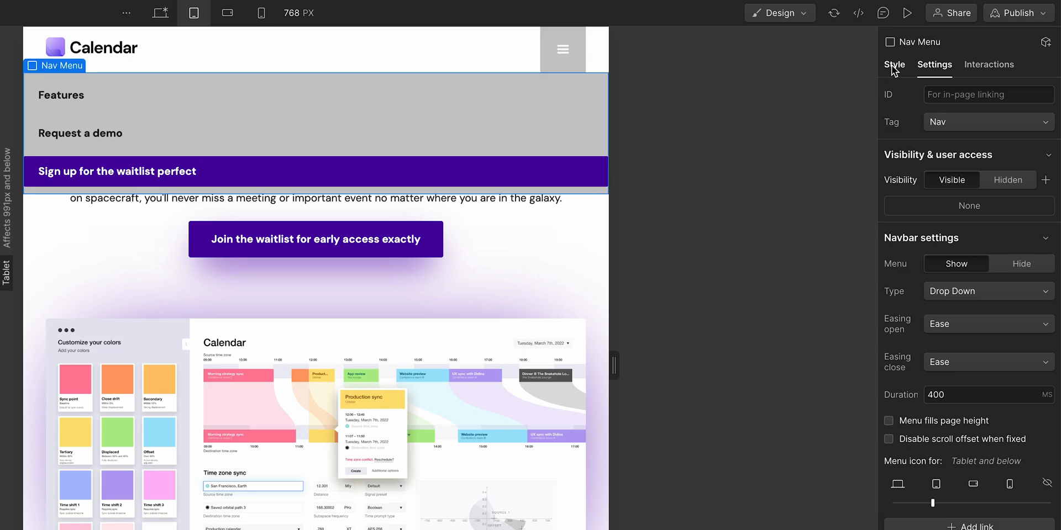
pyautogui.click(894, 64)
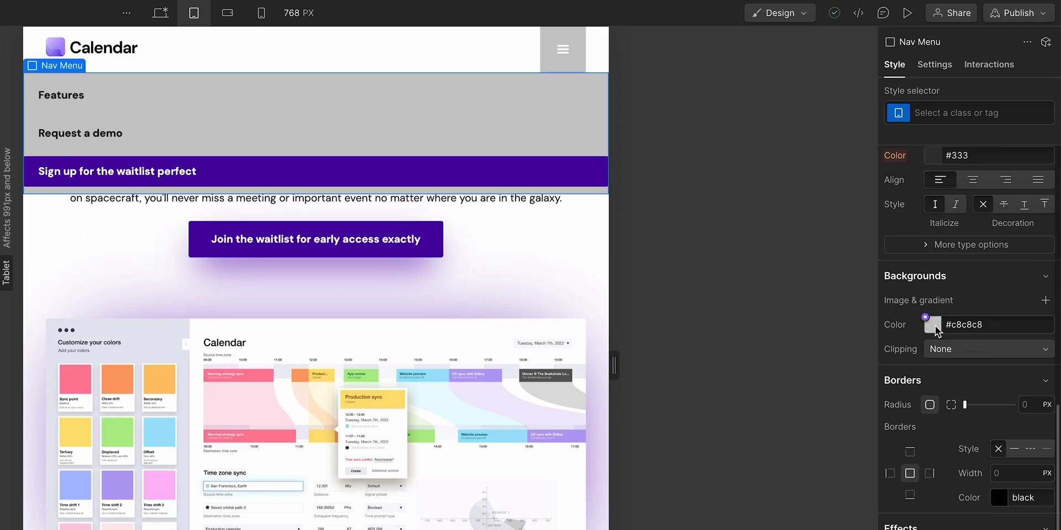
pyautogui.click(932, 325)
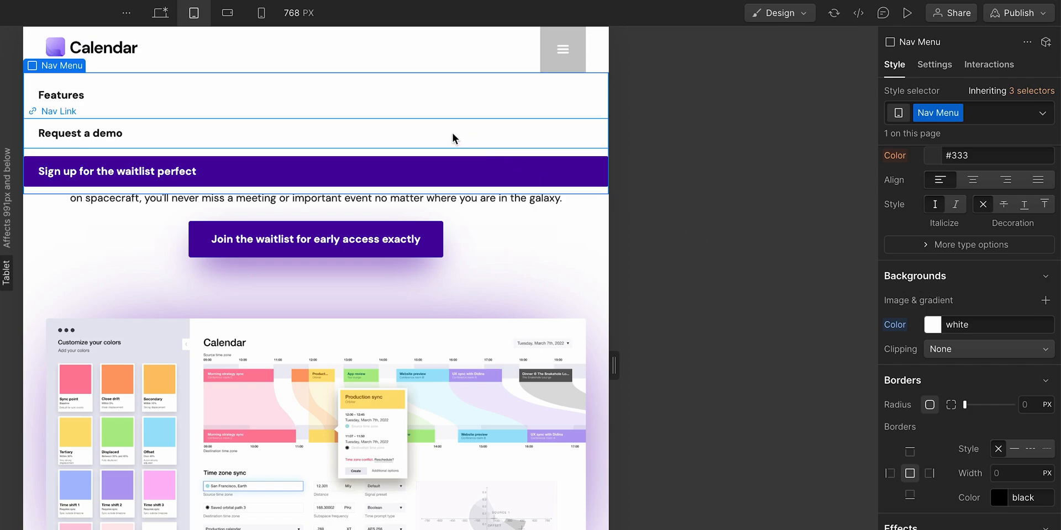
# Give the waitlist sign-up link 0 border radius and center it and the other nav links
pyautogui.click(80, 134)
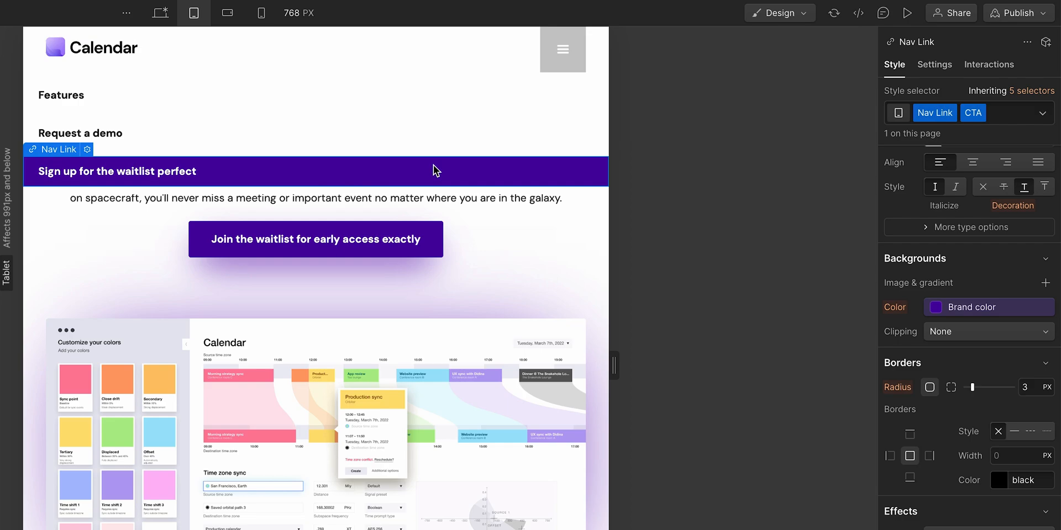
pyautogui.moveTo(693, 262)
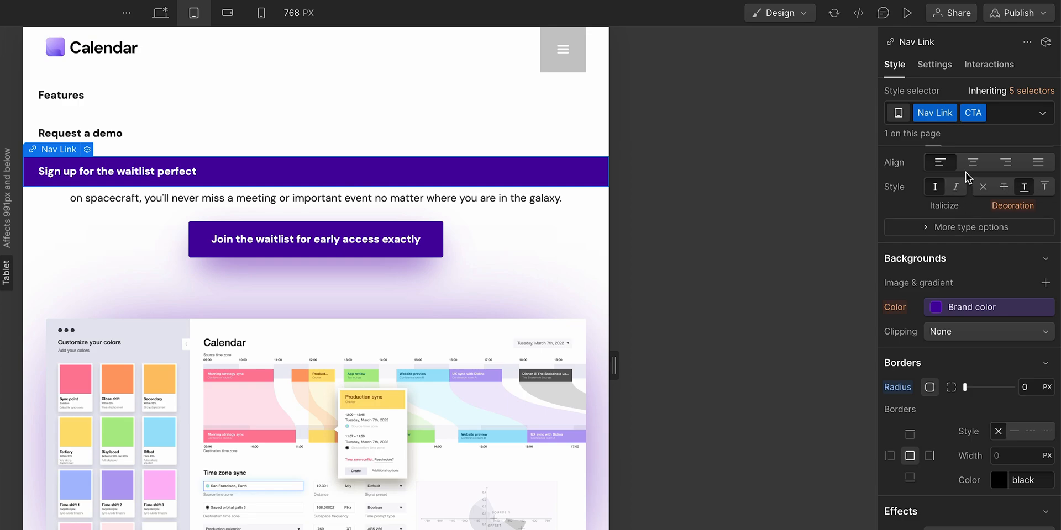
pyautogui.click(973, 162)
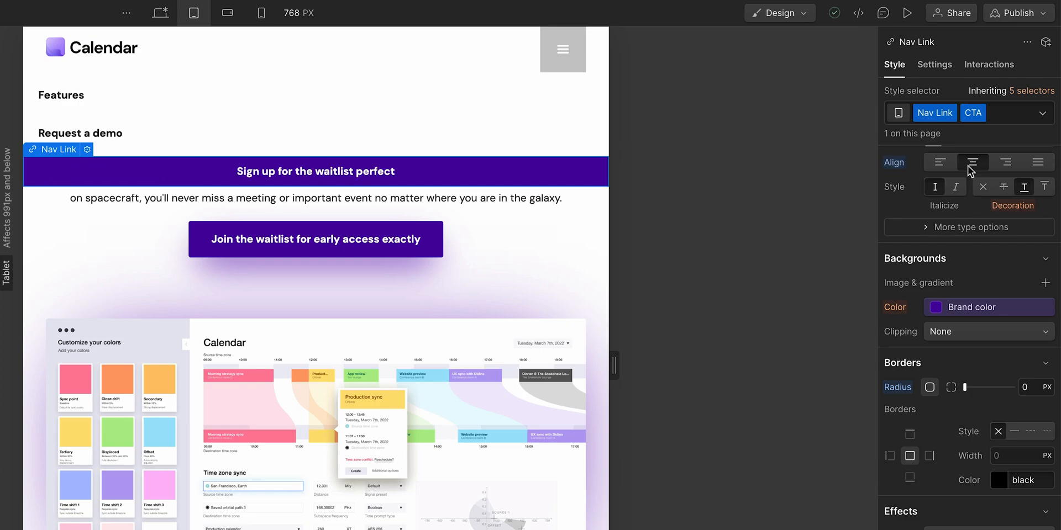
pyautogui.moveTo(970, 129)
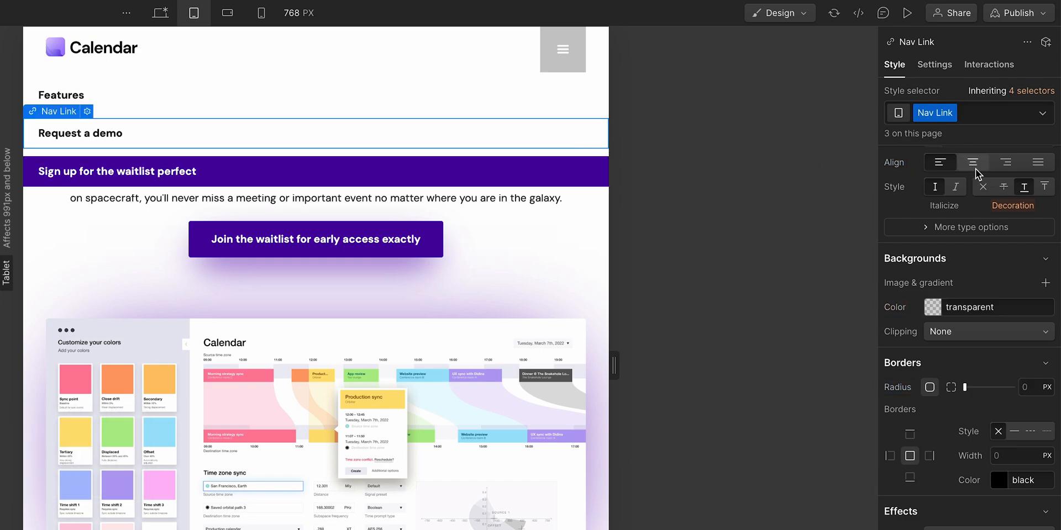
pyautogui.click(973, 162)
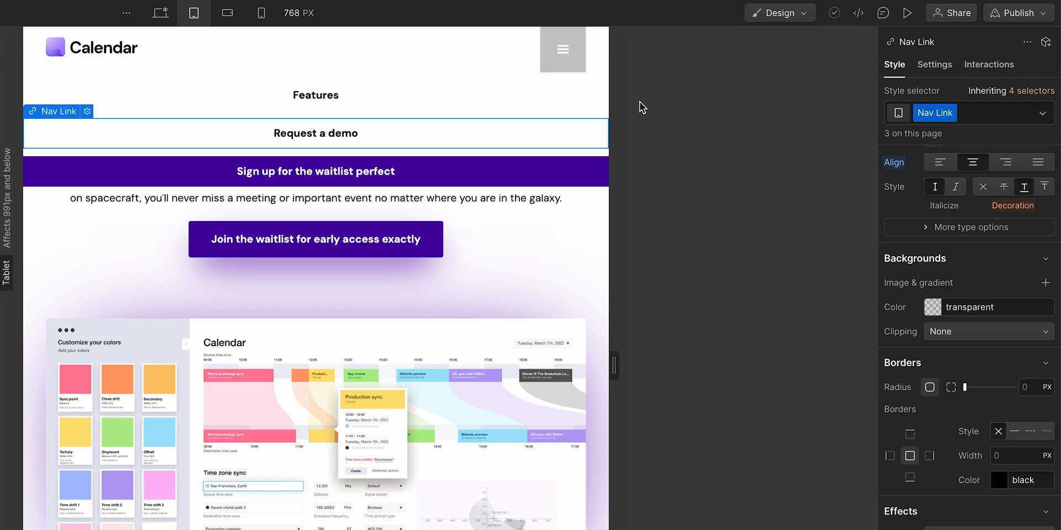
# Style the menu button's open state with a black icon, then hide the dropdown
pyautogui.click(562, 49)
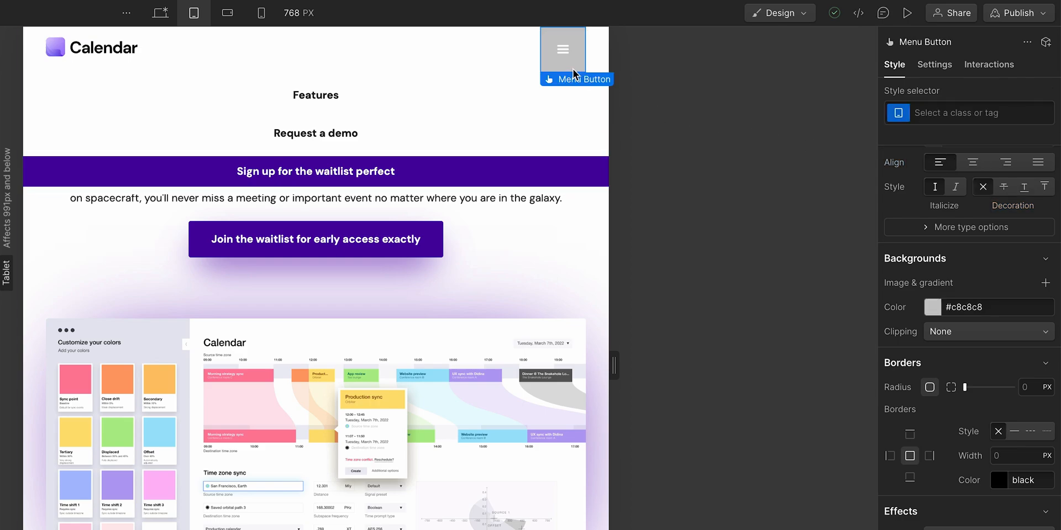
pyautogui.click(932, 307)
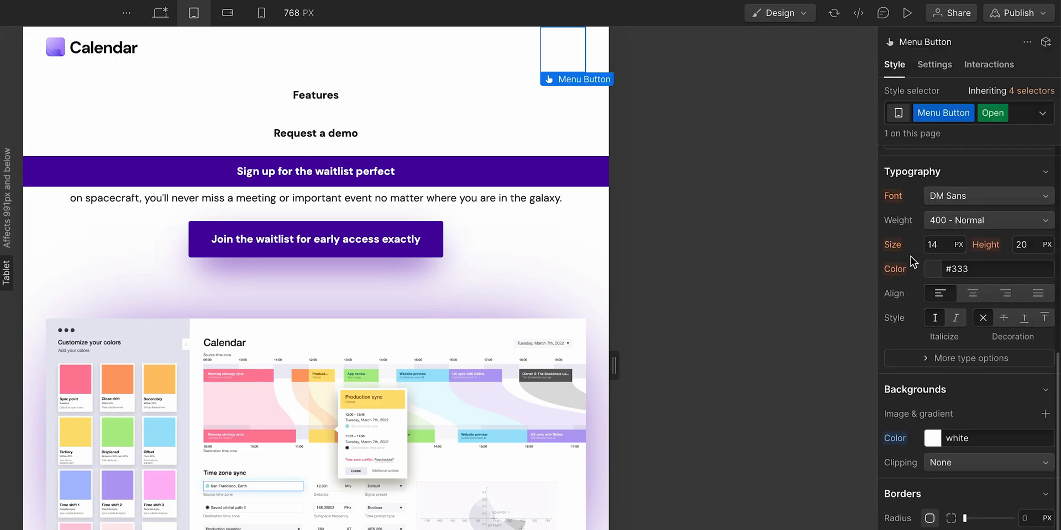
pyautogui.click(932, 268)
pyautogui.write('black')
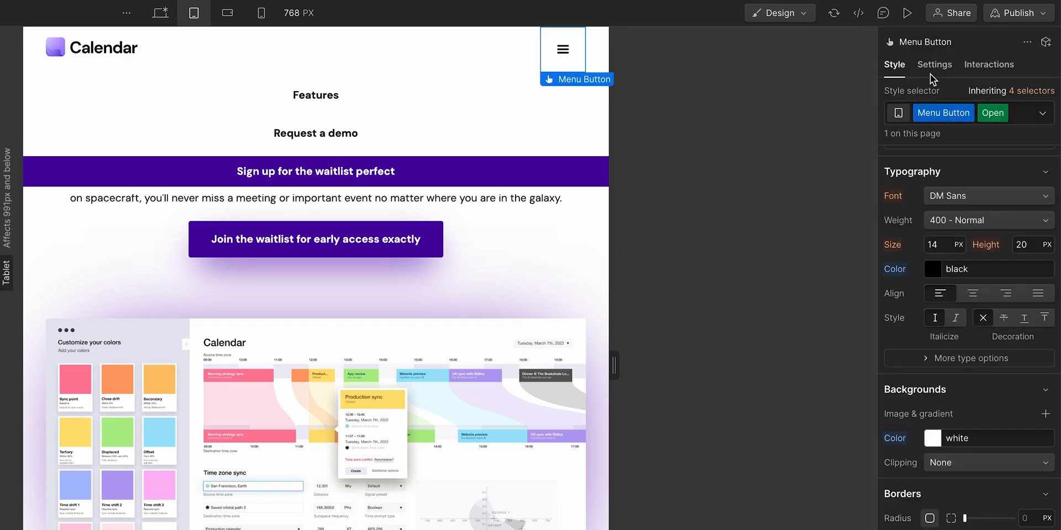
pyautogui.click(933, 64)
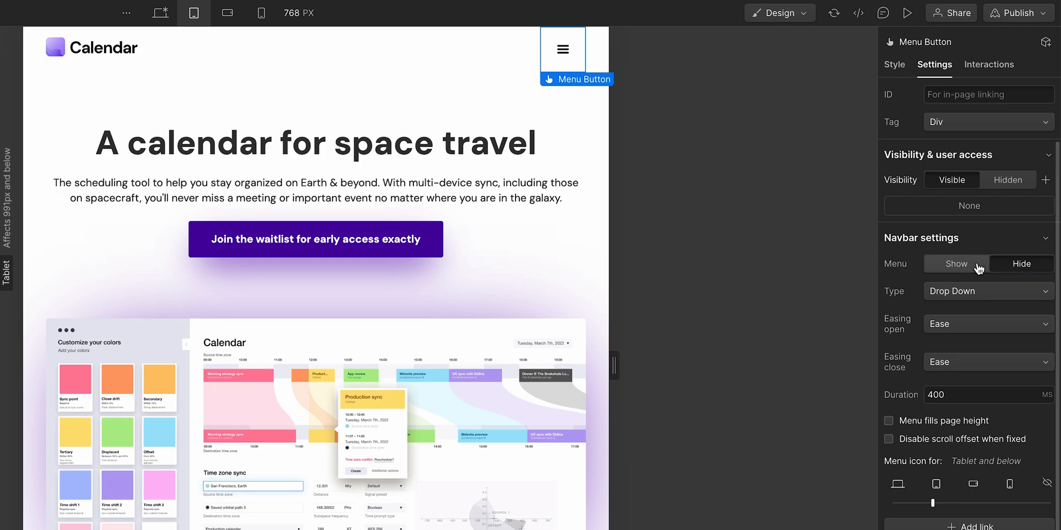
pyautogui.click(1021, 264)
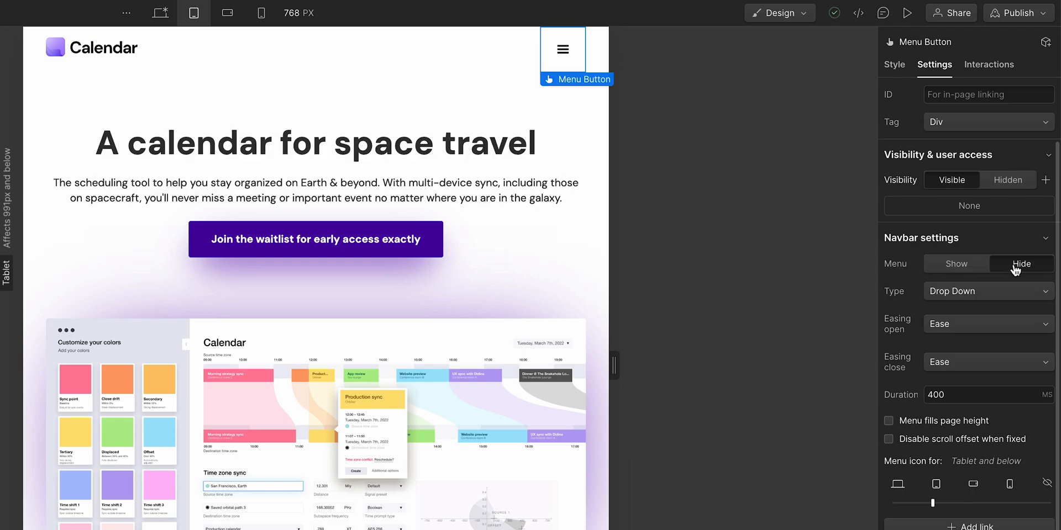
pyautogui.click(843, 267)
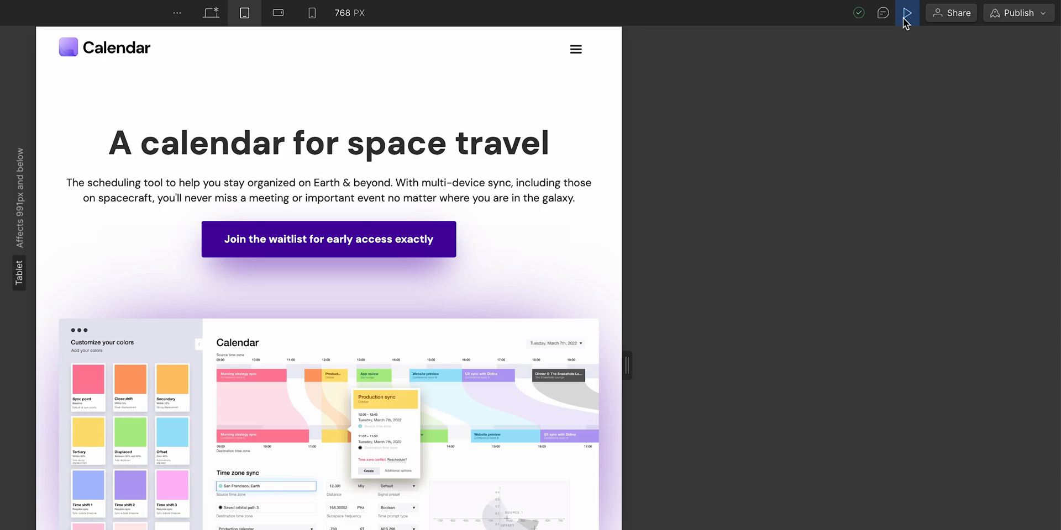
# Preview at 768px and open then close the tablet hamburger menu
pyautogui.click(905, 12)
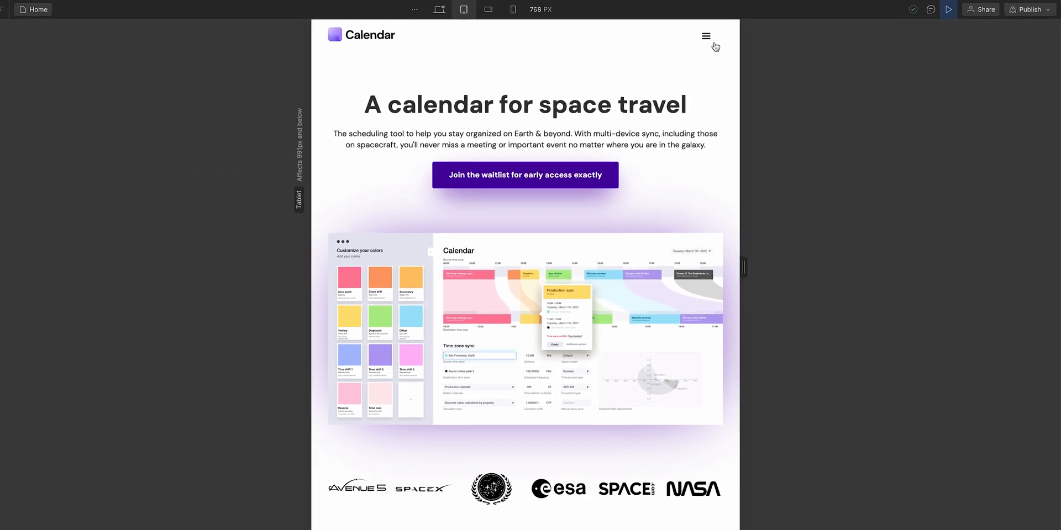
pyautogui.click(705, 36)
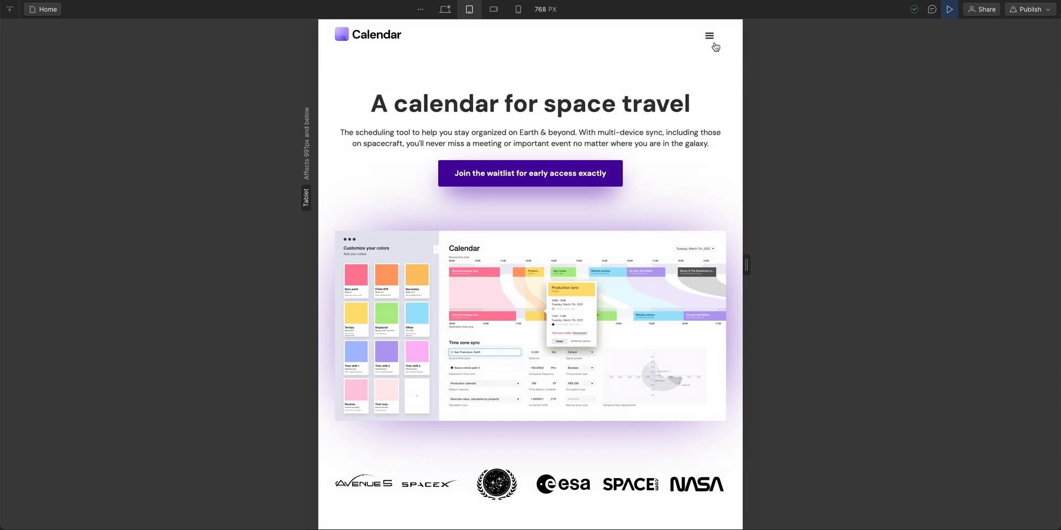
pyautogui.click(708, 35)
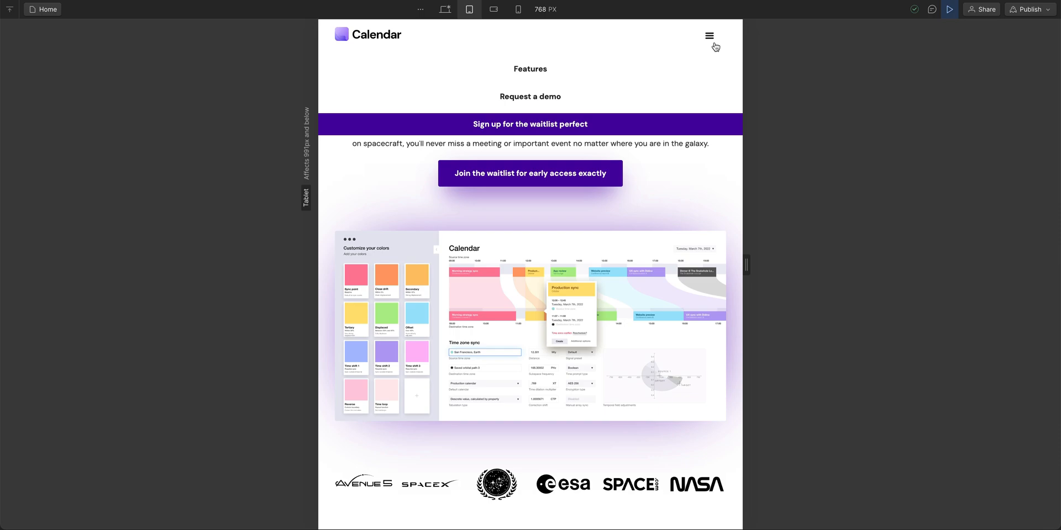
pyautogui.click(708, 35)
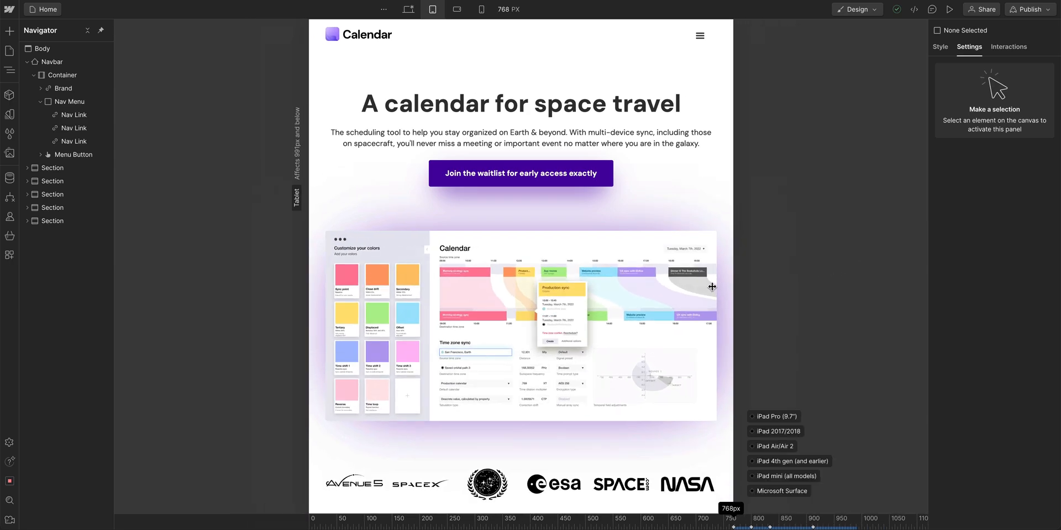
# Scroll the tablet layout and inspect the main heading's style values
pyautogui.scroll(-3)
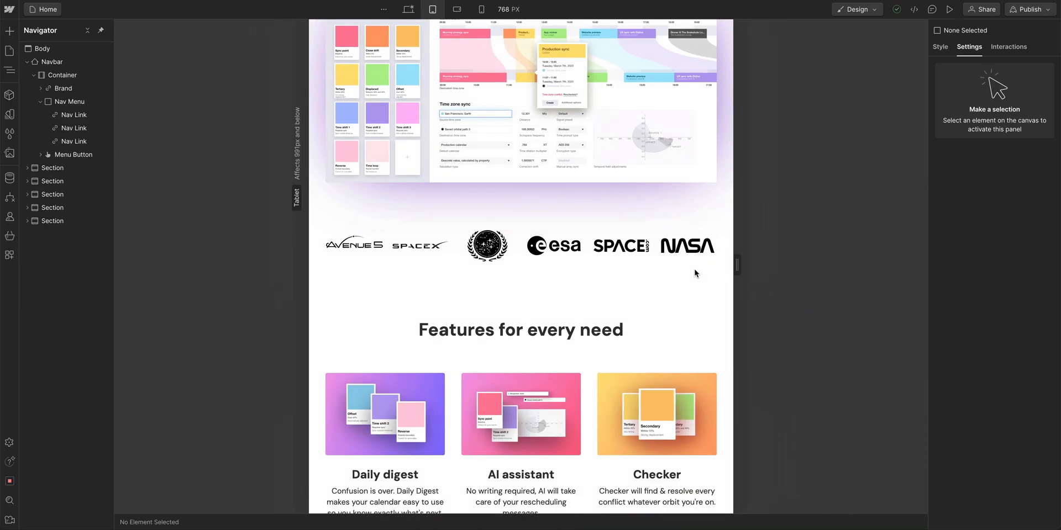
pyautogui.scroll(-3)
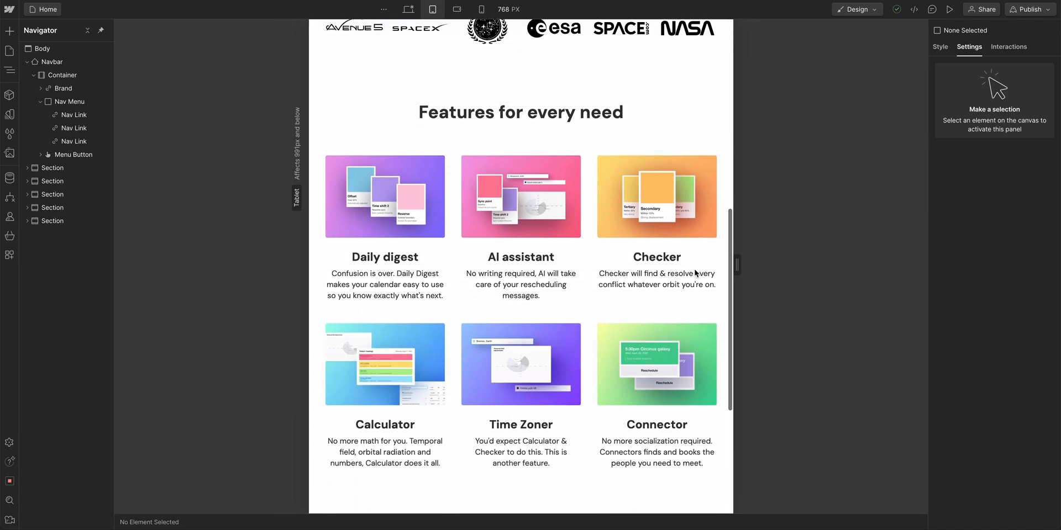
pyautogui.scroll(-3)
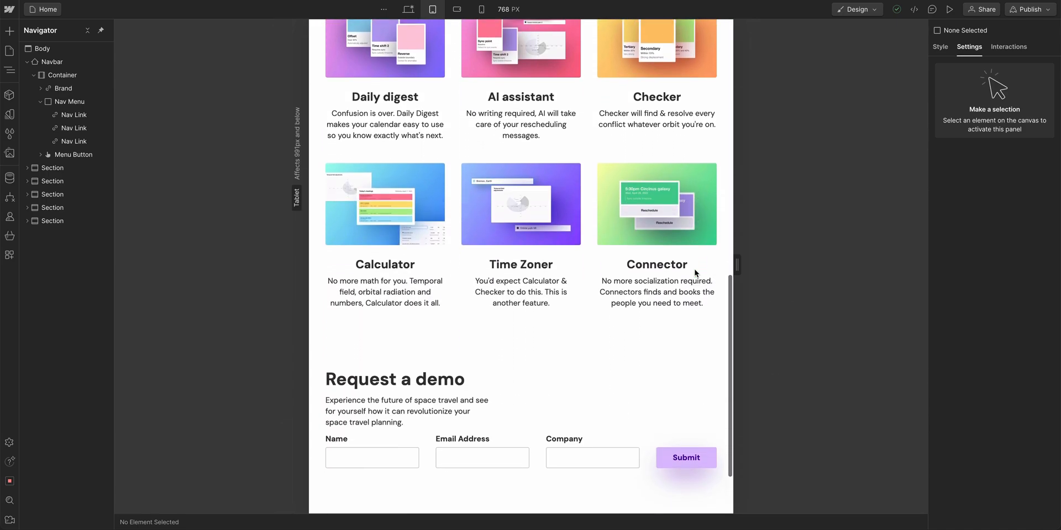
pyautogui.scroll(3)
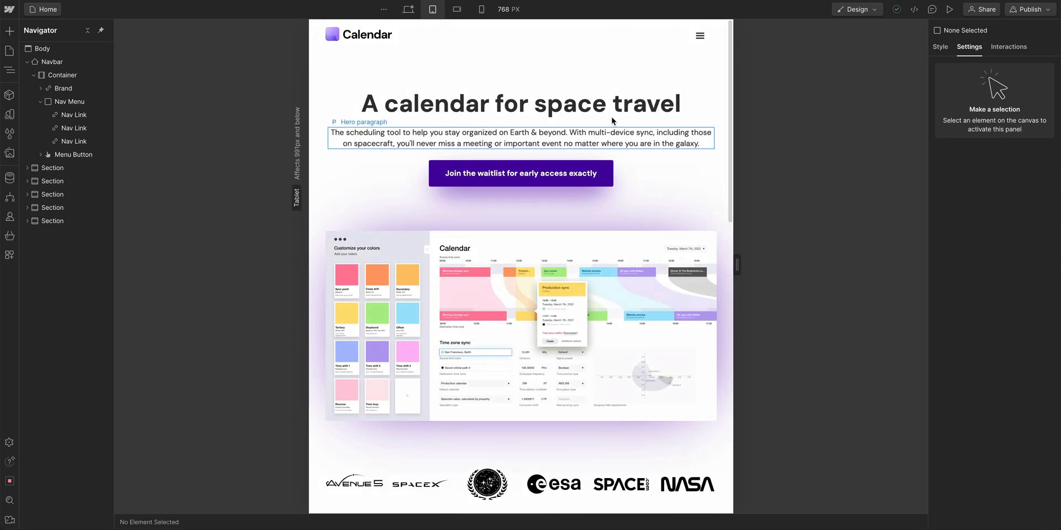
pyautogui.click(520, 104)
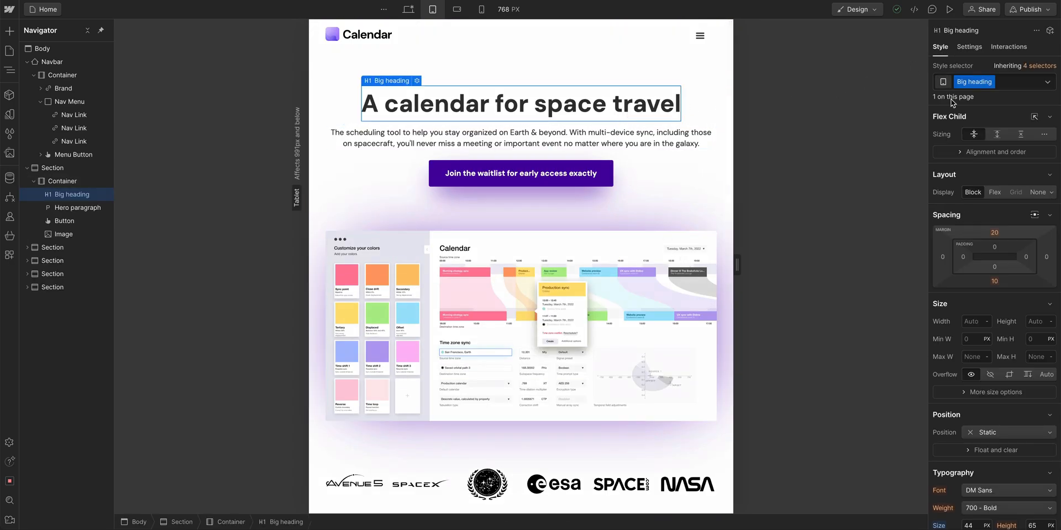
# Inspect the demo form's layout settings, then widen the canvas to 991px
pyautogui.scroll(-3)
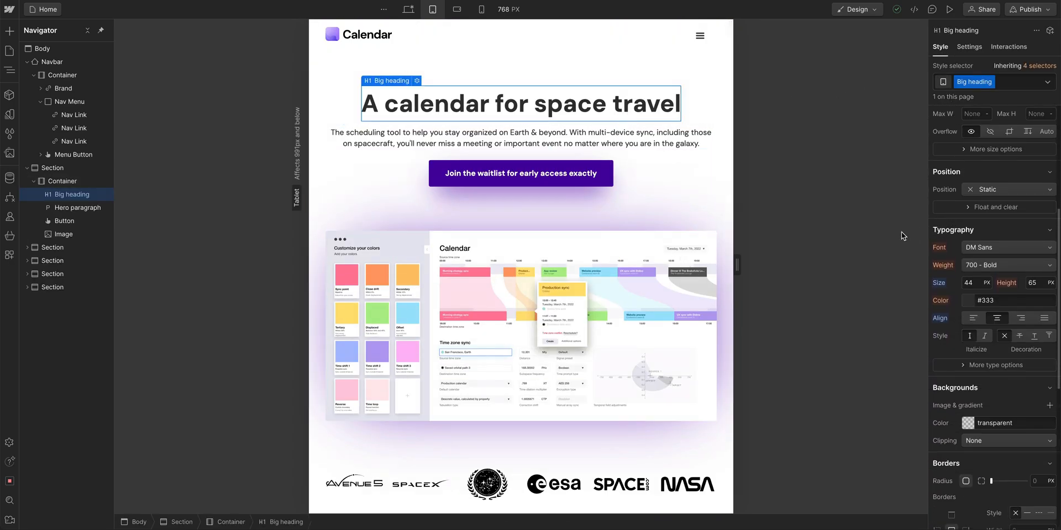
pyautogui.scroll(-3)
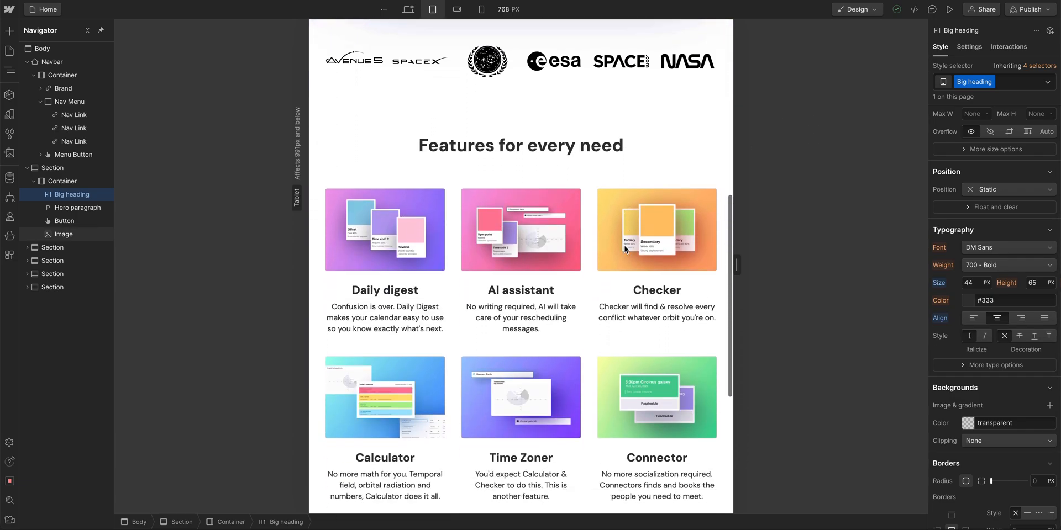
pyautogui.scroll(-3)
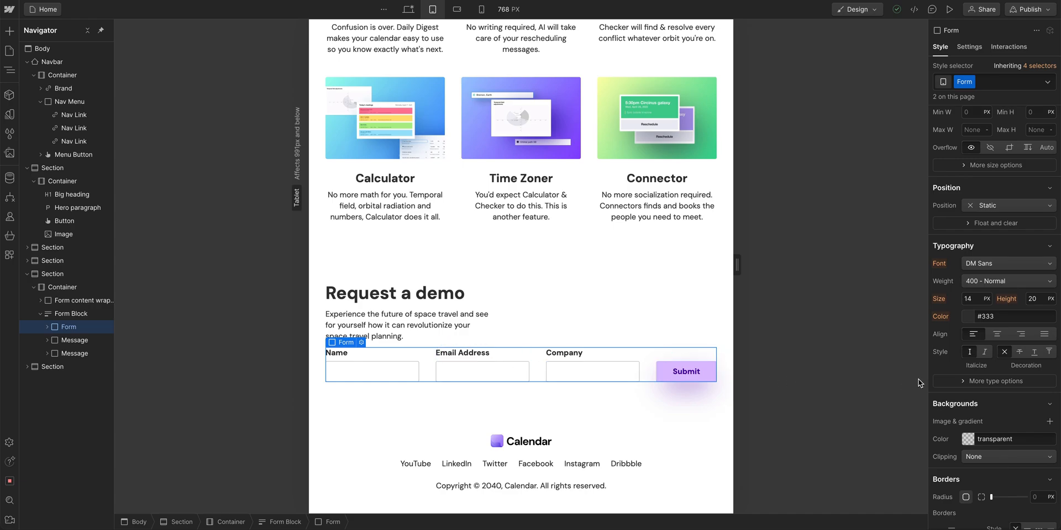
pyautogui.click(994, 134)
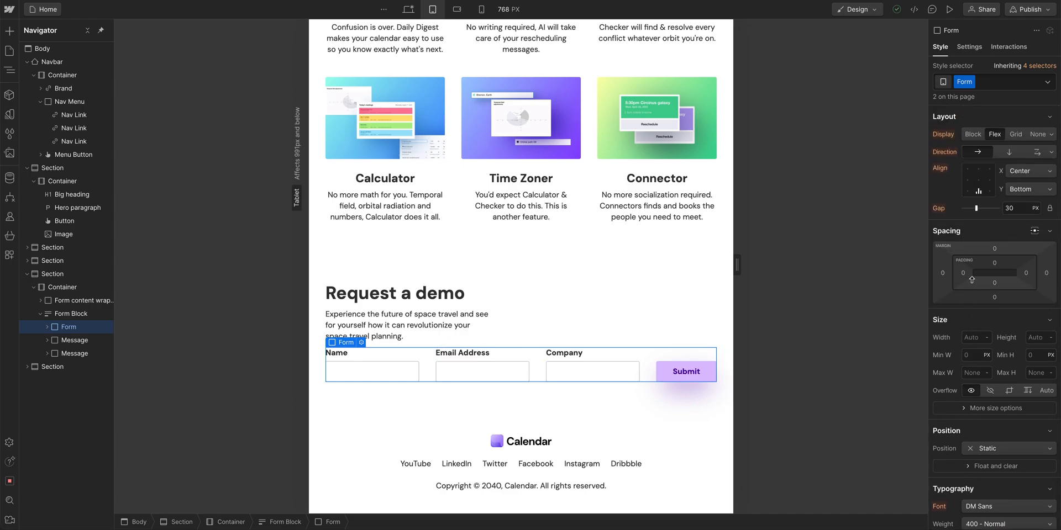
pyautogui.moveTo(979, 209); pyautogui.dragTo(973, 209)
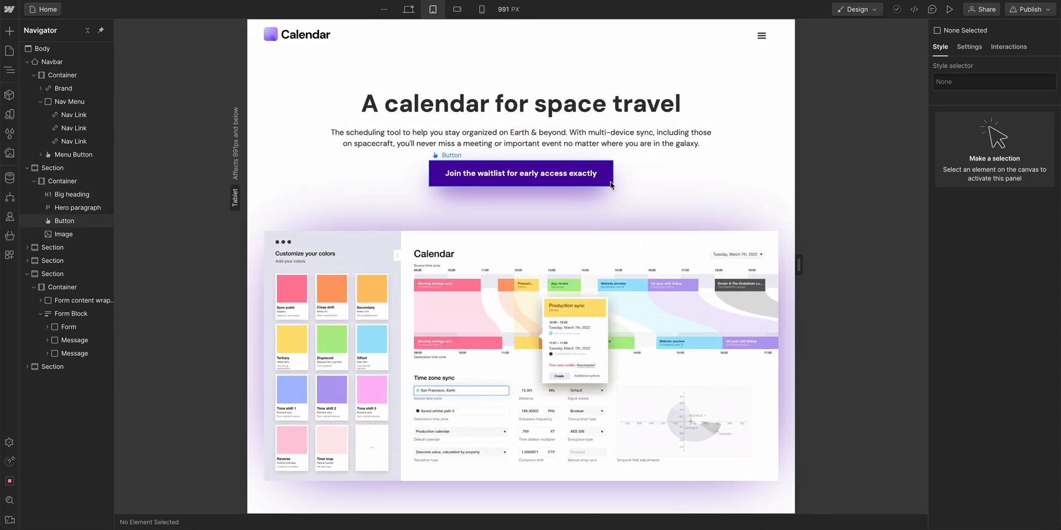
# Scroll down the page, then switch to the 568px mobile landscape view
pyautogui.scroll(-3)
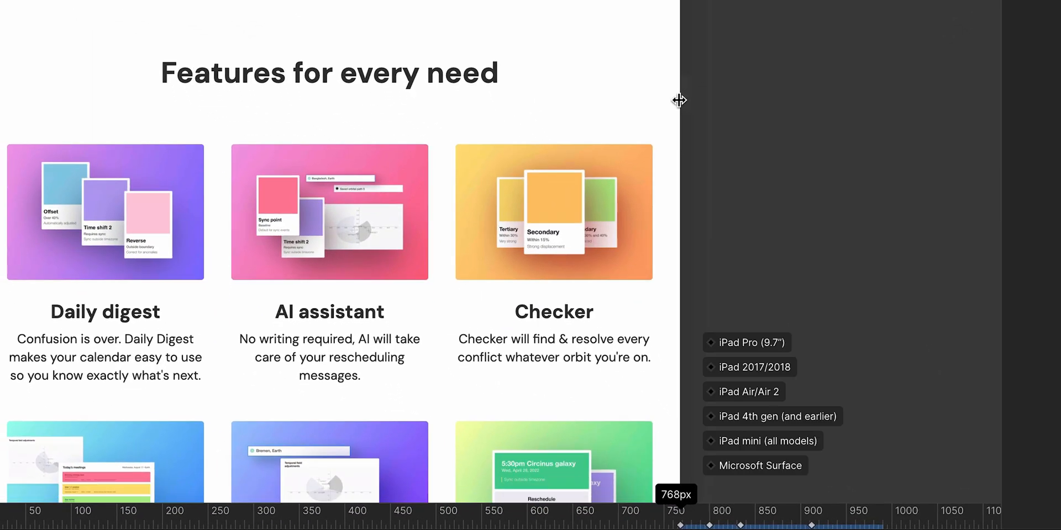
pyautogui.click(458, 9)
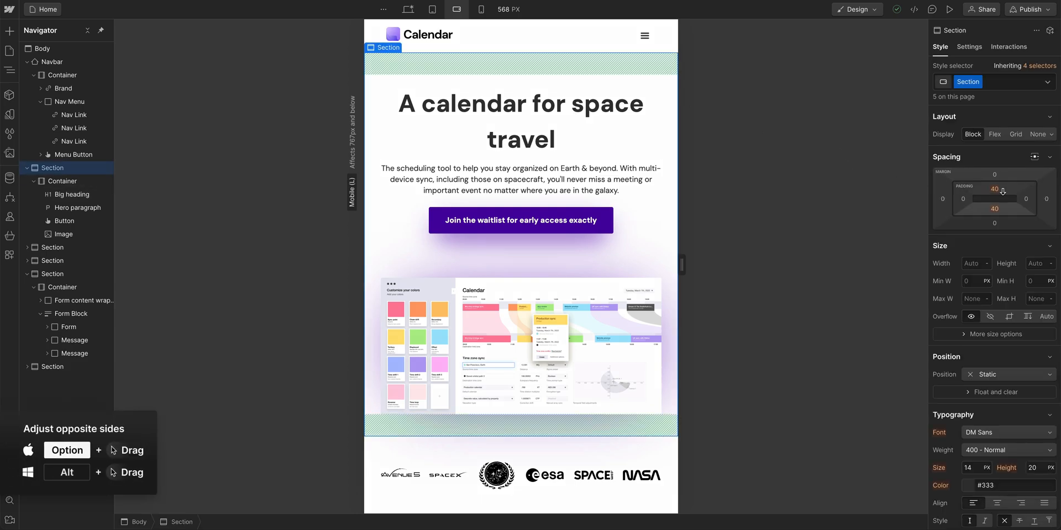
# On mobile landscape, set hero section top/bottom padding to 20px and the H1 to 36px
pyautogui.moveTo(994, 188); pyautogui.dragTo(994, 198)
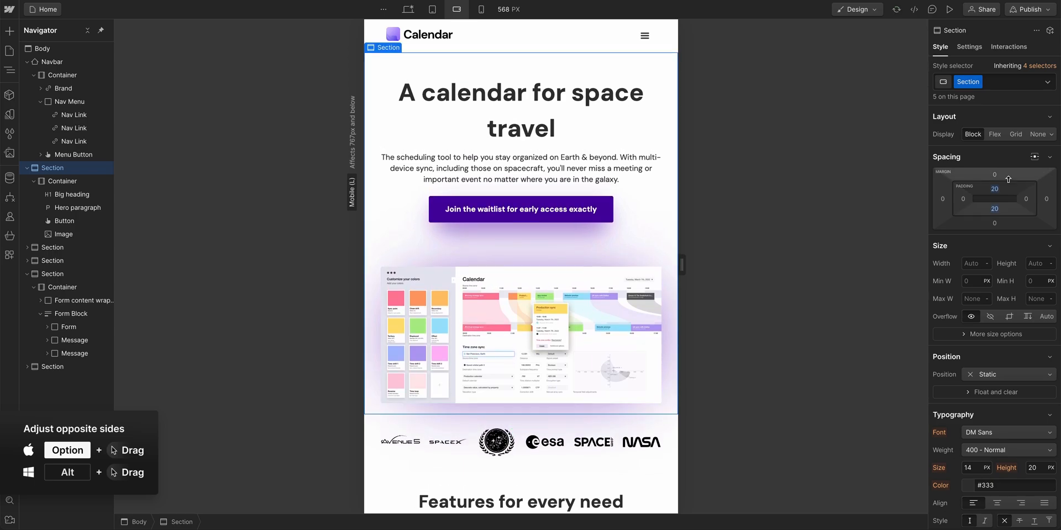
pyautogui.click(519, 109)
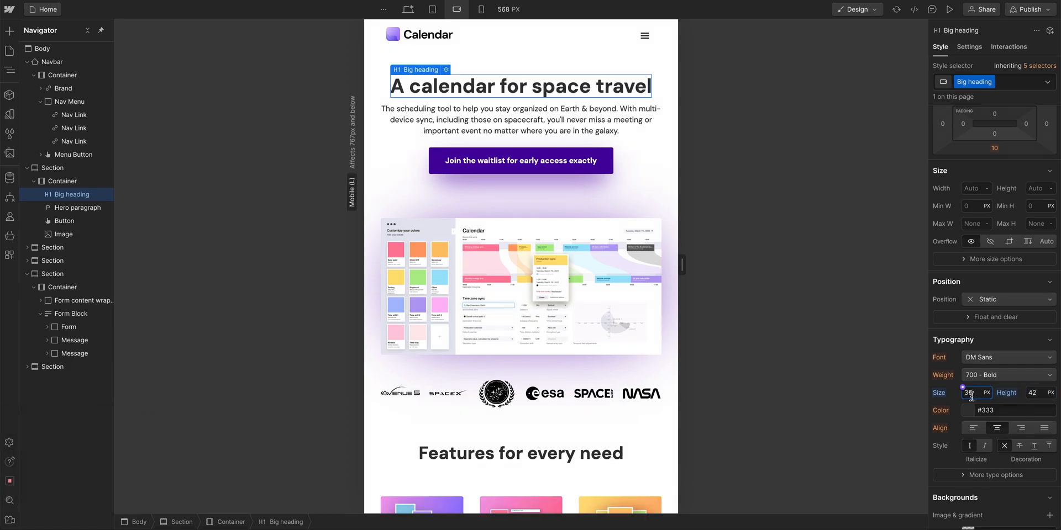
pyautogui.moveTo(680, 264); pyautogui.dragTo(653, 276)
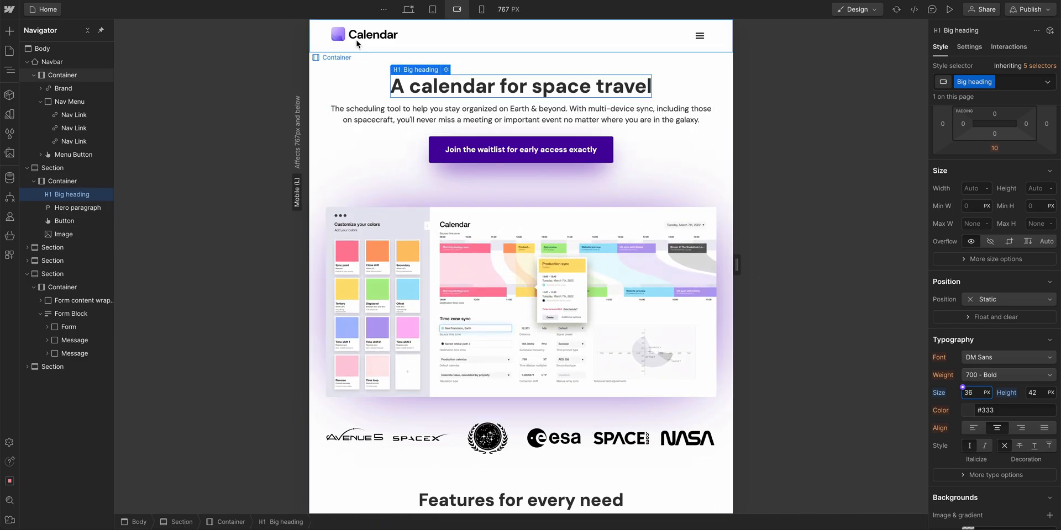
pyautogui.click(365, 34)
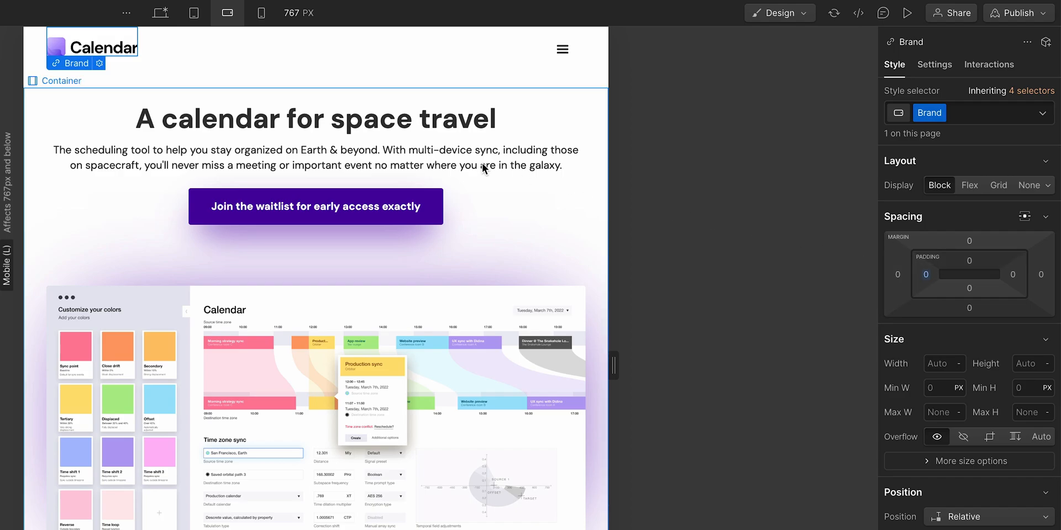
pyautogui.click(260, 13)
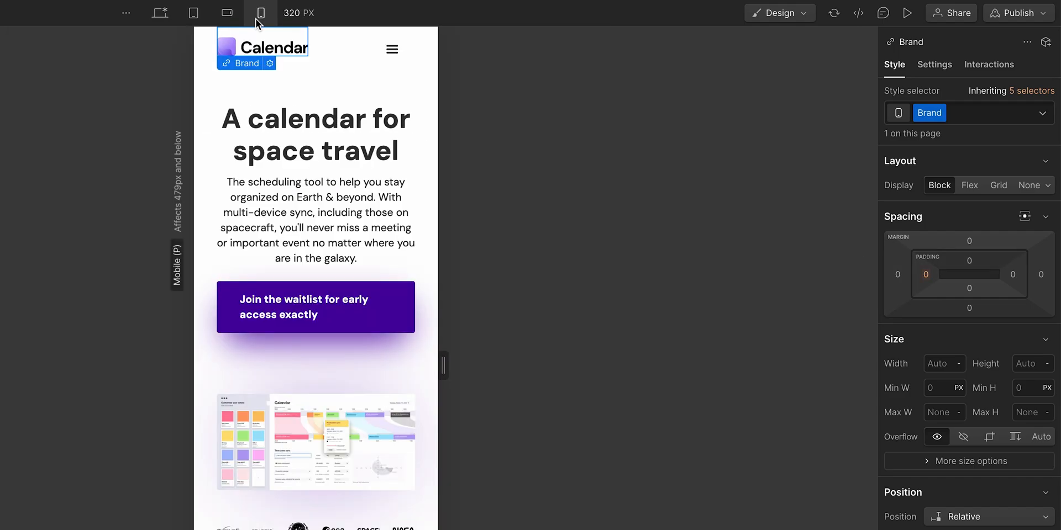
pyautogui.click(227, 12)
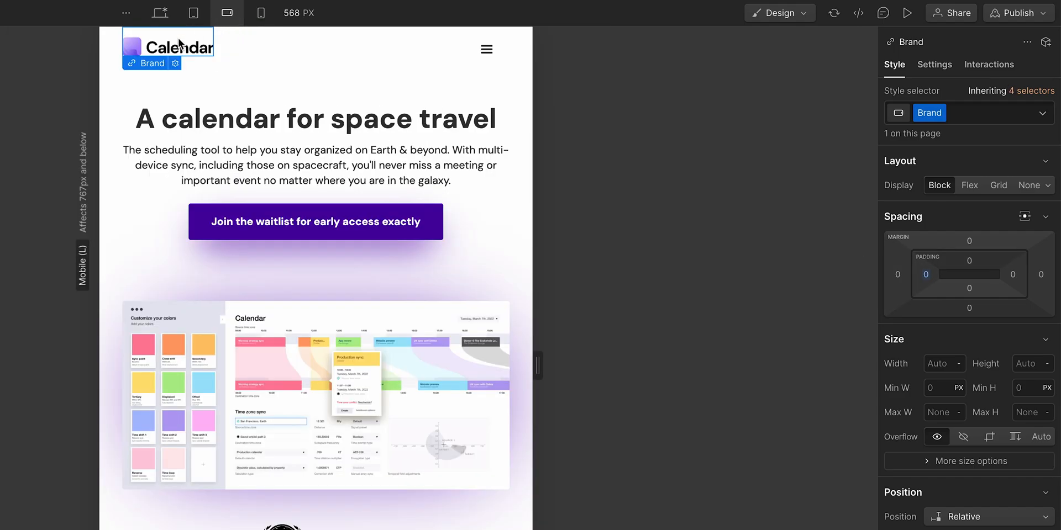
pyautogui.click(135, 49)
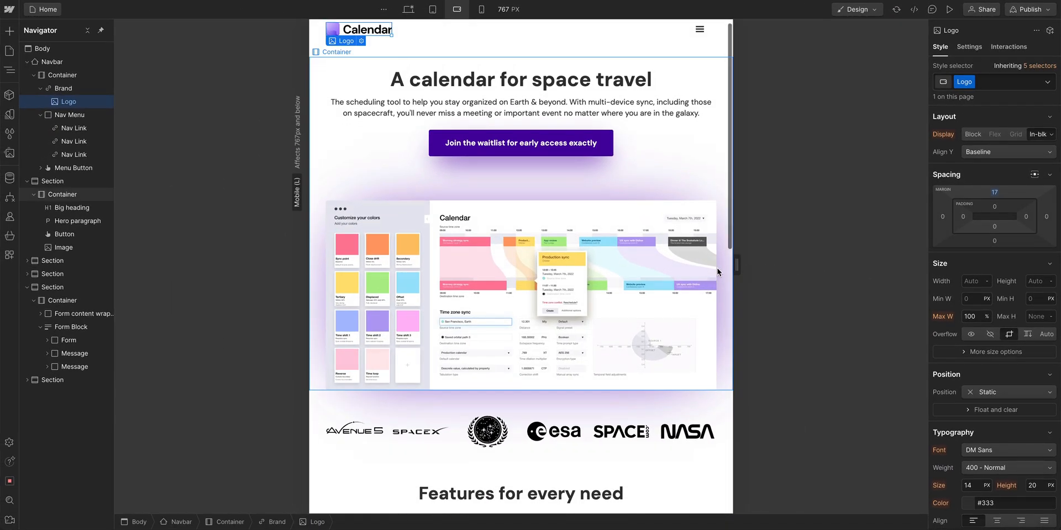
# Set the Feature grid to 2 columns with a 20 px gap, then narrow canvas to 593 px
pyautogui.scroll(-3)
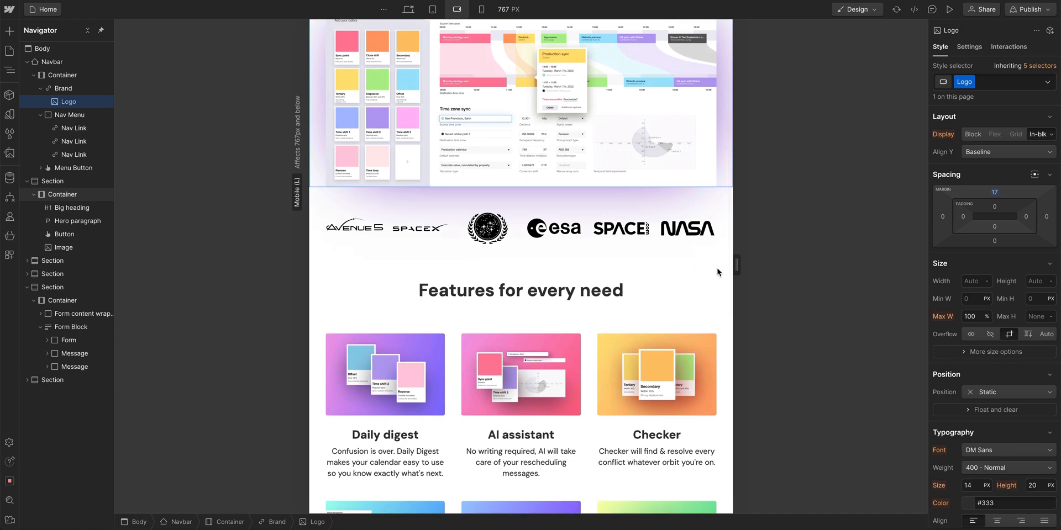
pyautogui.scroll(-3)
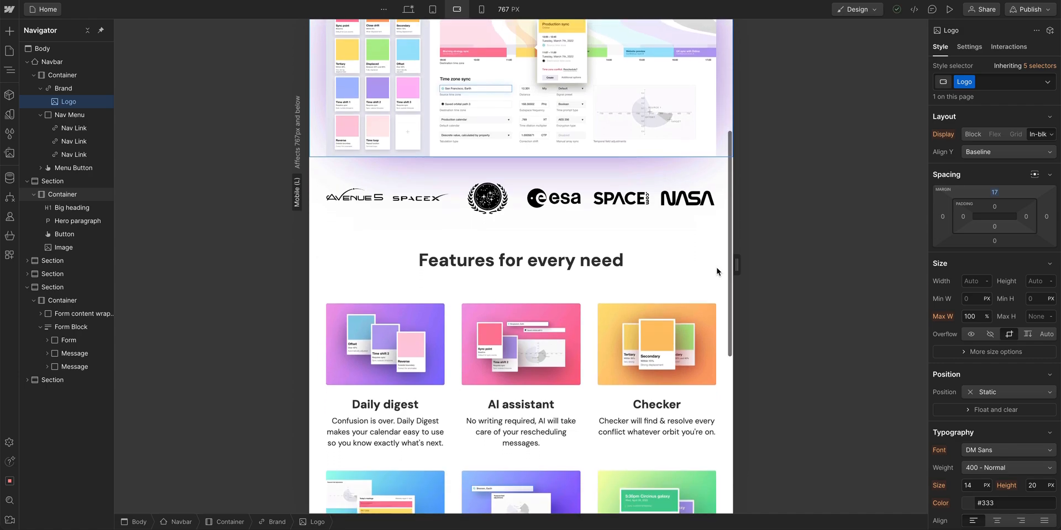
pyautogui.click(519, 260)
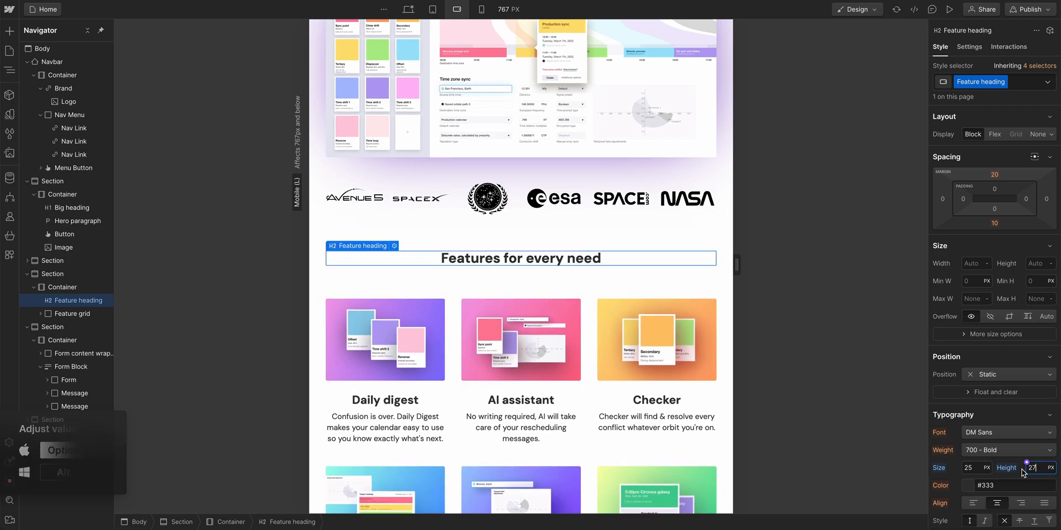
pyautogui.scroll(-3)
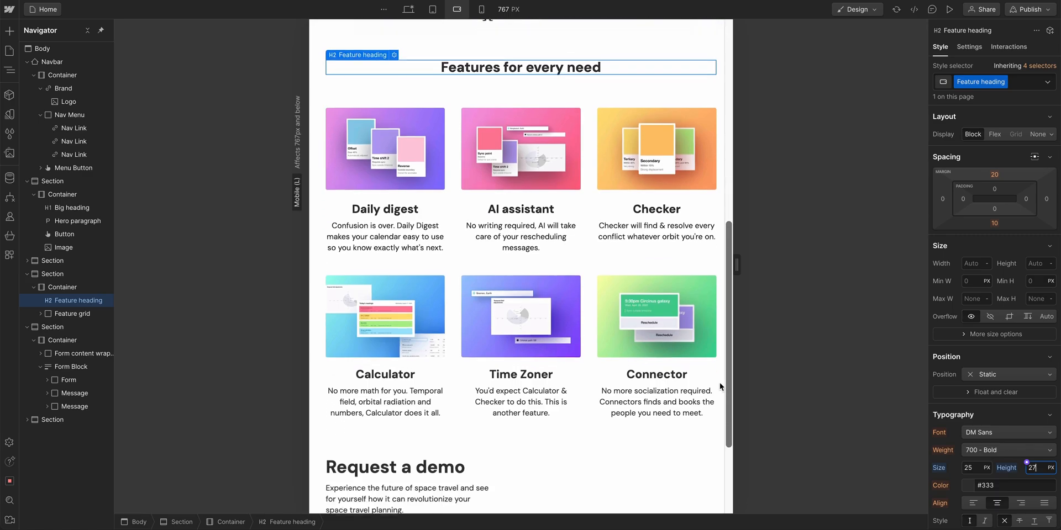
pyautogui.click(71, 313)
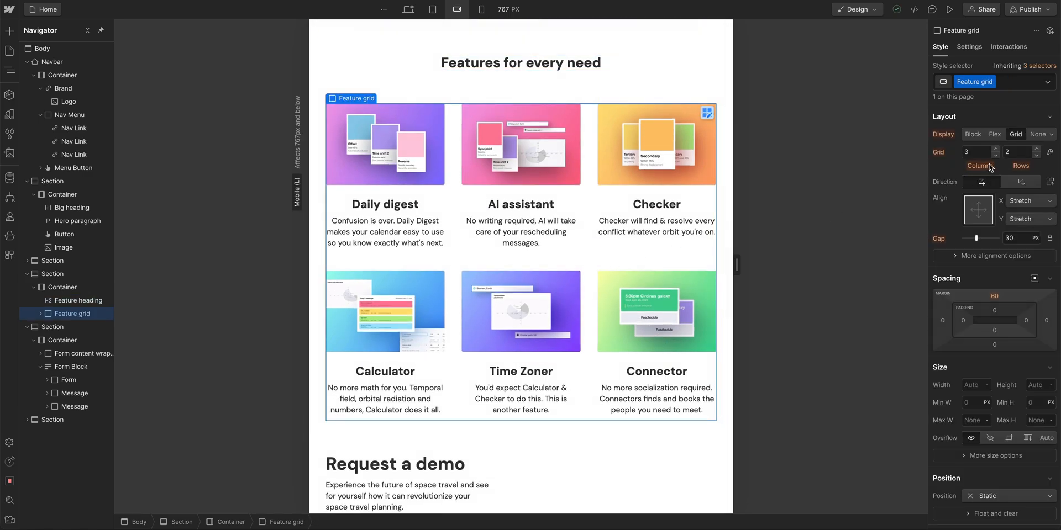
pyautogui.click(995, 154)
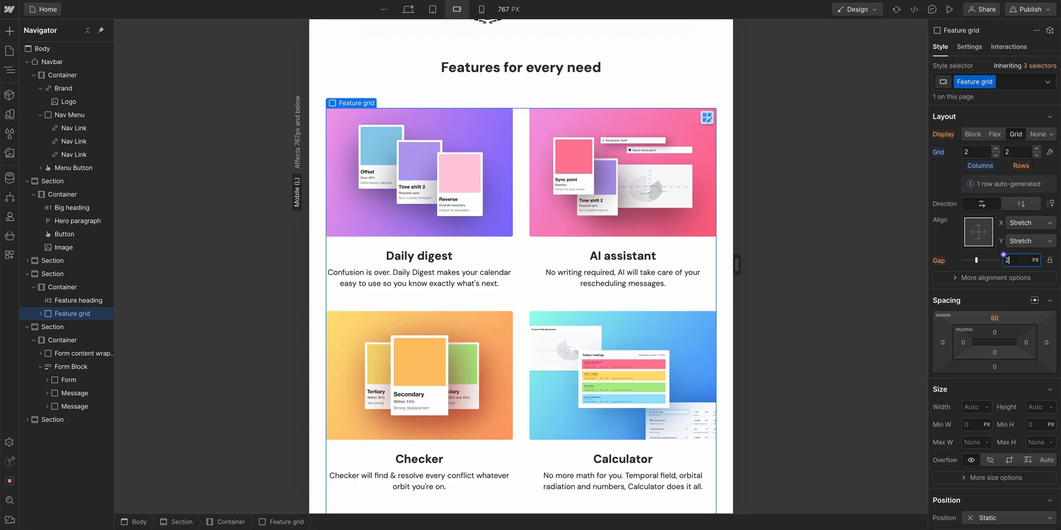
pyautogui.write('20')
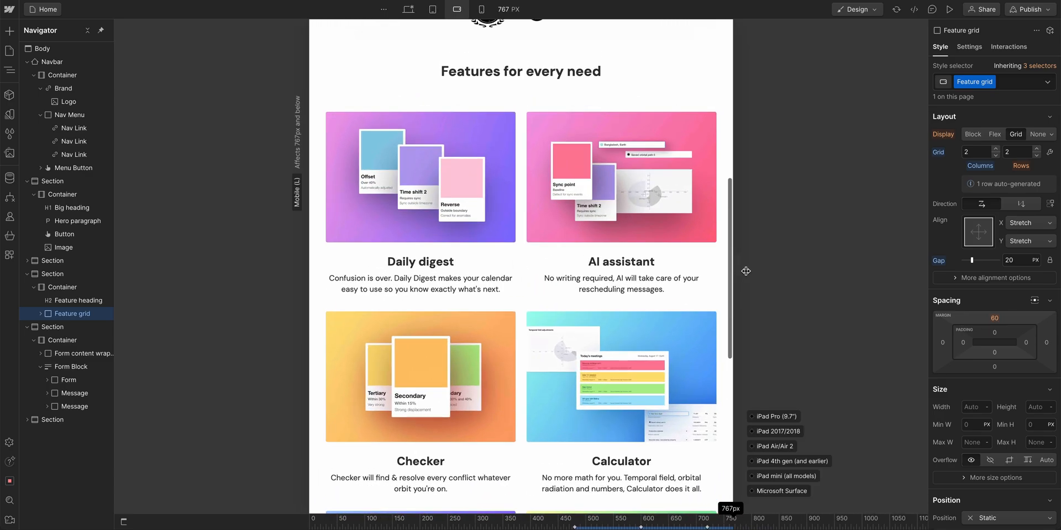
pyautogui.moveTo(596, 527); pyautogui.dragTo(521, 527)
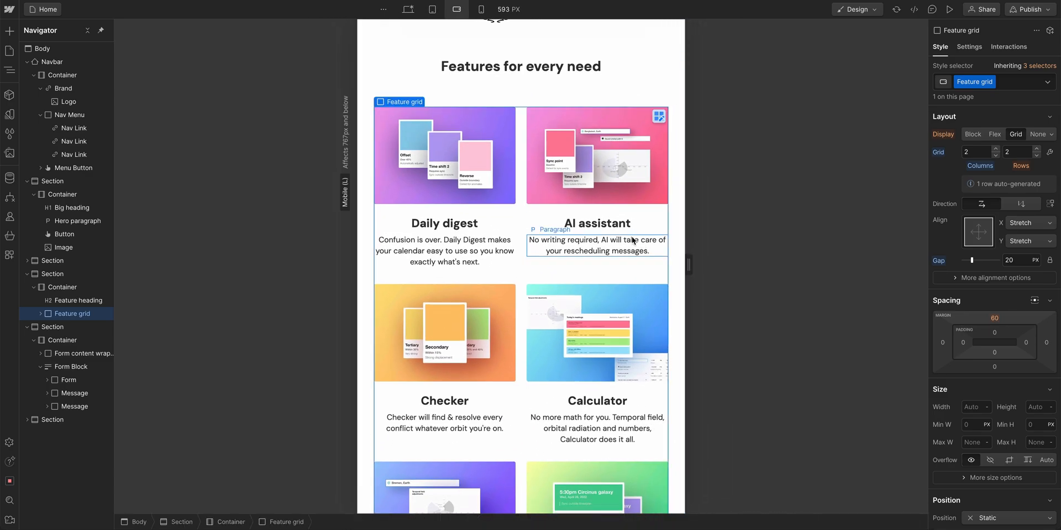
# Style All H3 Headings at 18 px size with a 23 px line height
pyautogui.click(596, 223)
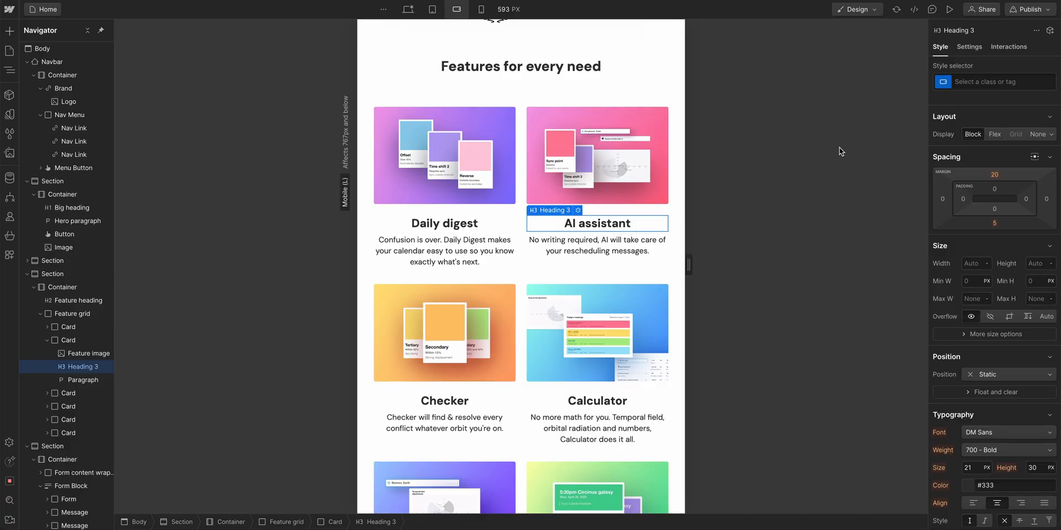
pyautogui.click(1001, 81)
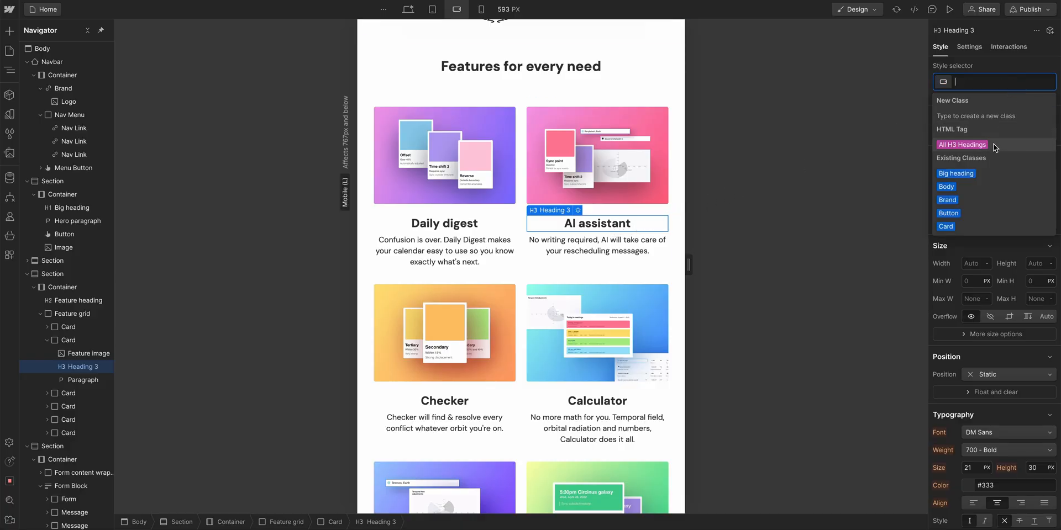
pyautogui.click(961, 145)
pyautogui.write('23')
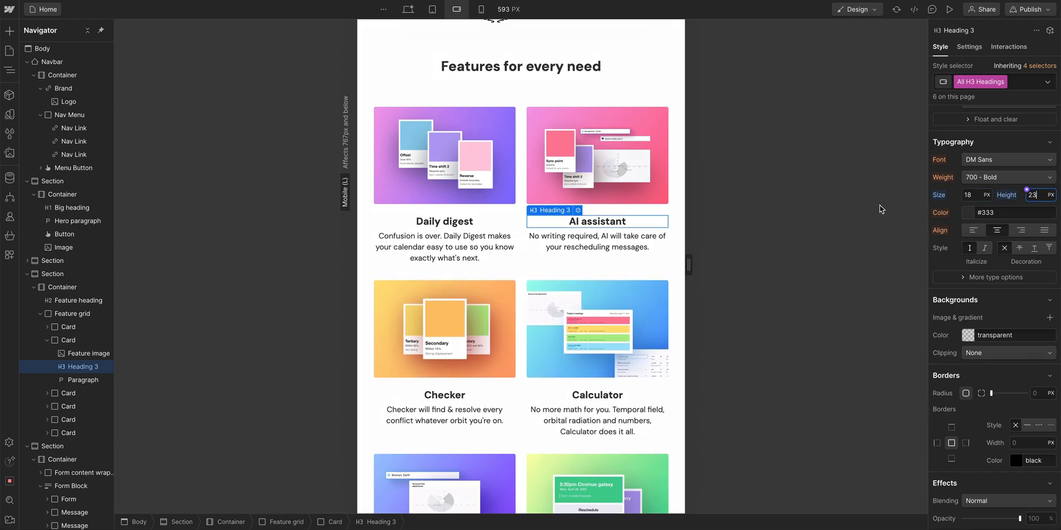
pyautogui.scroll(-3)
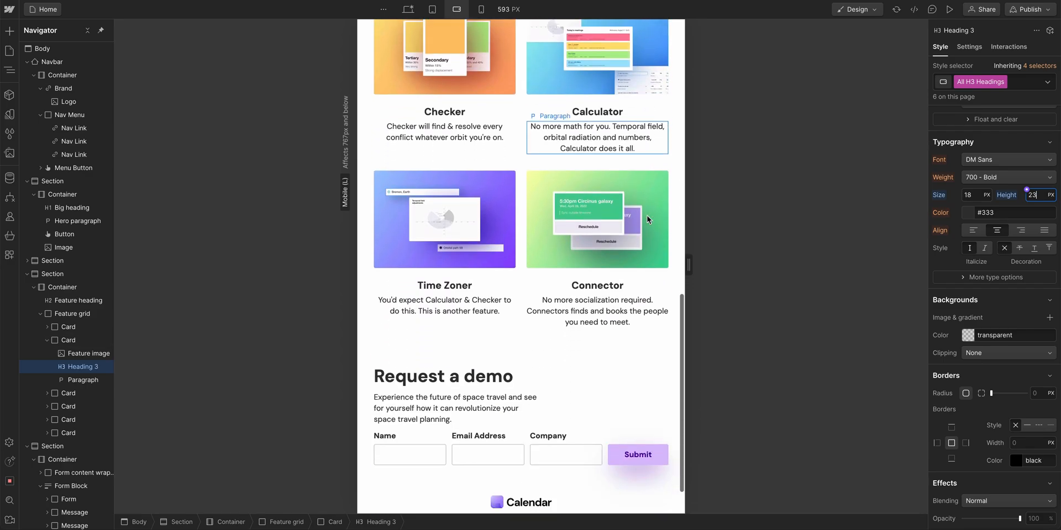
pyautogui.scroll(3)
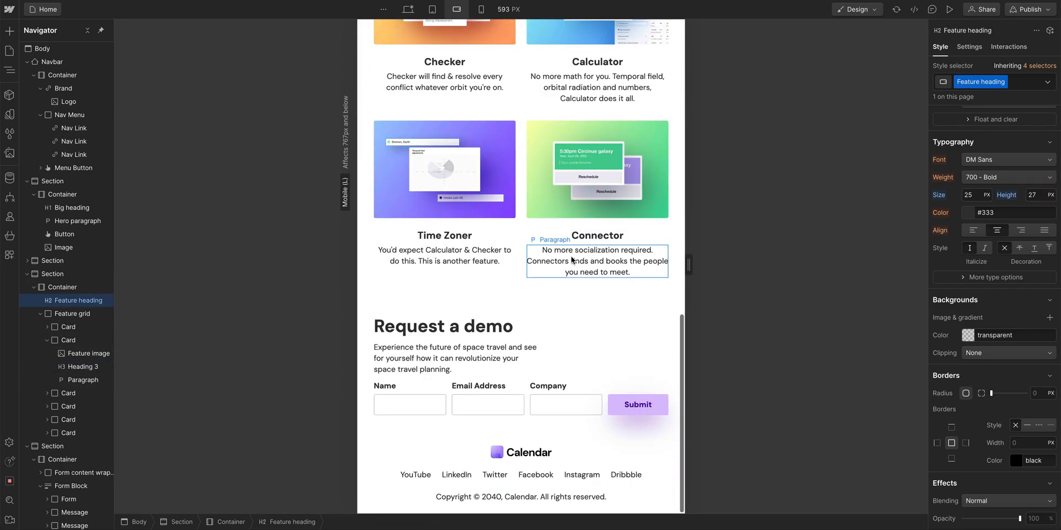
# Set All H2 Headings, including Request a demo, to 25 px and check the features heading
pyautogui.click(454, 325)
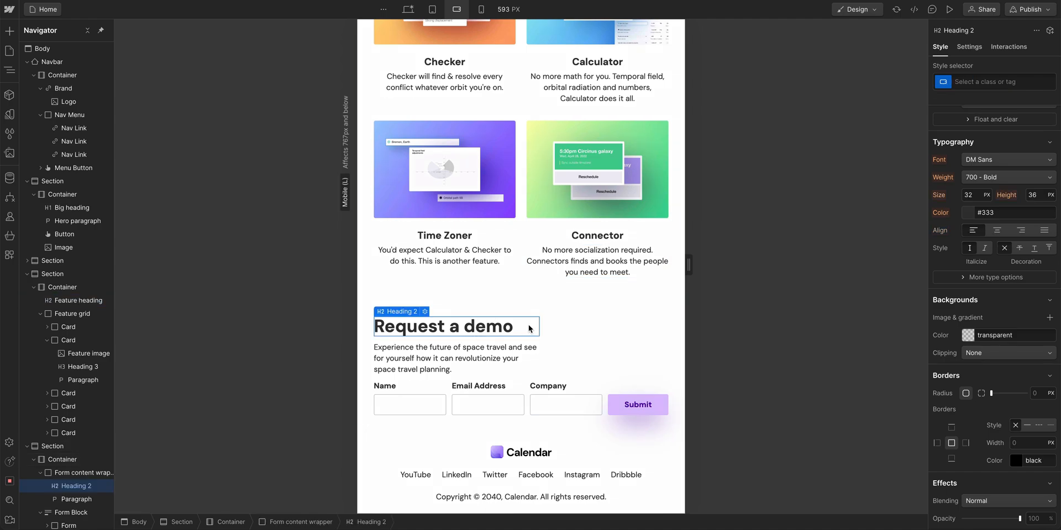
pyautogui.click(1001, 82)
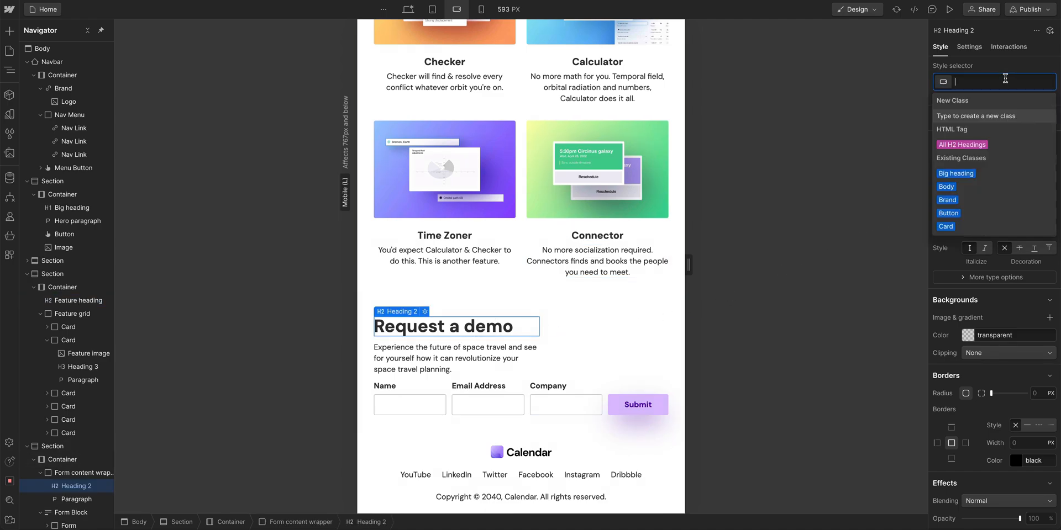
pyautogui.click(961, 144)
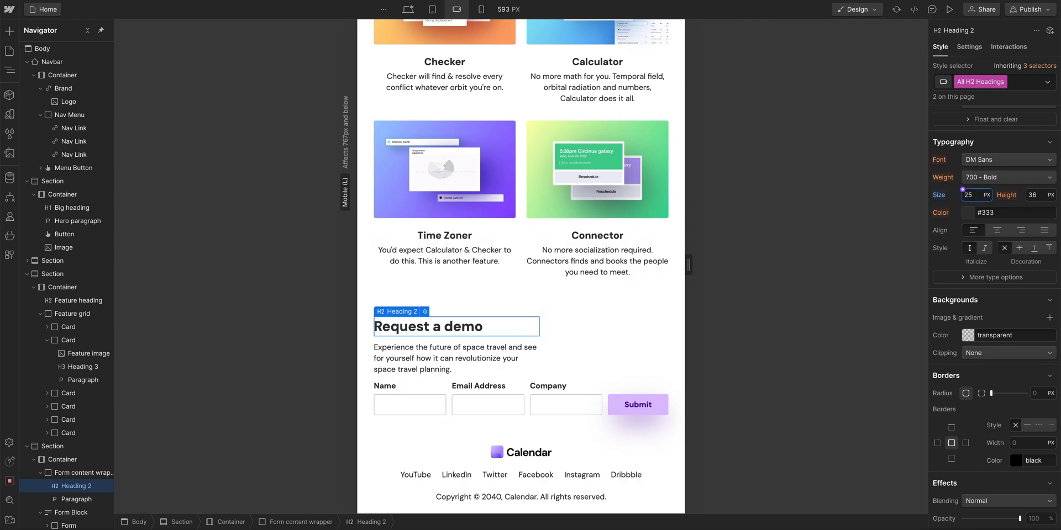
pyautogui.moveTo(720, 230)
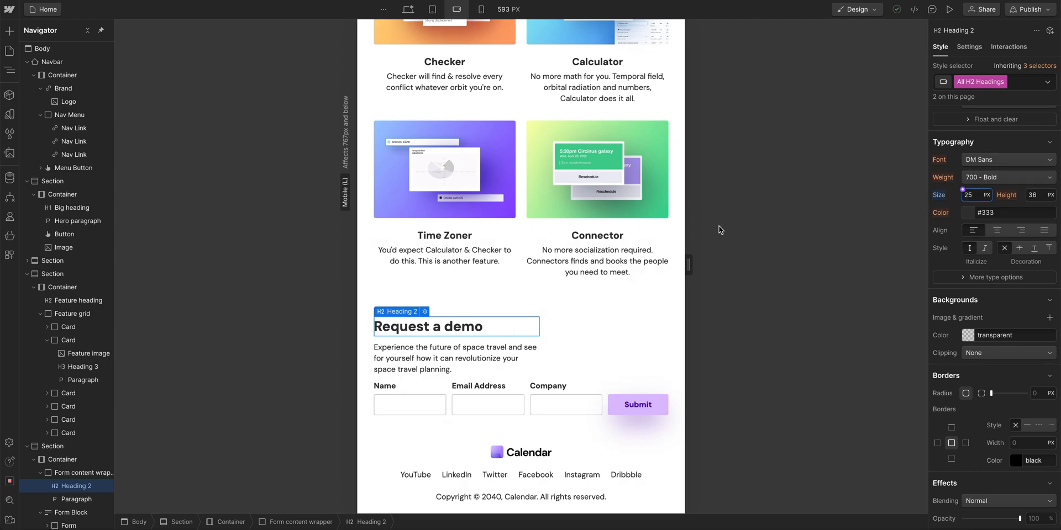
pyautogui.scroll(3)
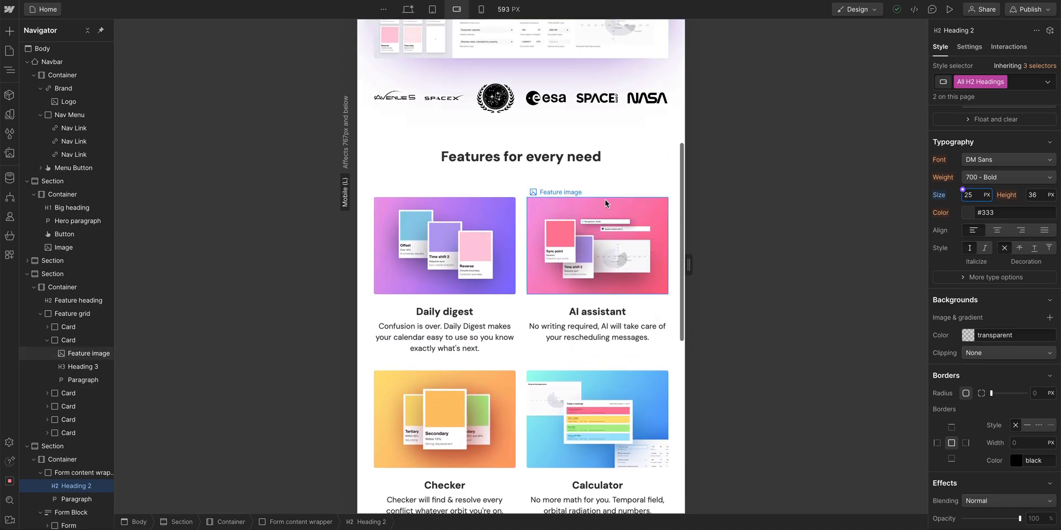
pyautogui.click(521, 156)
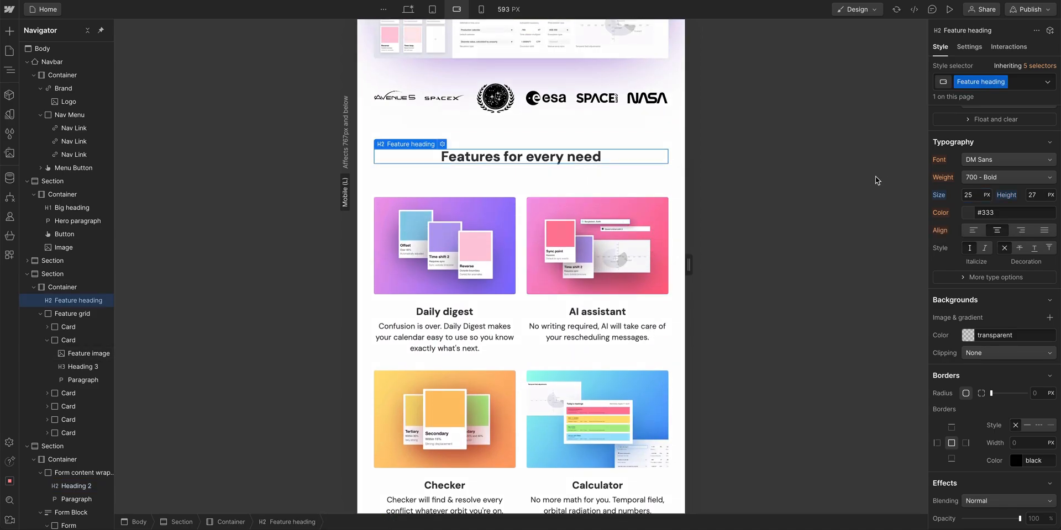
pyautogui.moveTo(961, 208)
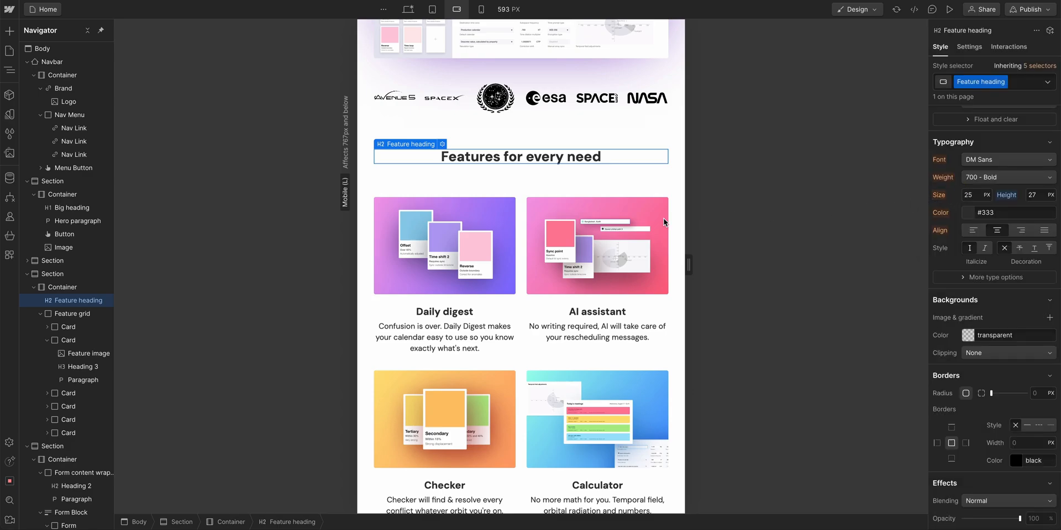
pyautogui.scroll(-3)
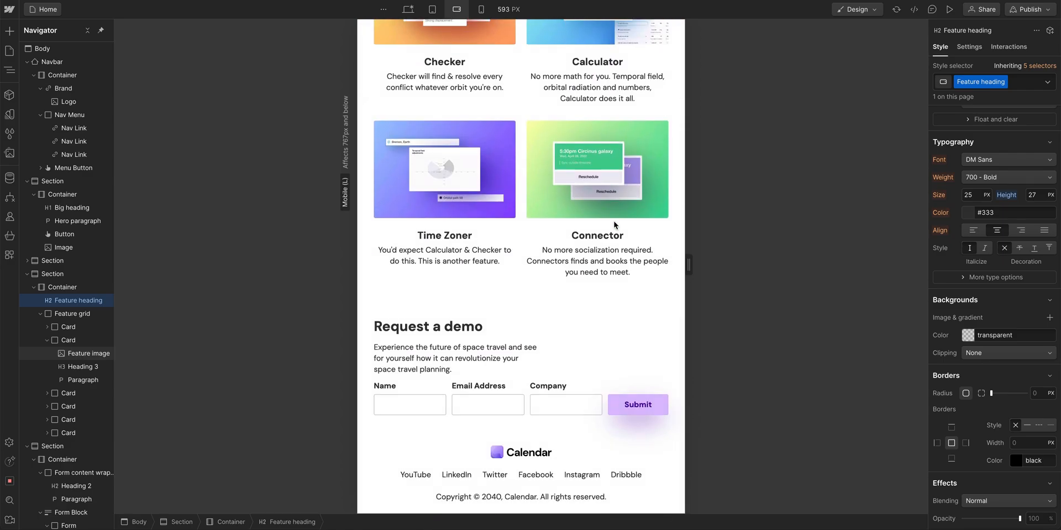
# Give the demo Form vertical flex direction with Align X set to Stretch
pyautogui.click(520, 396)
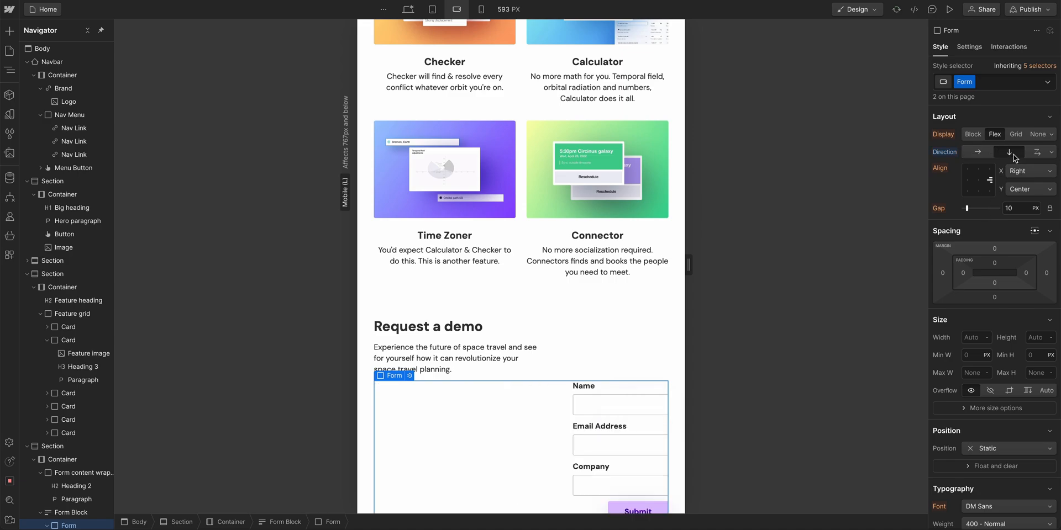
pyautogui.scroll(-3)
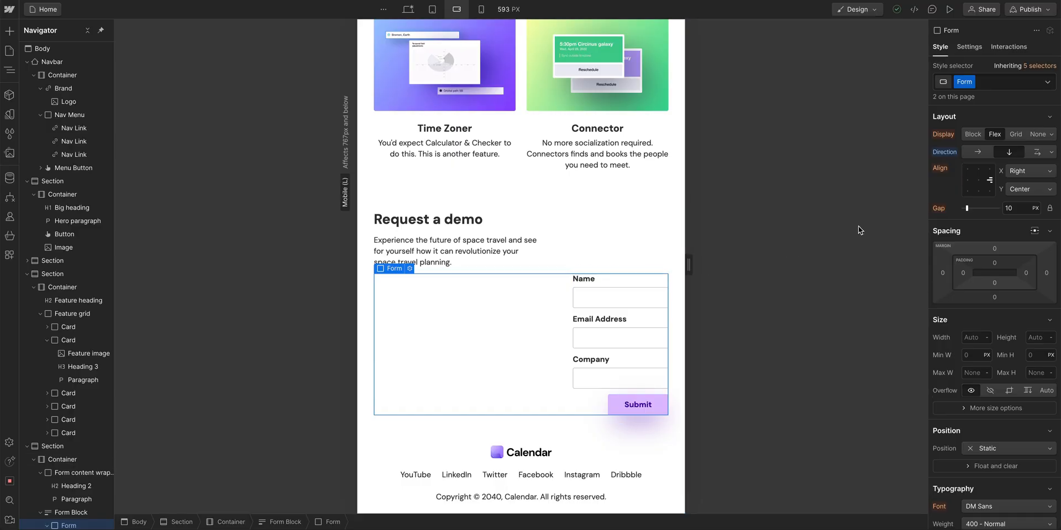
pyautogui.click(1029, 171)
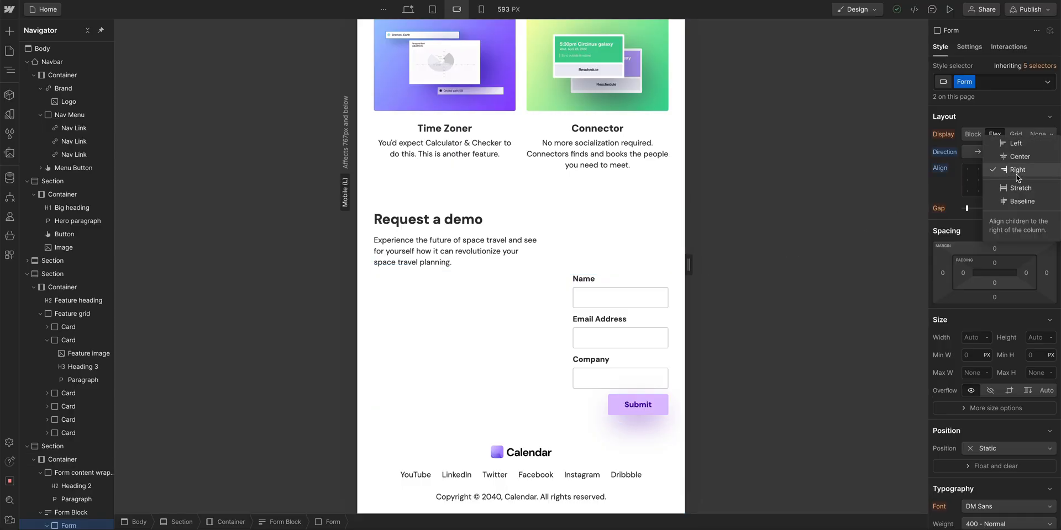
pyautogui.click(1020, 188)
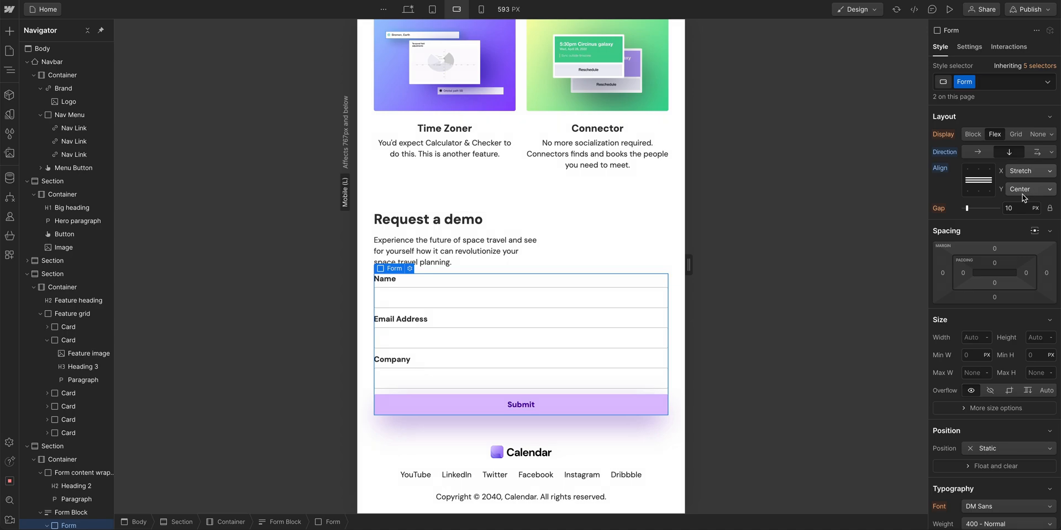
pyautogui.moveTo(601, 395)
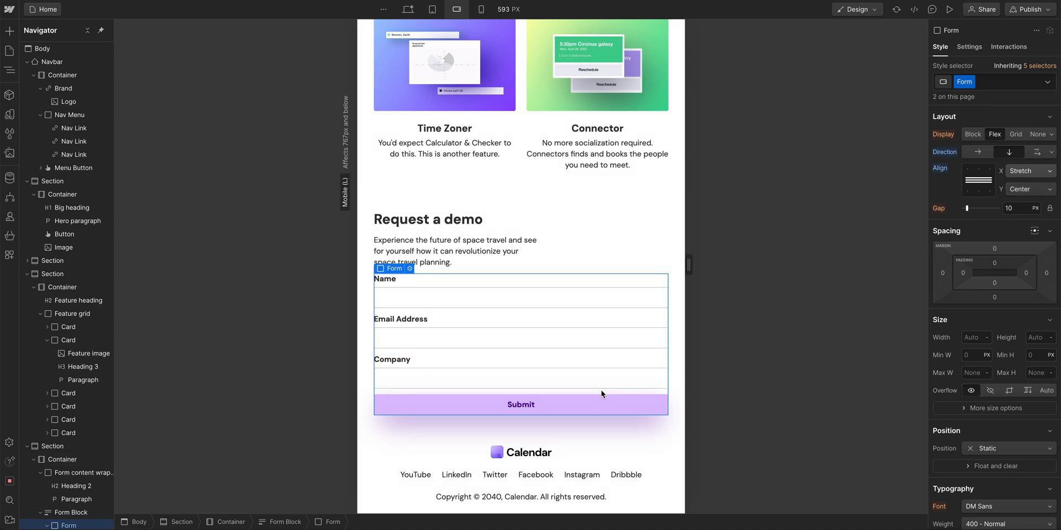
pyautogui.click(520, 404)
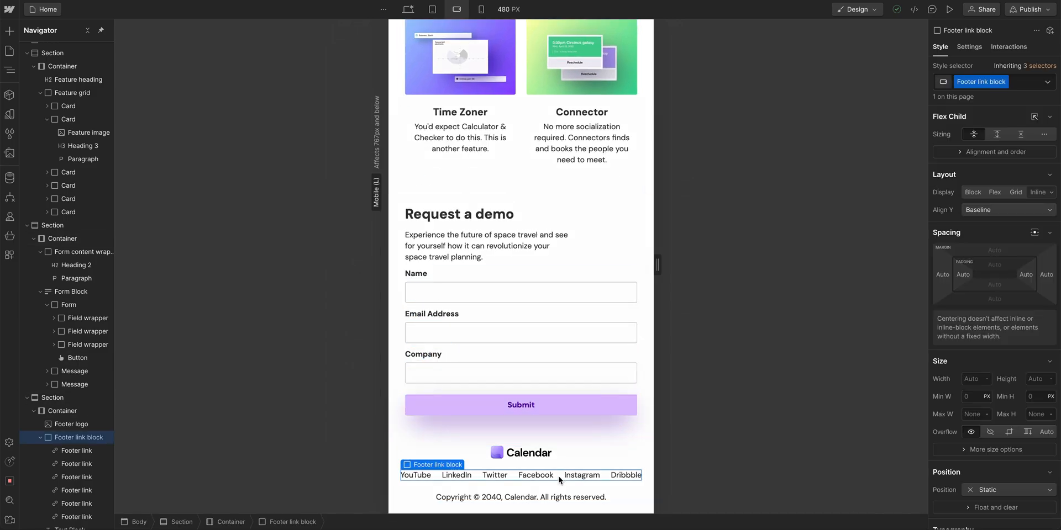
# Reduce the footer link block gap to 16 px, then deselect everything
pyautogui.click(994, 192)
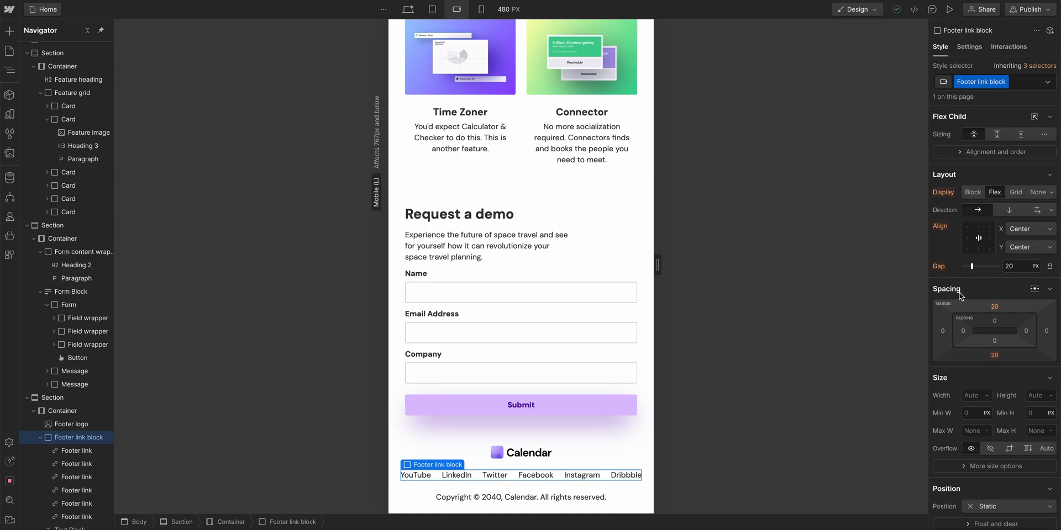
pyautogui.moveTo(972, 265); pyautogui.dragTo(967, 265)
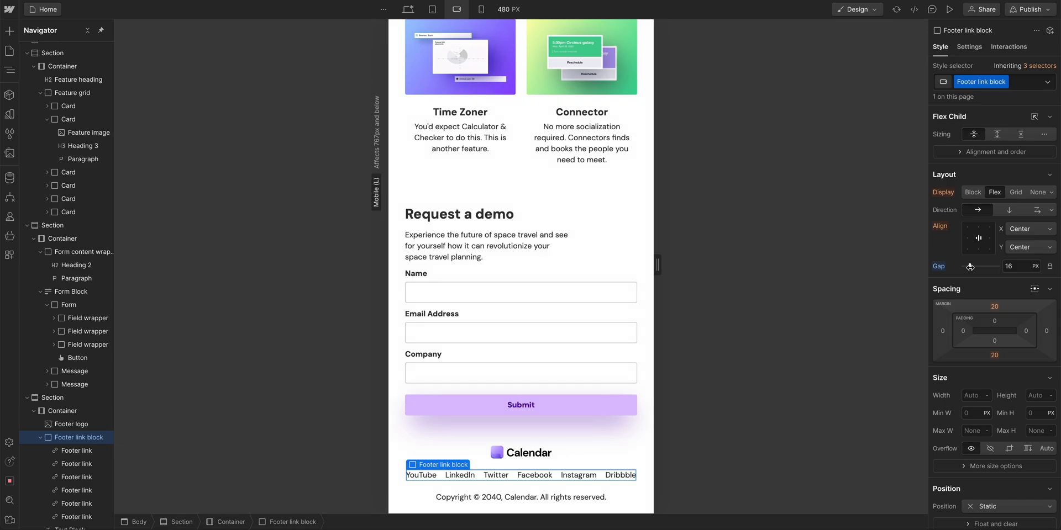
pyautogui.click(759, 314)
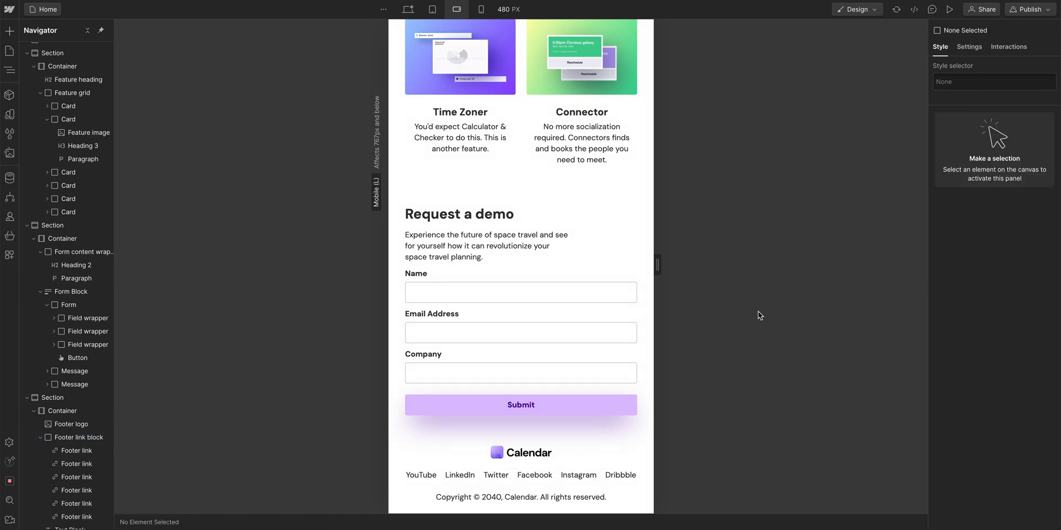
pyautogui.scroll(3)
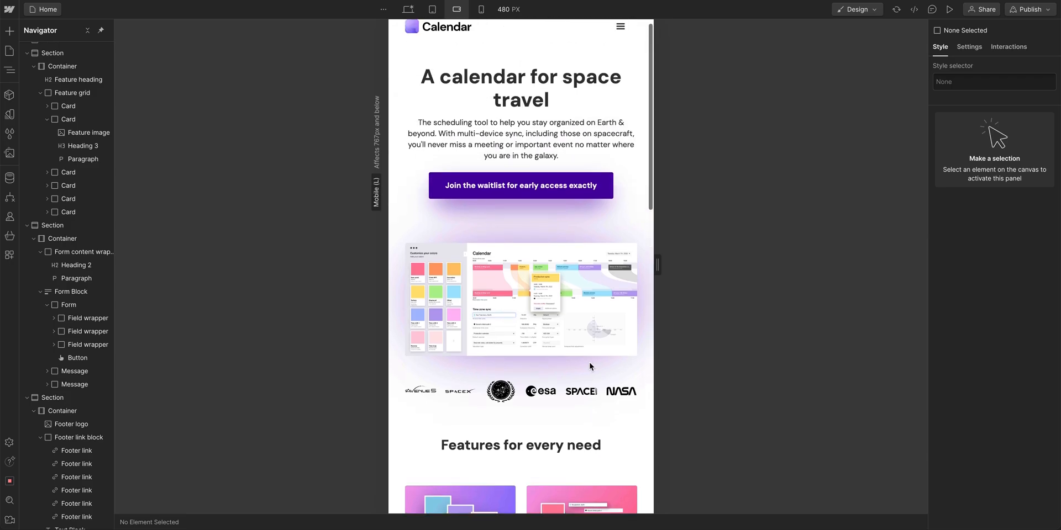
# Switch to mobile portrait and narrow the canvas to 300 px
pyautogui.click(456, 9)
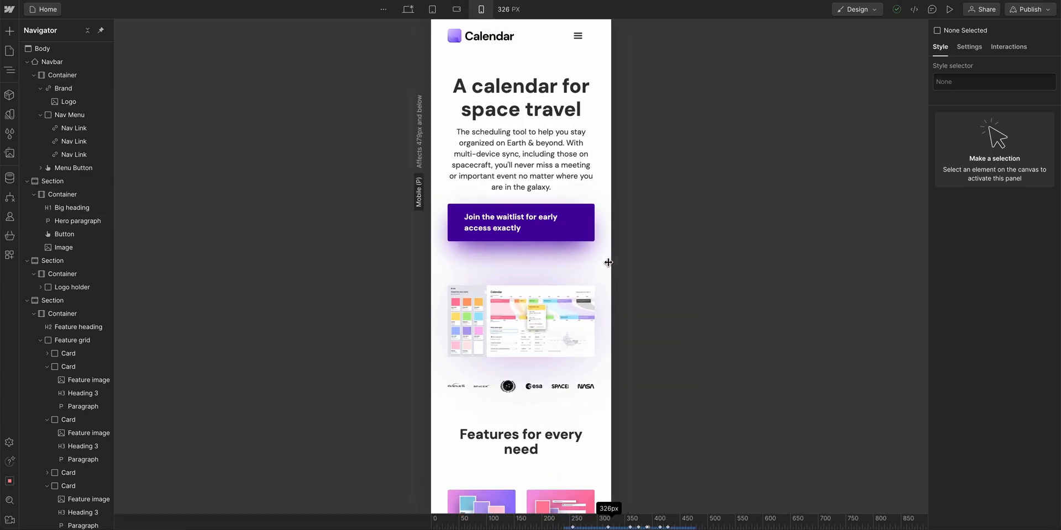
pyautogui.moveTo(607, 262); pyautogui.dragTo(624, 266)
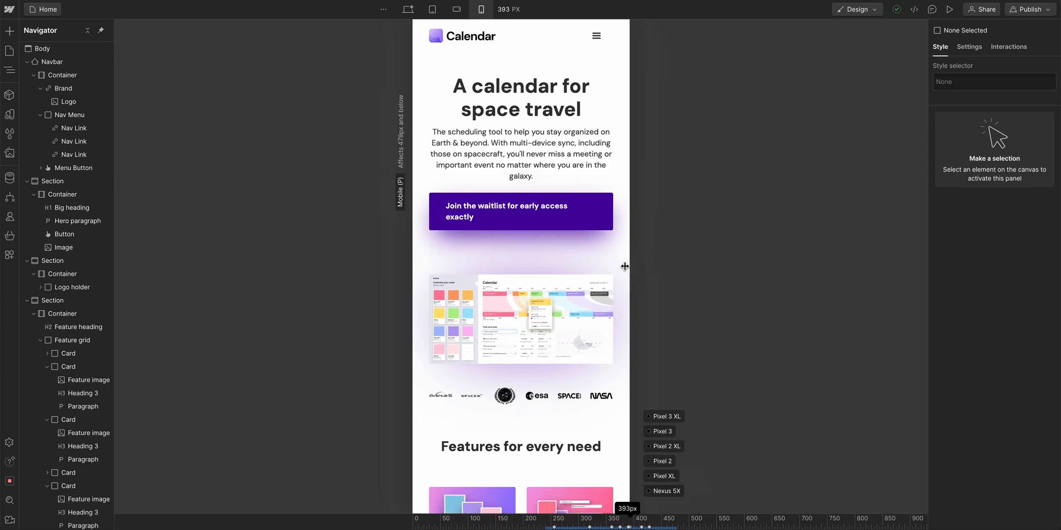
pyautogui.moveTo(624, 266); pyautogui.dragTo(604, 266)
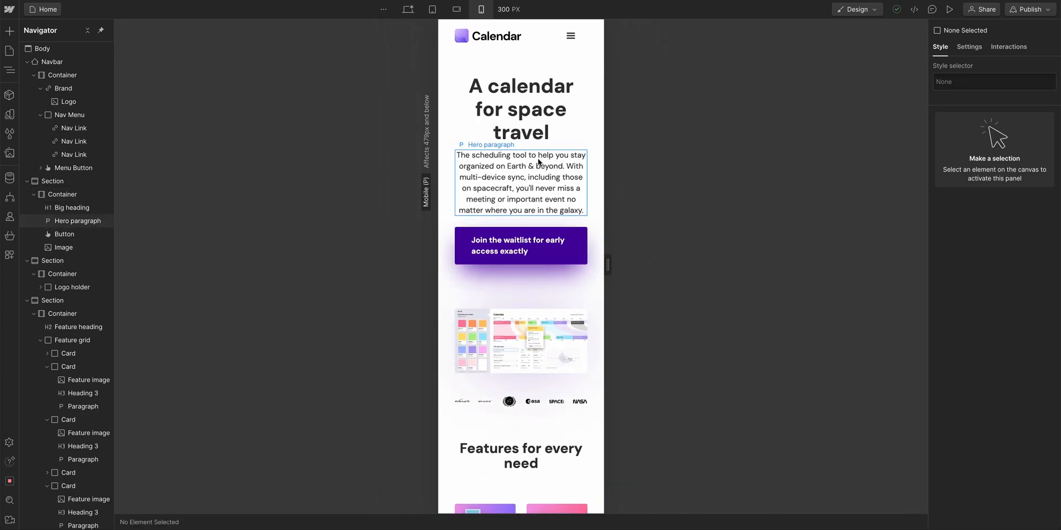
# Reduce the hero heading's font size and select the waitlist button
pyautogui.click(520, 109)
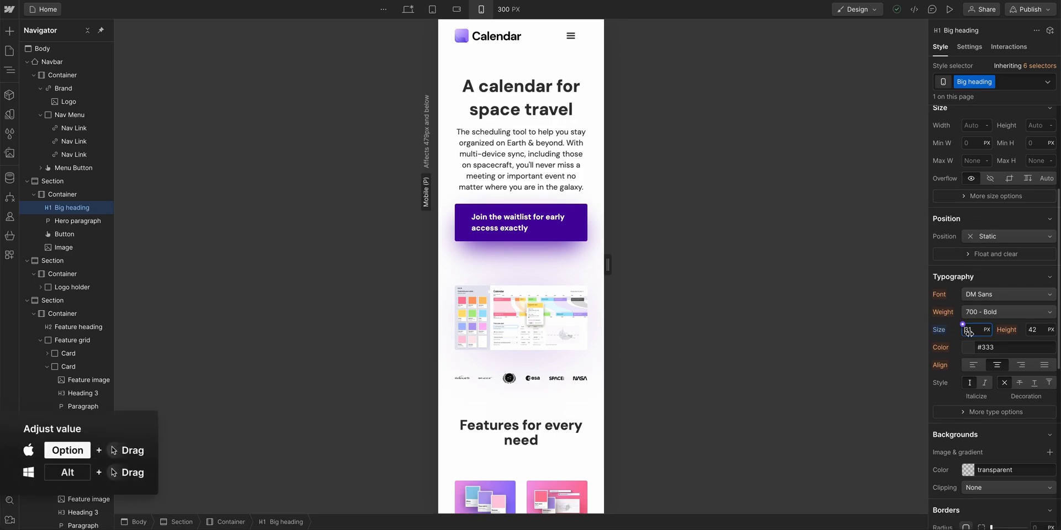
pyautogui.moveTo(969, 330); pyautogui.dragTo(969, 345)
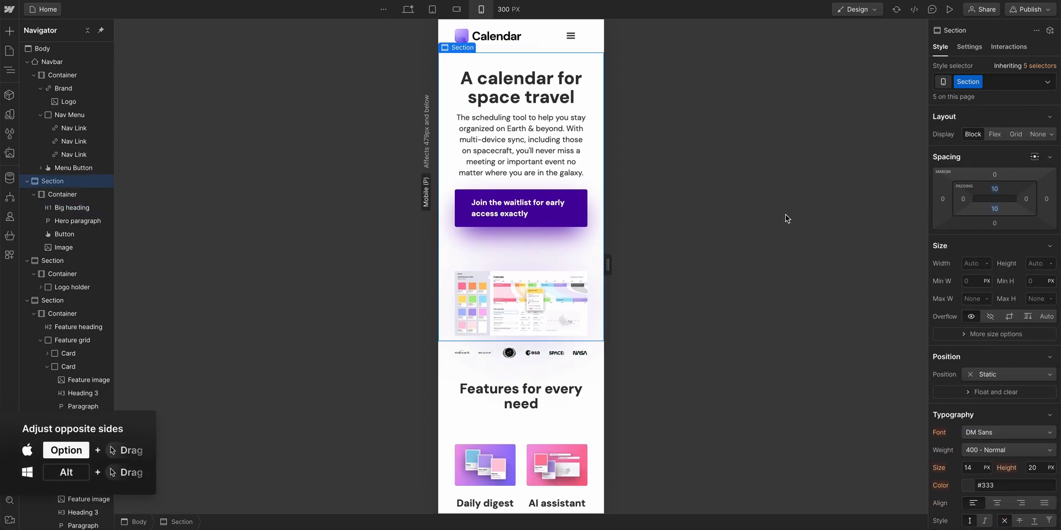
pyautogui.click(520, 208)
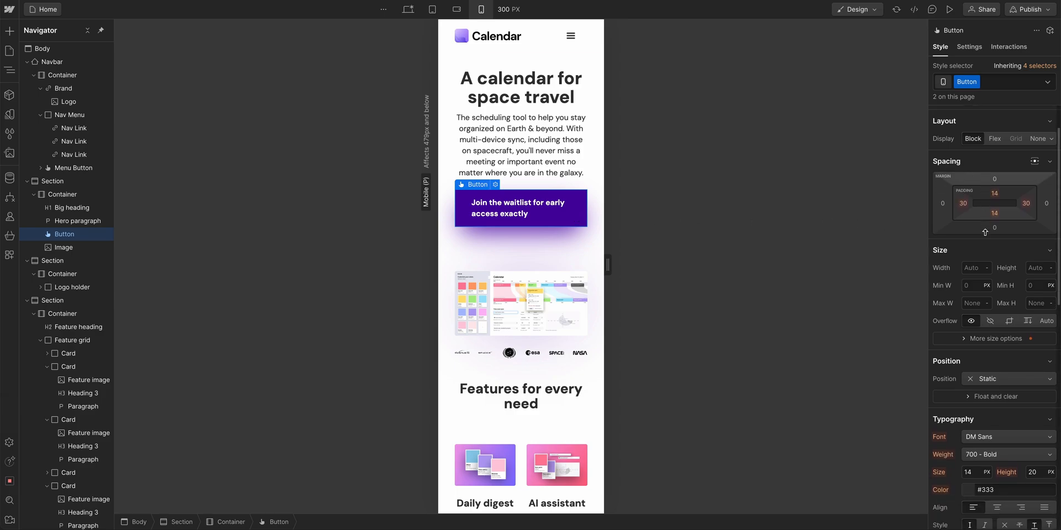
pyautogui.scroll(-3)
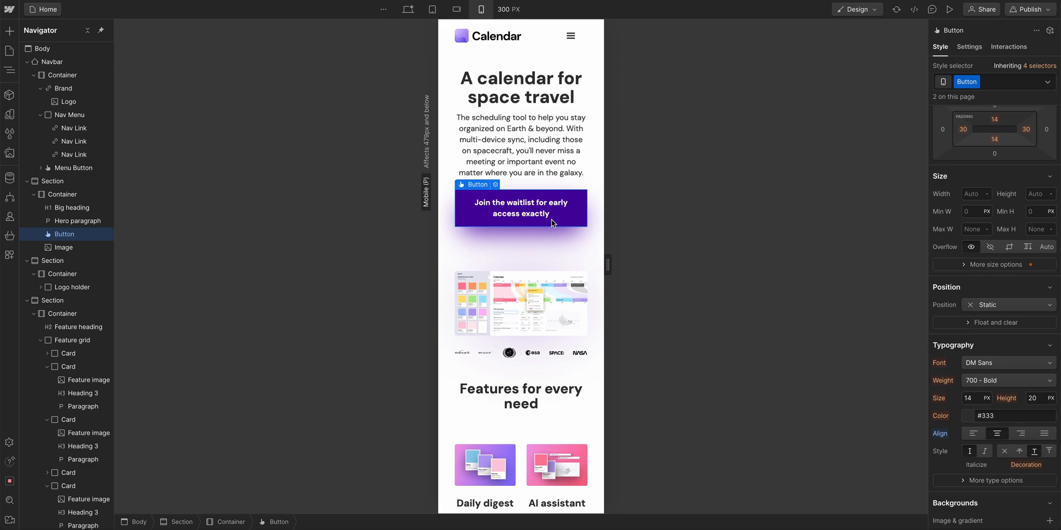
pyautogui.moveTo(474, 35)
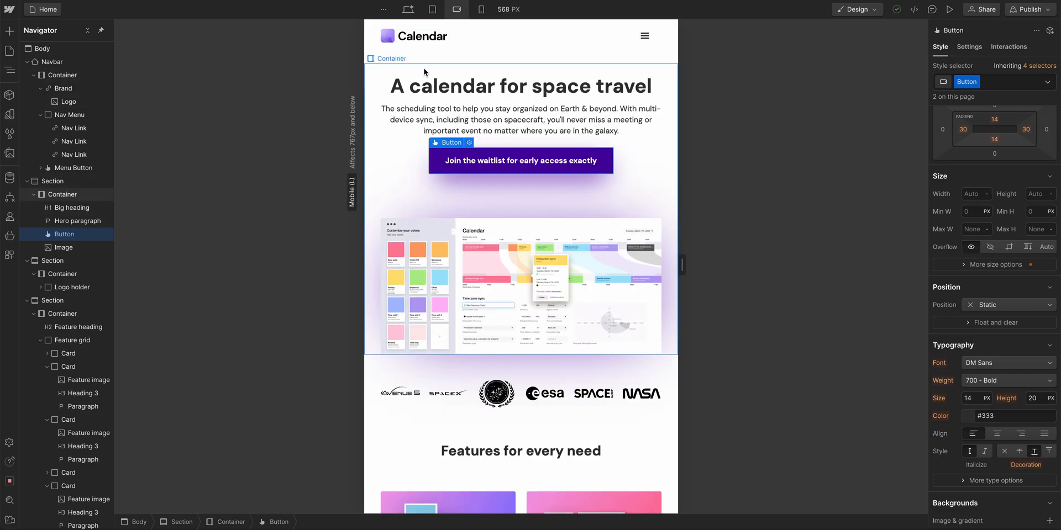
# Lower the Navbar Container's left/right padding to 20 px, then switch to mobile portrait
pyautogui.click(62, 195)
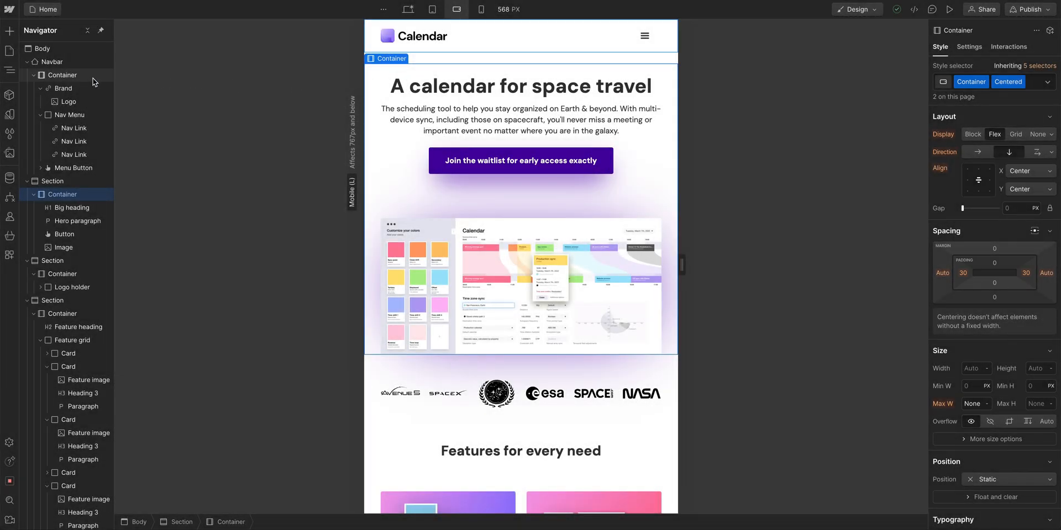
pyautogui.click(62, 75)
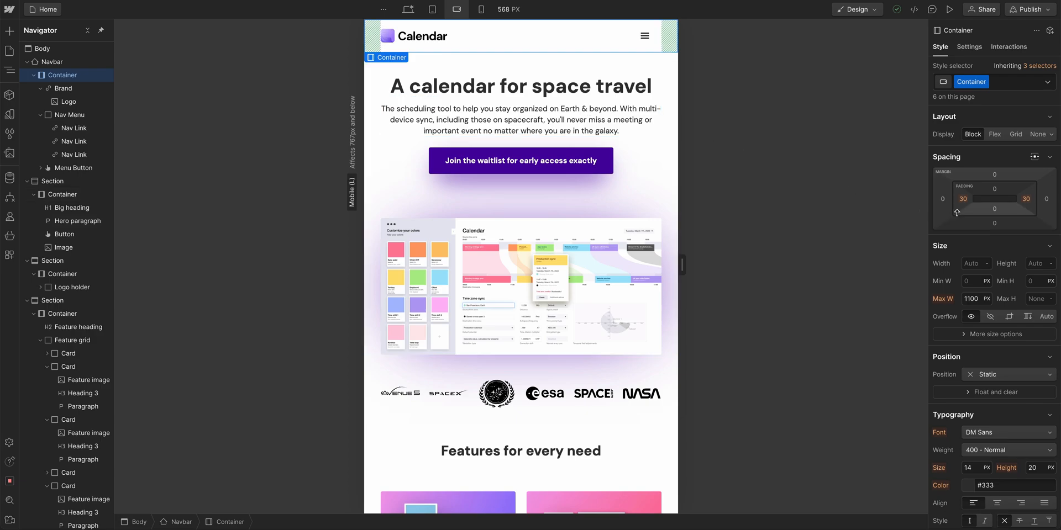
pyautogui.moveTo(962, 198); pyautogui.dragTo(962, 210)
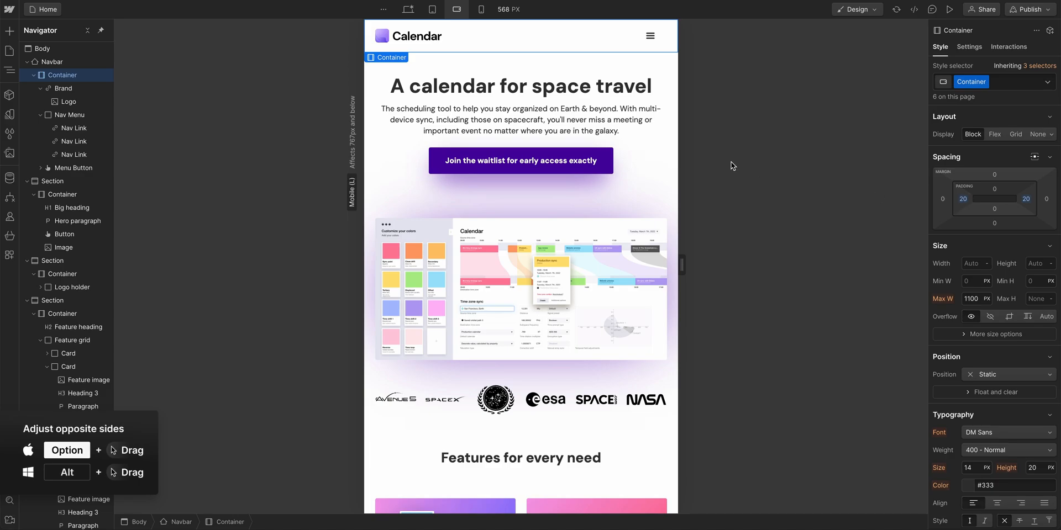
pyautogui.click(481, 9)
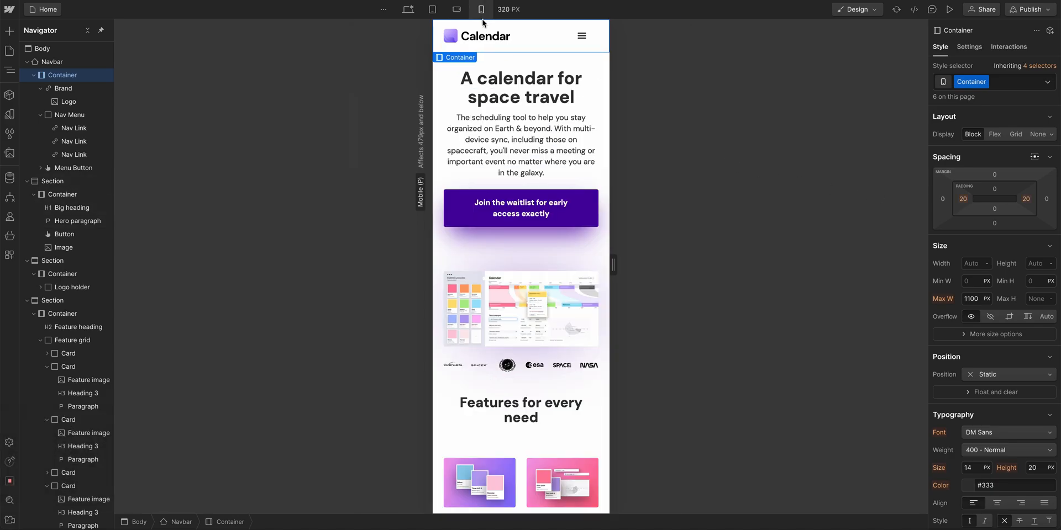
pyautogui.click(520, 208)
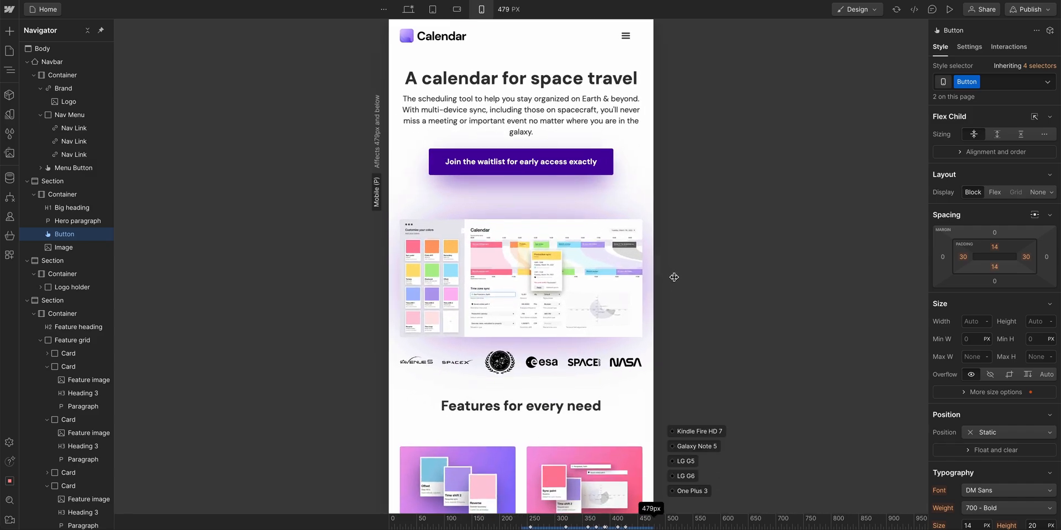
# Set the Logo holder to 3 grid columns with a 30 px gap, checking at different canvas widths
pyautogui.moveTo(644, 276); pyautogui.dragTo(590, 276)
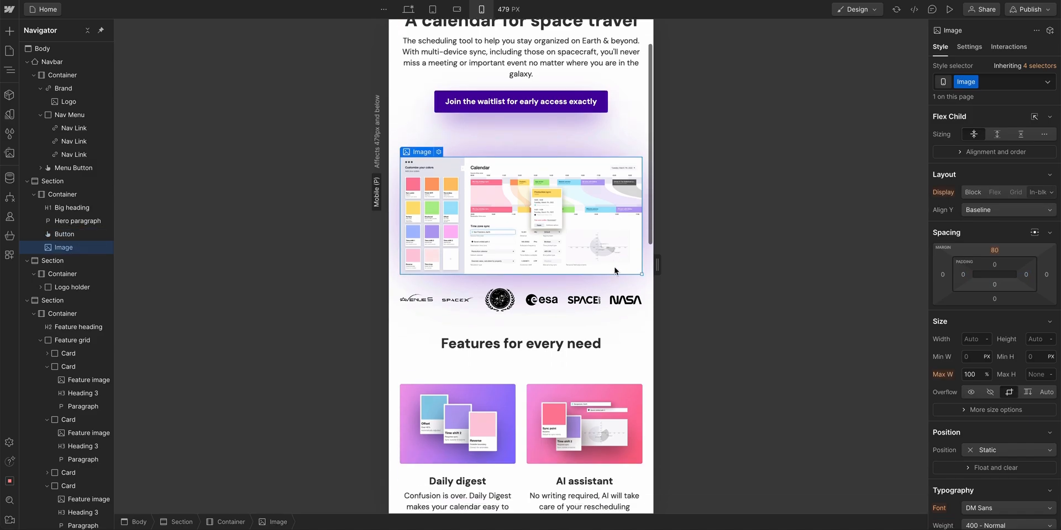
pyautogui.click(521, 260)
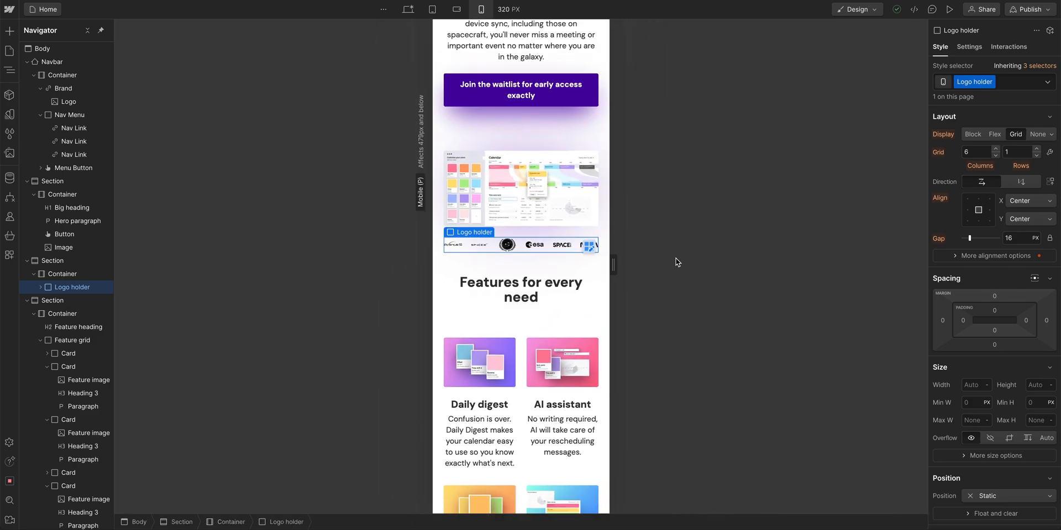
pyautogui.click(987, 154)
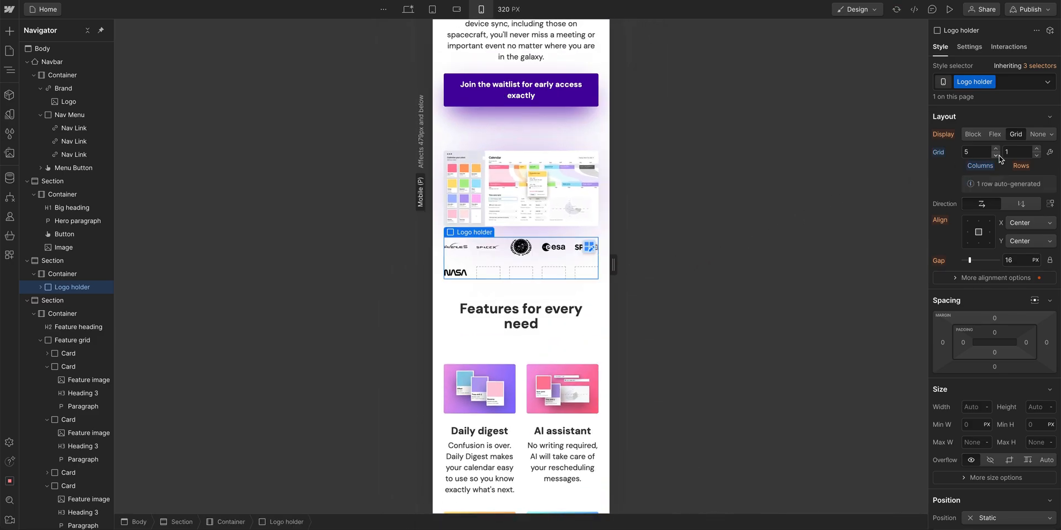
pyautogui.click(985, 151)
pyautogui.write('3')
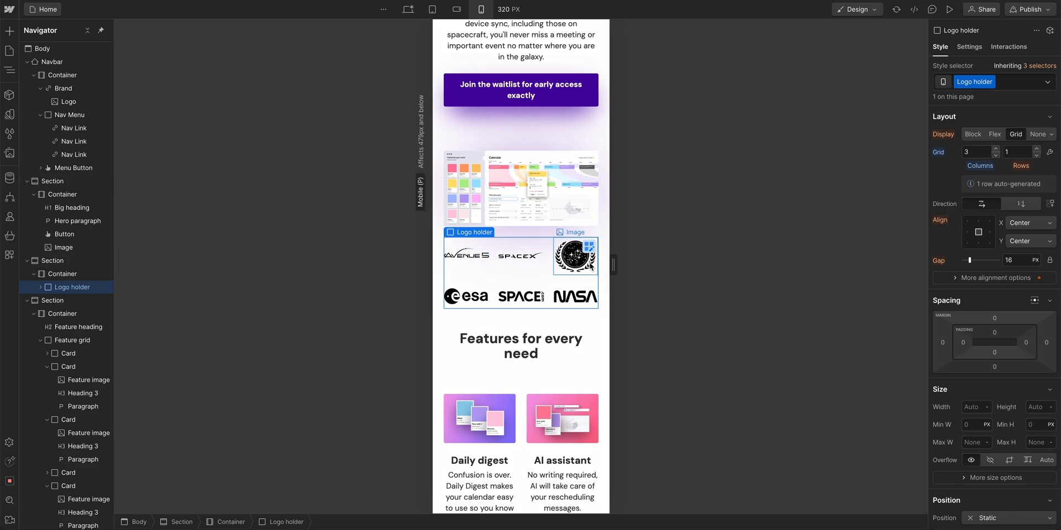
pyautogui.moveTo(607, 264); pyautogui.dragTo(578, 264)
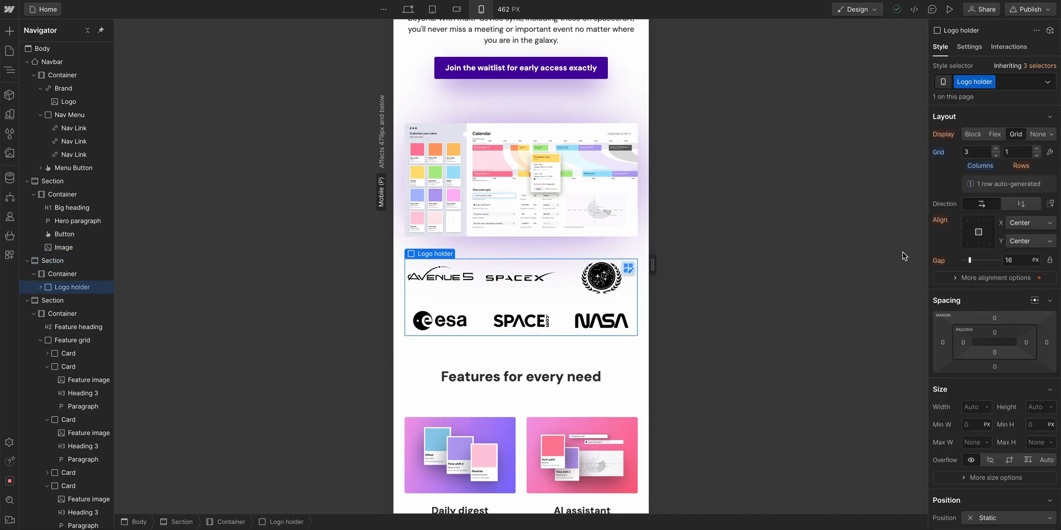
pyautogui.moveTo(968, 260); pyautogui.dragTo(976, 259)
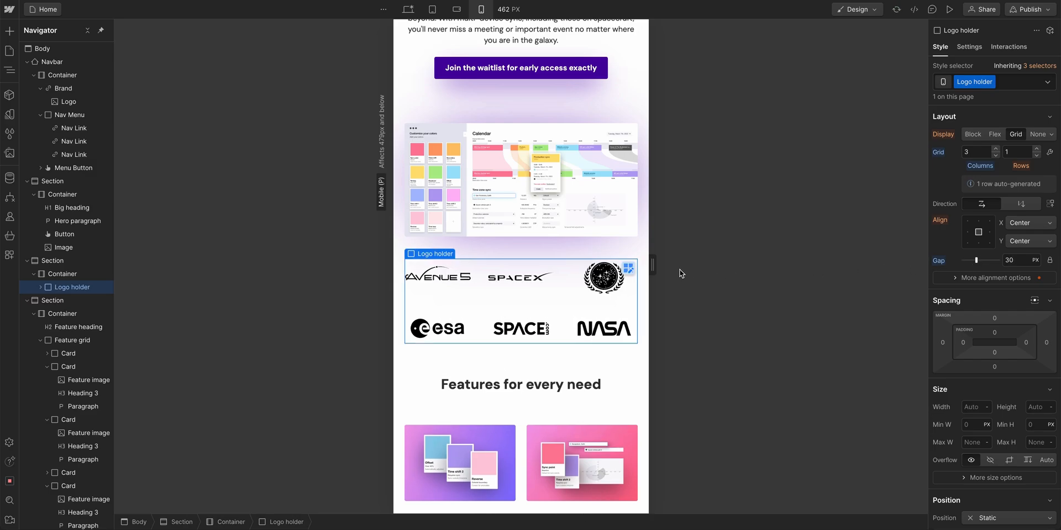
pyautogui.moveTo(651, 265); pyautogui.dragTo(653, 271)
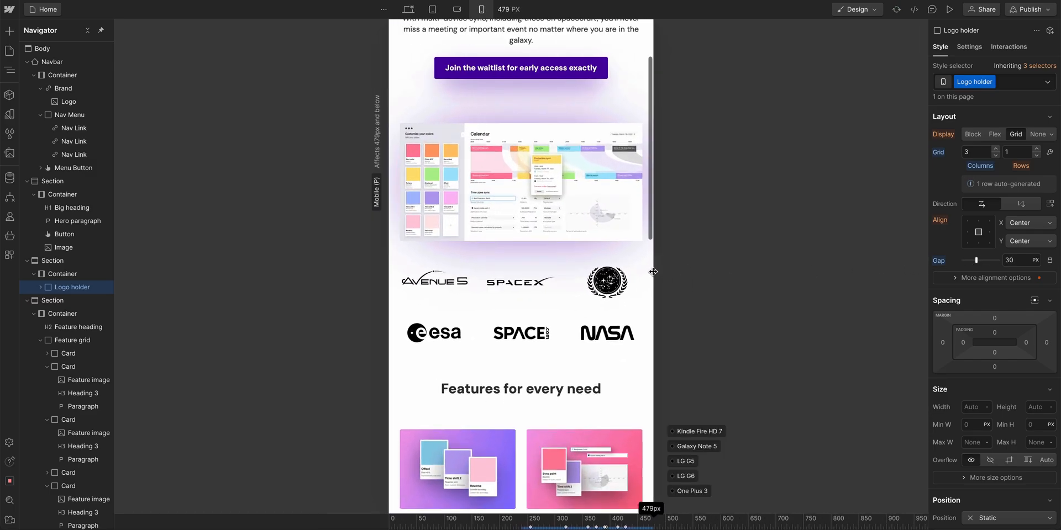
pyautogui.scroll(-3)
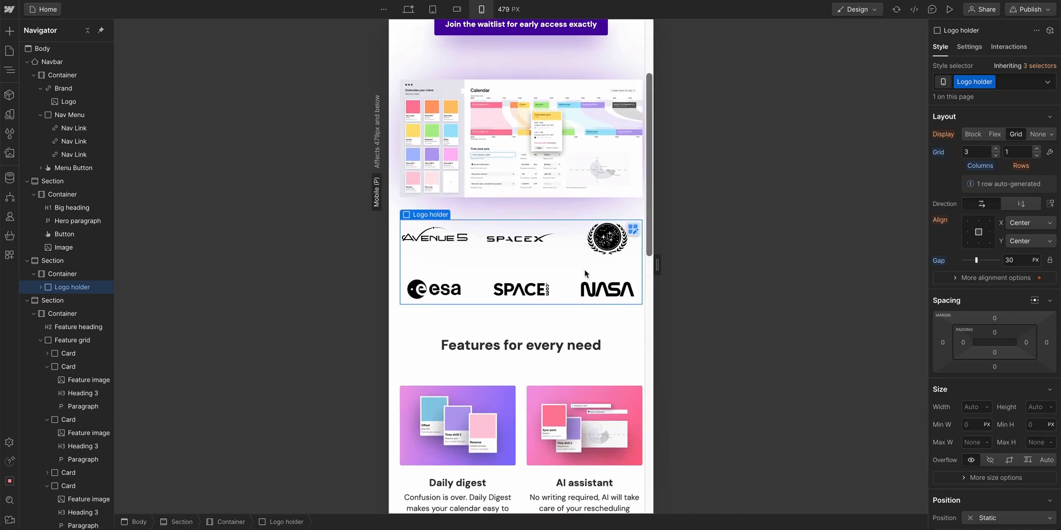
# Set the Feature grid to 1 column at the mobile portrait breakpoint
pyautogui.click(79, 327)
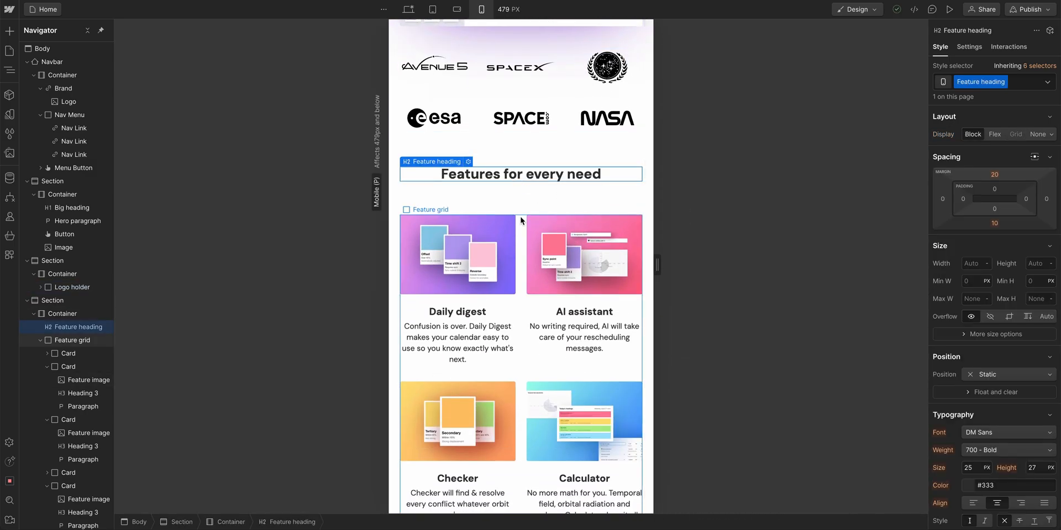
pyautogui.click(71, 340)
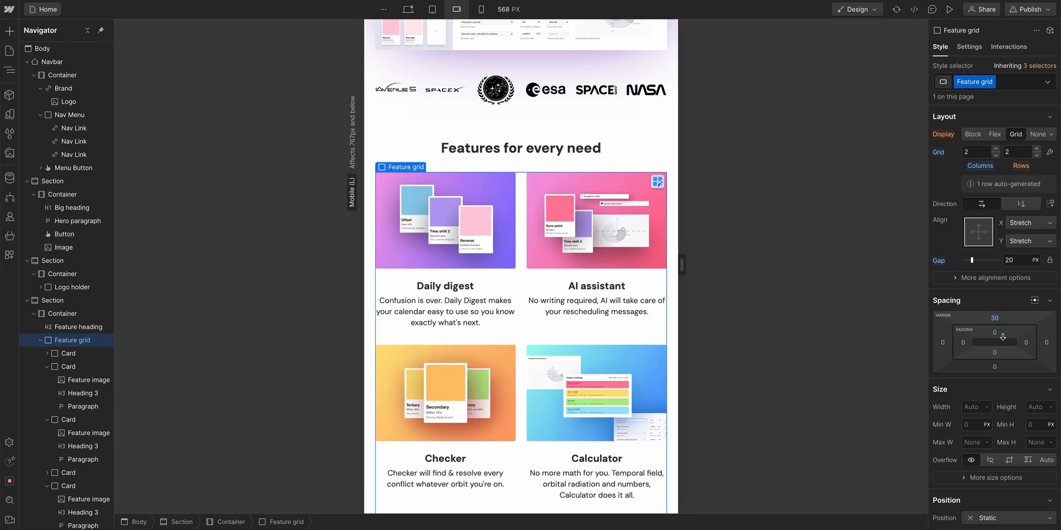
pyautogui.click(480, 8)
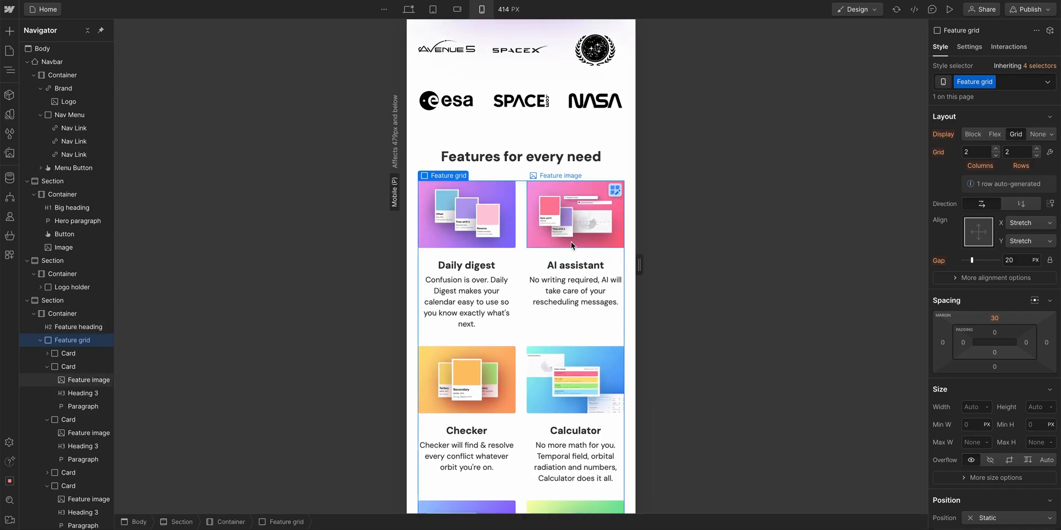
pyautogui.click(988, 154)
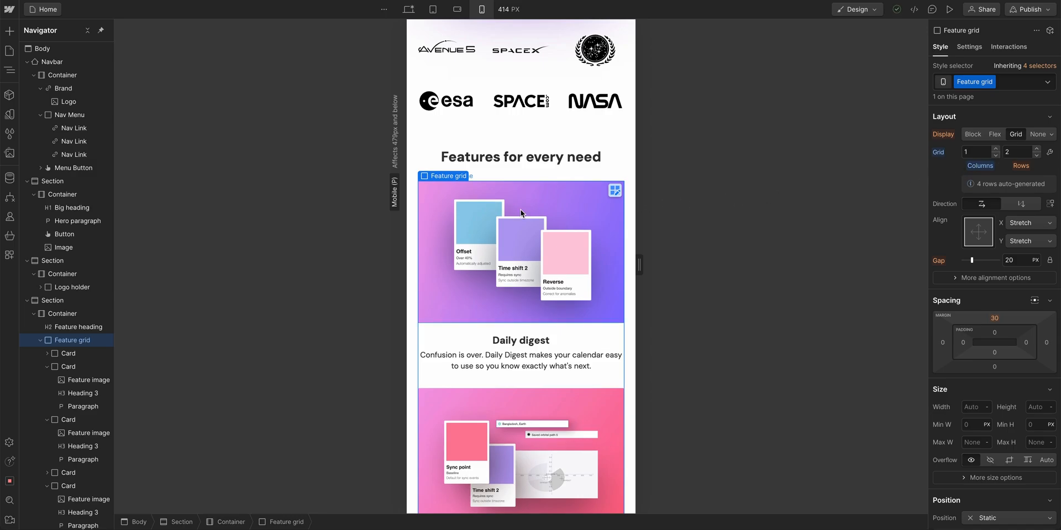
pyautogui.scroll(-3)
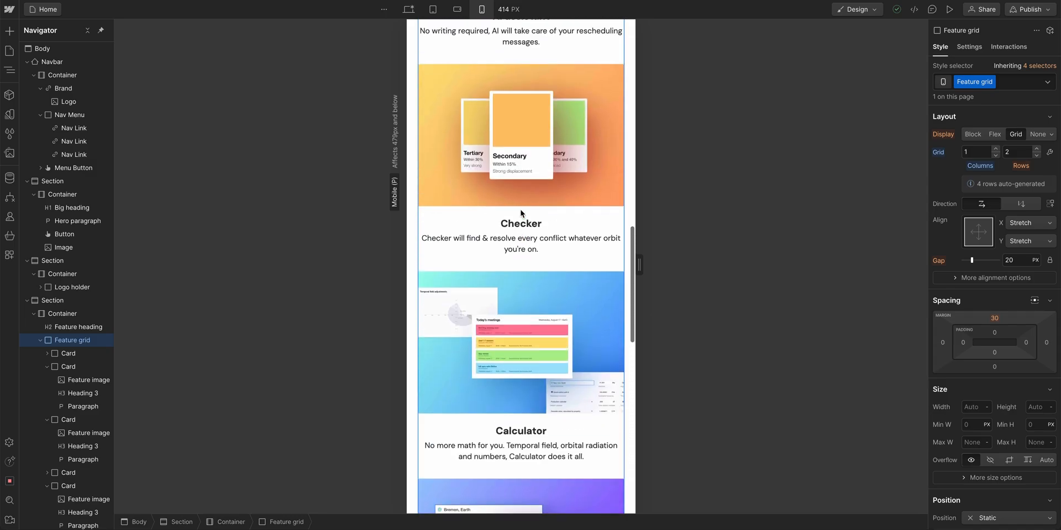
pyautogui.scroll(3)
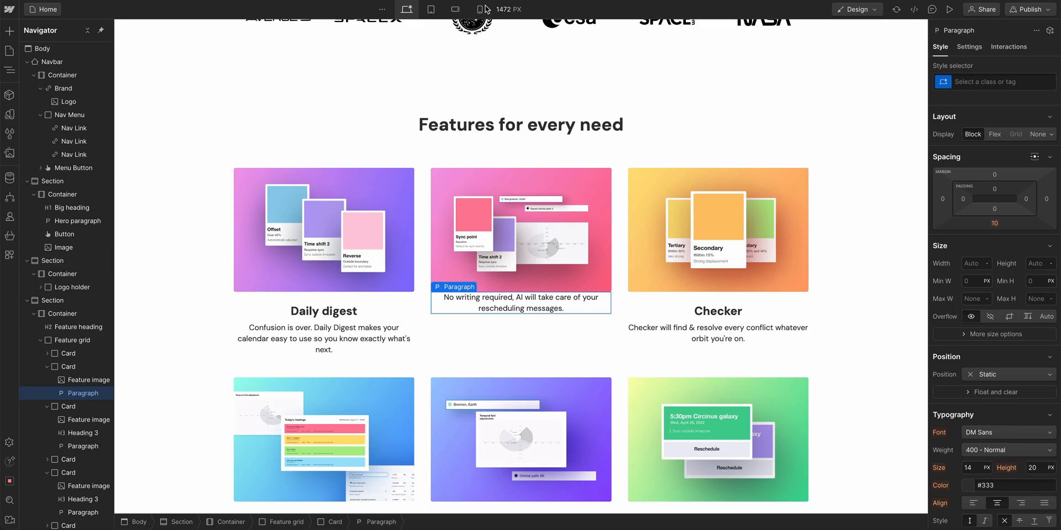
# Switch between desktop and the 320 px mobile portrait breakpoint to review the layout
pyautogui.click(456, 9)
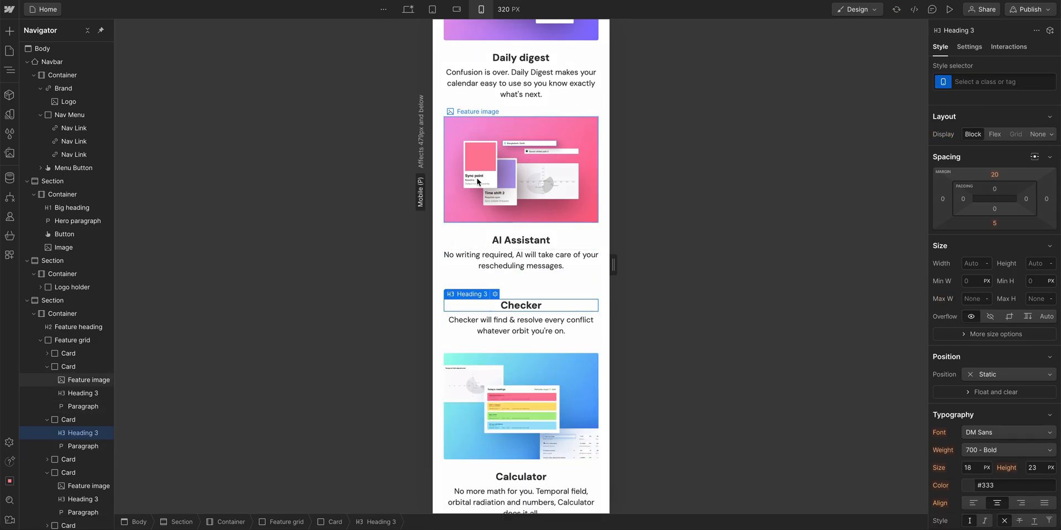
pyautogui.click(407, 9)
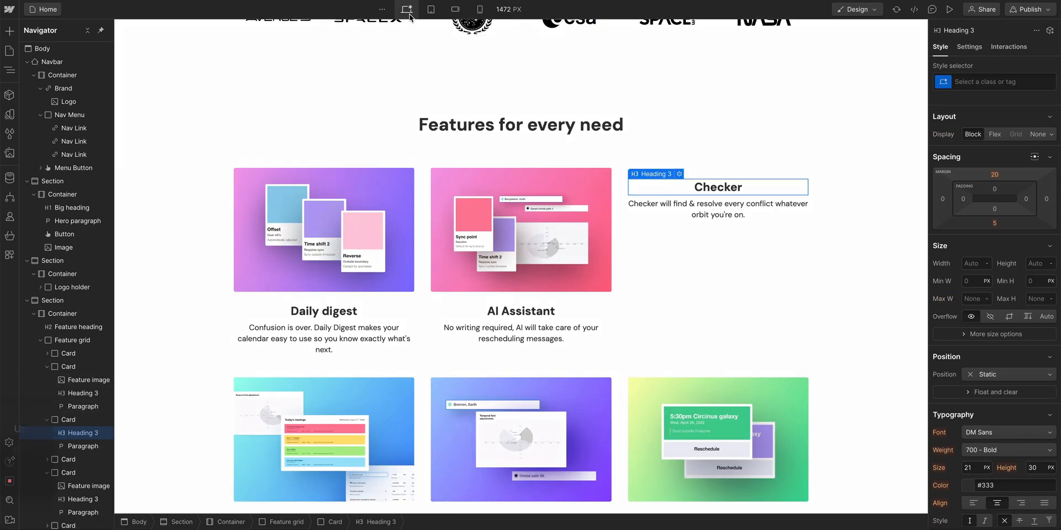
pyautogui.click(480, 9)
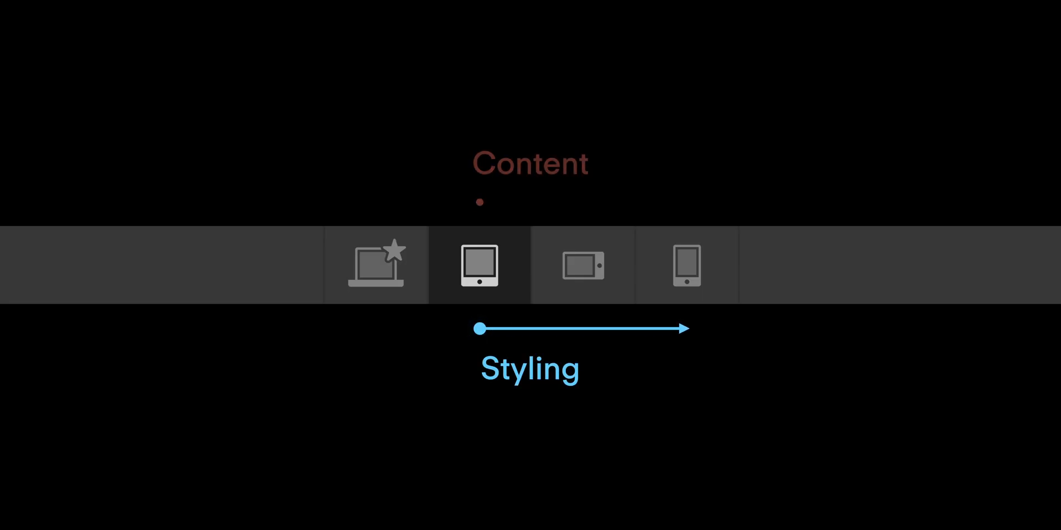
pyautogui.click(479, 9)
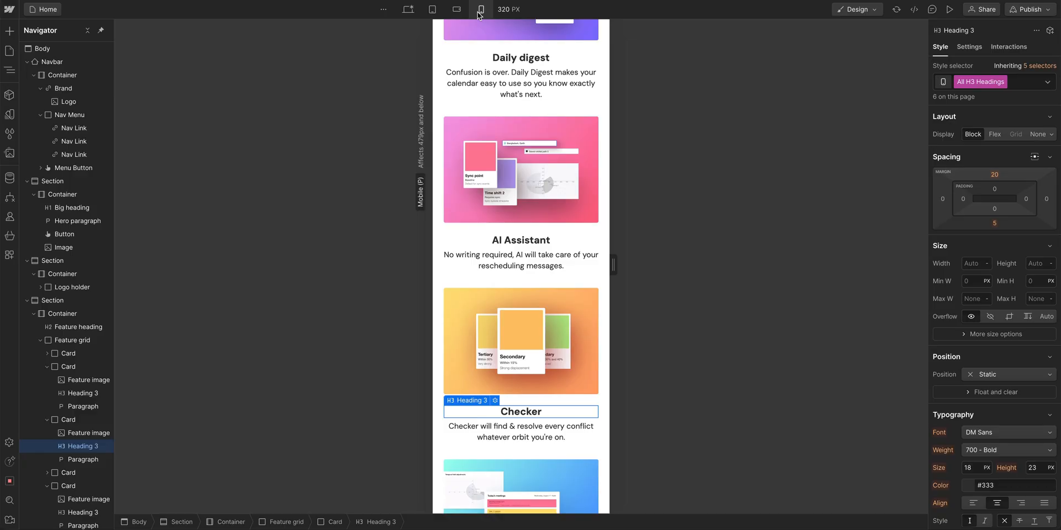
# Select the footer link block and set its flex layout to wrap, giving two rows at 320 px
pyautogui.scroll(-3)
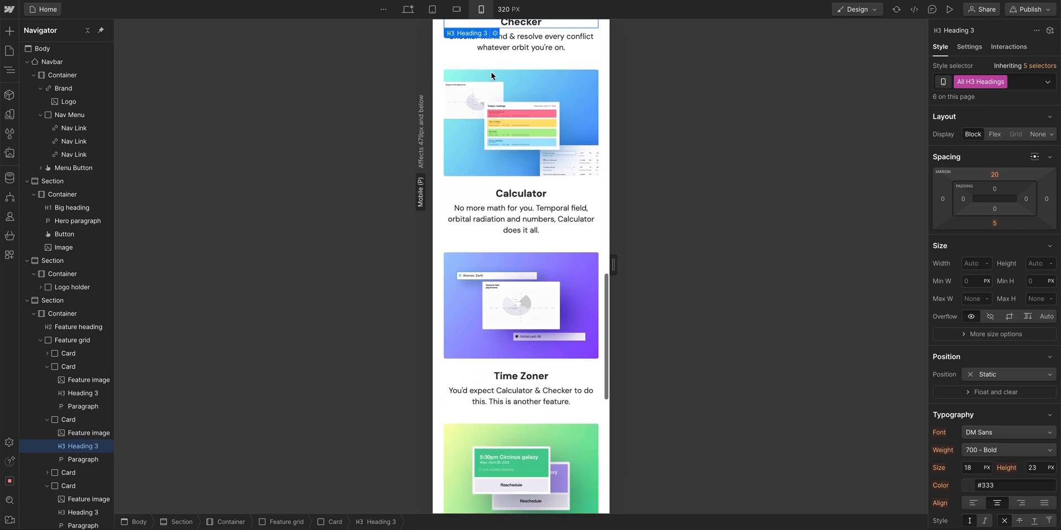
pyautogui.scroll(-3)
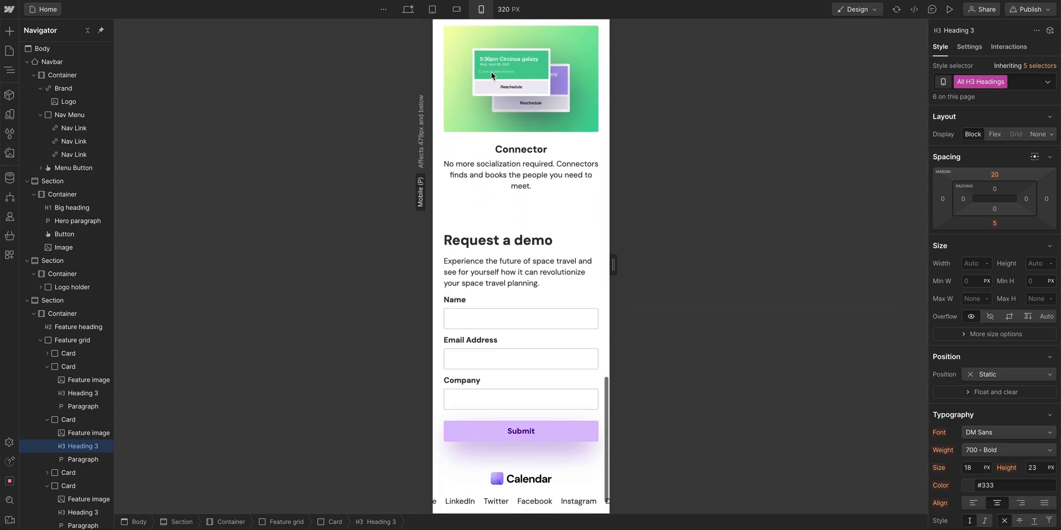
pyautogui.scroll(-3)
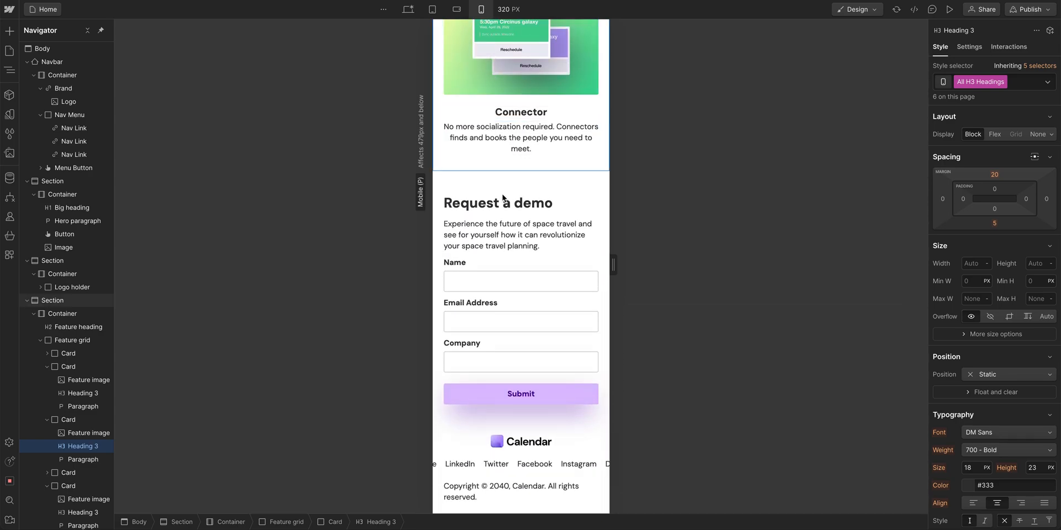
pyautogui.click(518, 464)
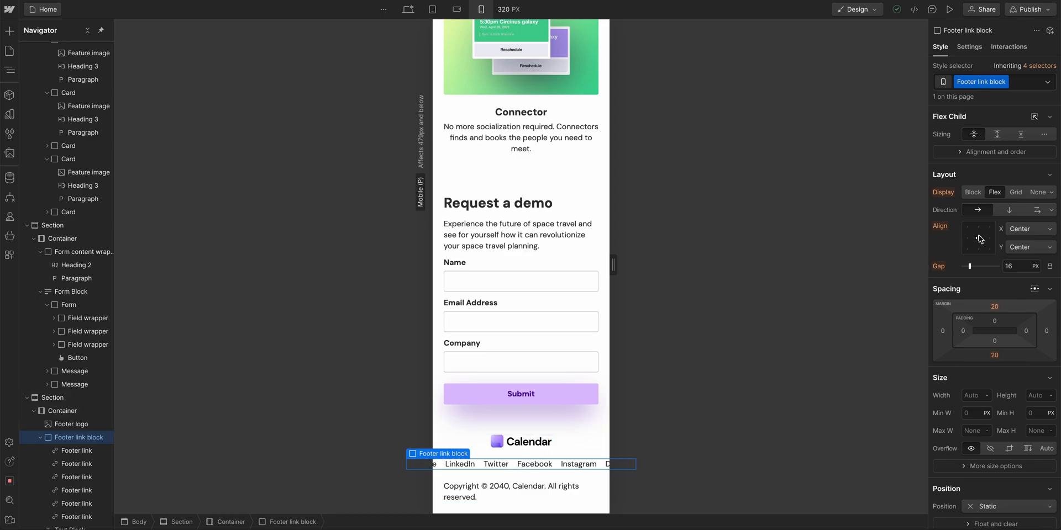
pyautogui.click(1040, 210)
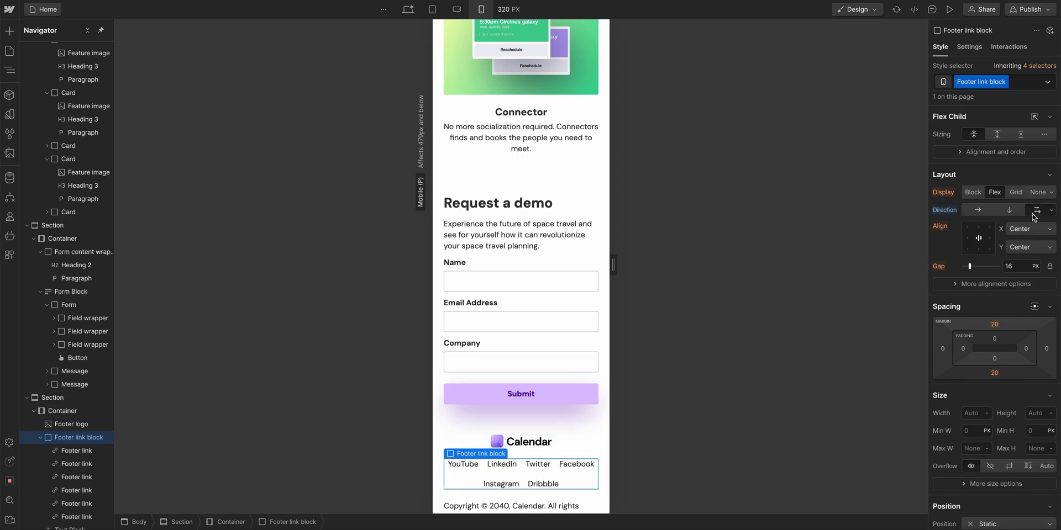
pyautogui.click(1049, 265)
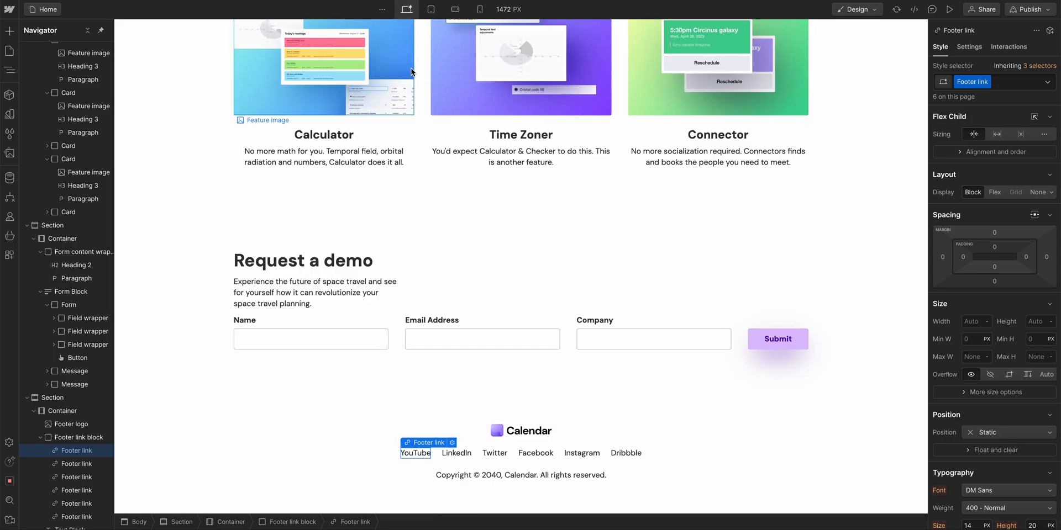
# Give footer links 10 px top/bottom padding on tablet, then check them down to 240 px
pyautogui.click(431, 9)
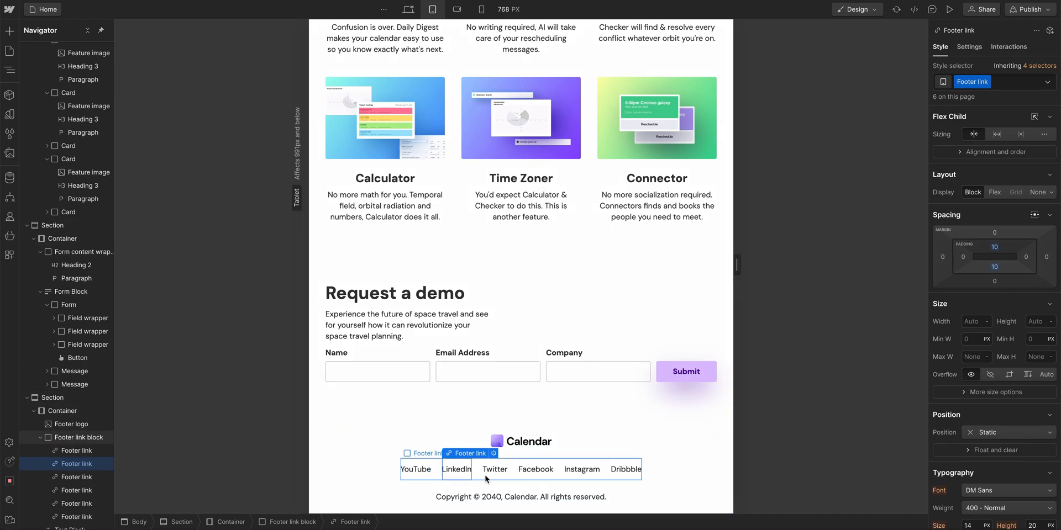
pyautogui.click(536, 469)
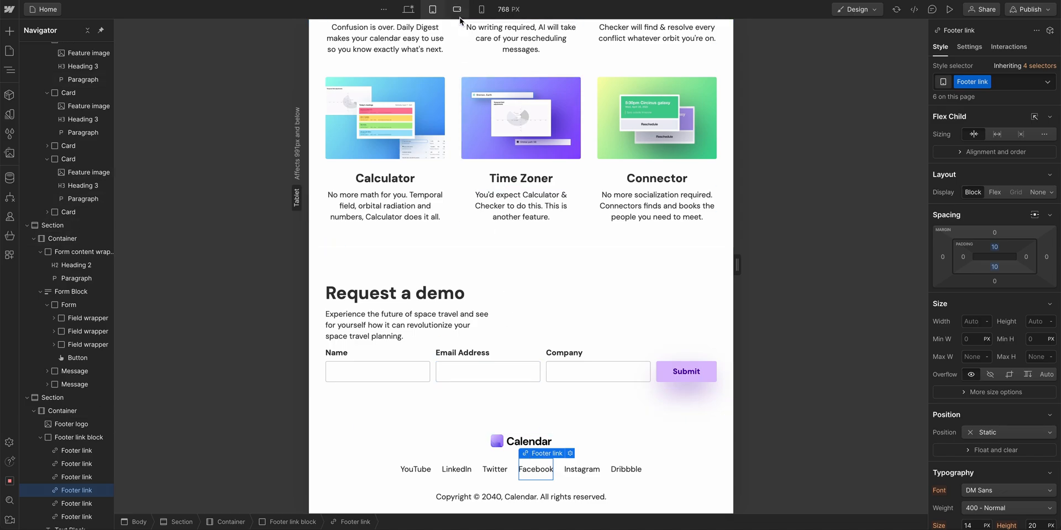
pyautogui.click(458, 9)
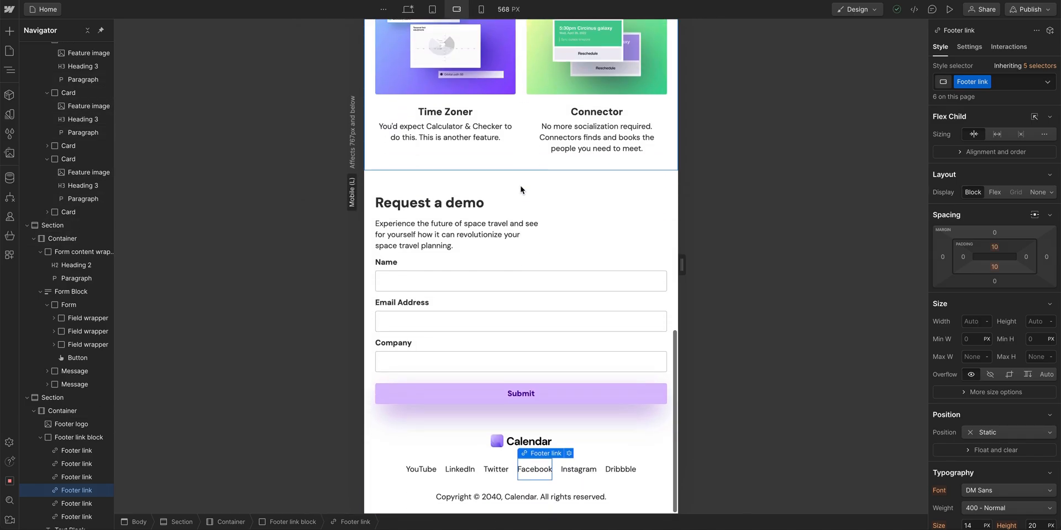
pyautogui.moveTo(679, 265); pyautogui.dragTo(704, 264)
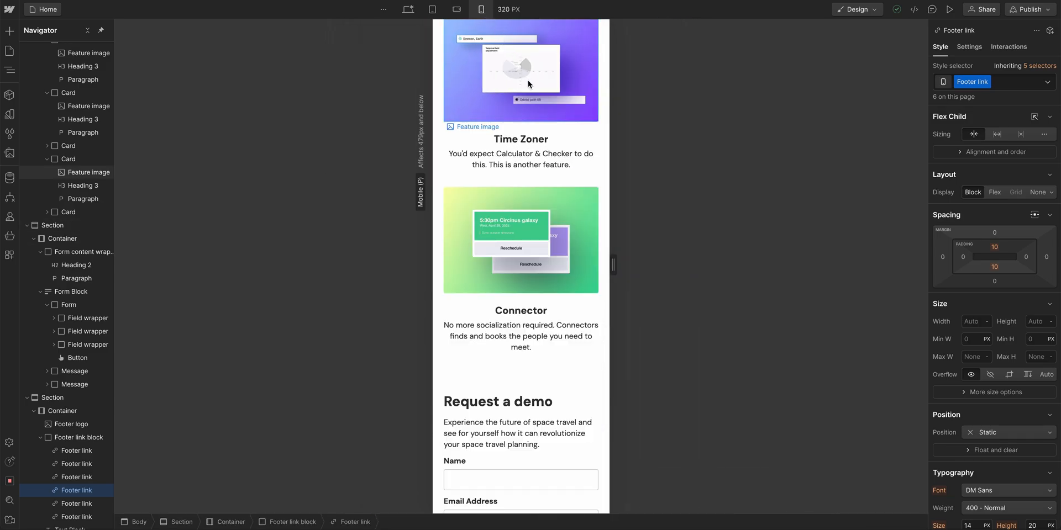
pyautogui.scroll(-3)
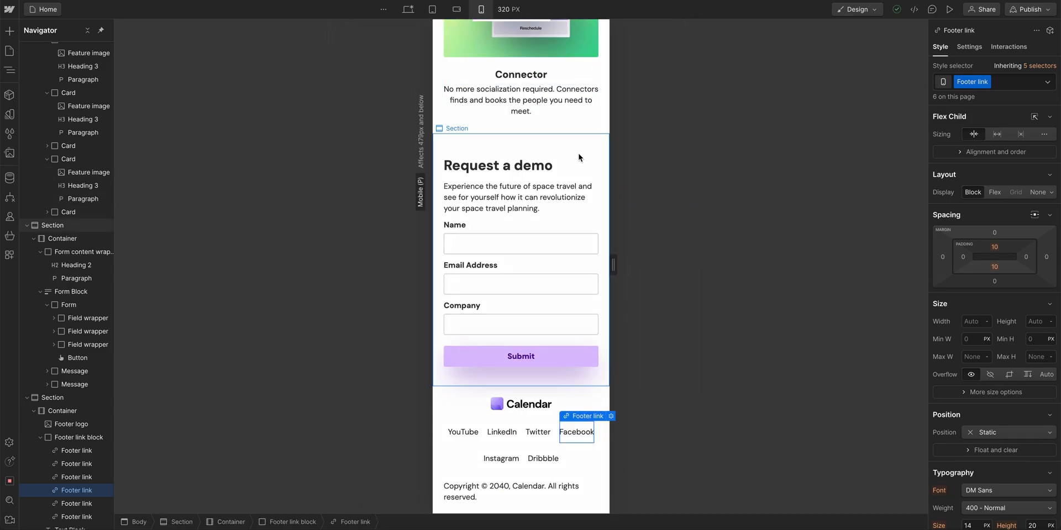
pyautogui.click(81, 436)
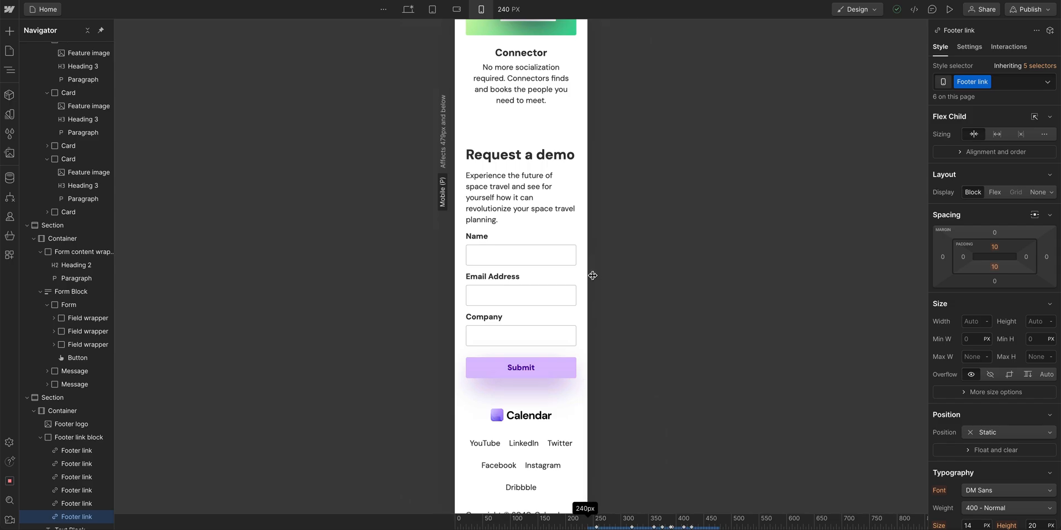
pyautogui.moveTo(568, 275); pyautogui.dragTo(654, 265)
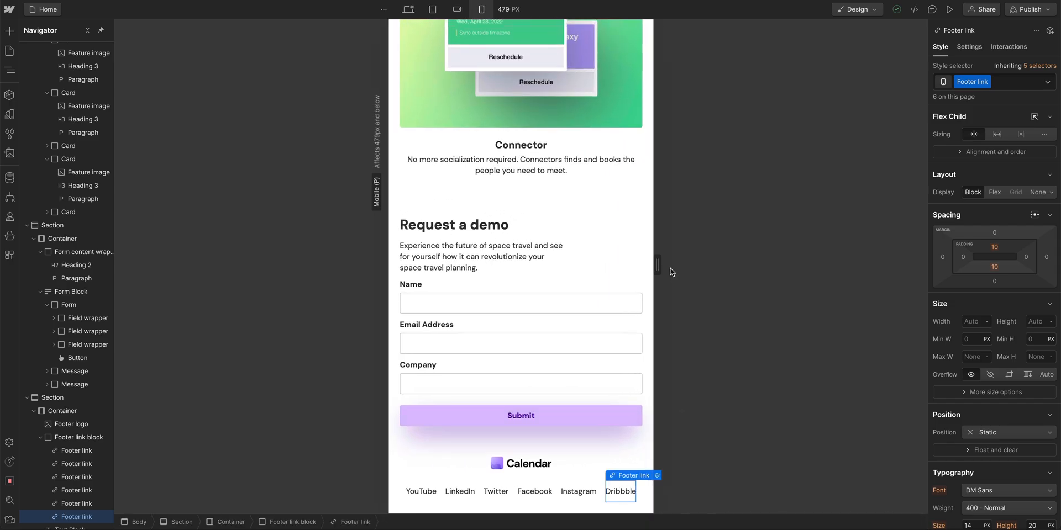
pyautogui.click(950, 9)
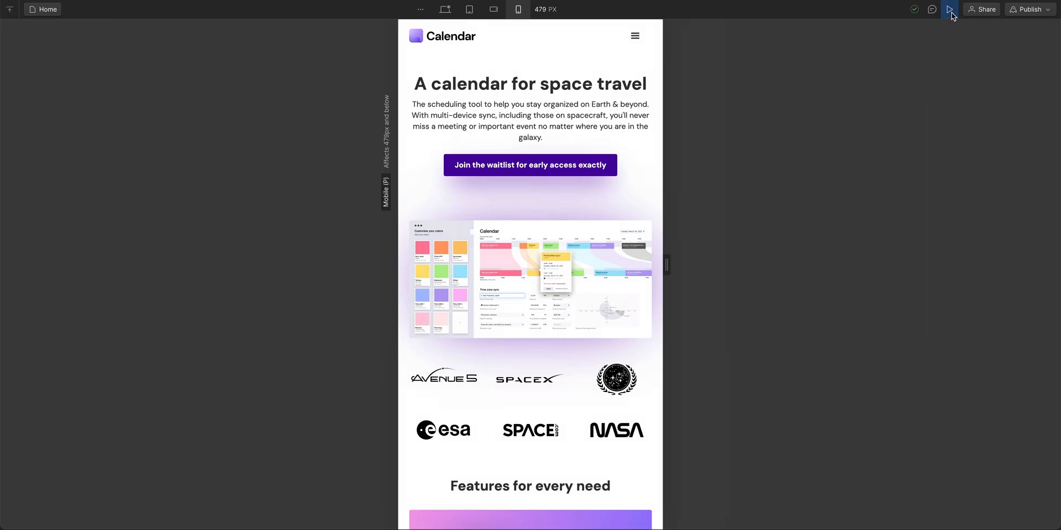
# Preview the page at about 445 px, full desktop and narrowest phone width, then exit preview
pyautogui.moveTo(666, 265); pyautogui.dragTo(654, 265)
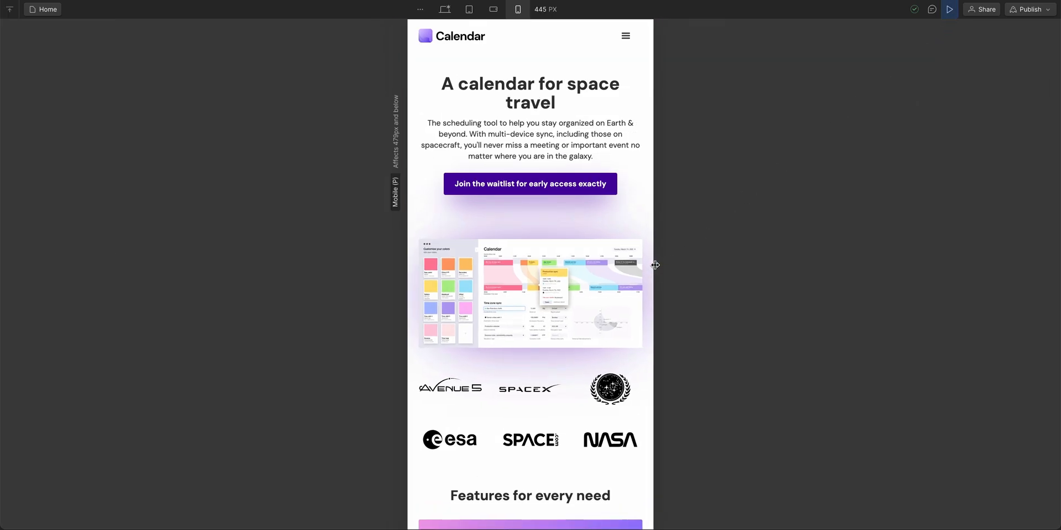
pyautogui.click(443, 9)
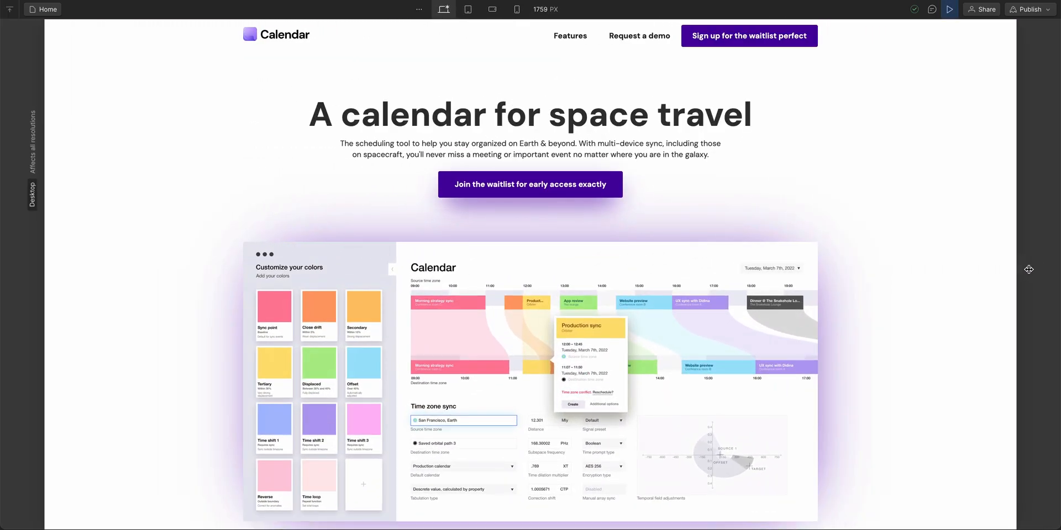
pyautogui.click(517, 9)
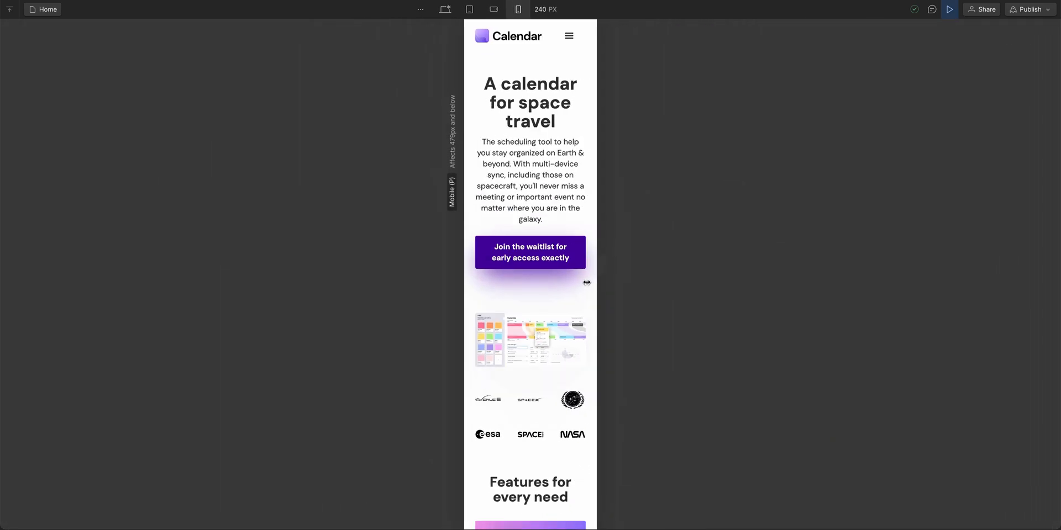
pyautogui.click(443, 9)
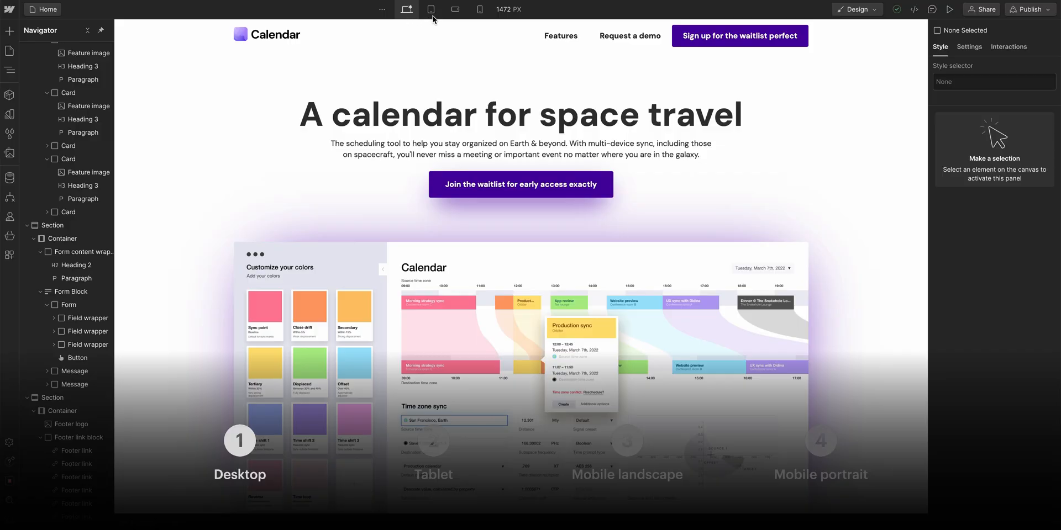
# Replay the hero fade-in animation on desktop, then view the 568 px mobile landscape layout
pyautogui.click(455, 9)
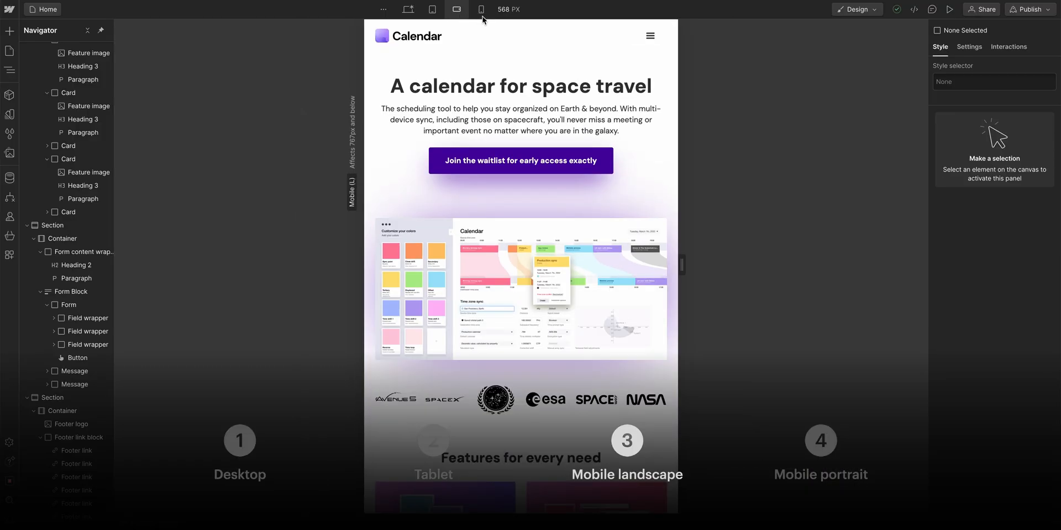
pyautogui.click(406, 9)
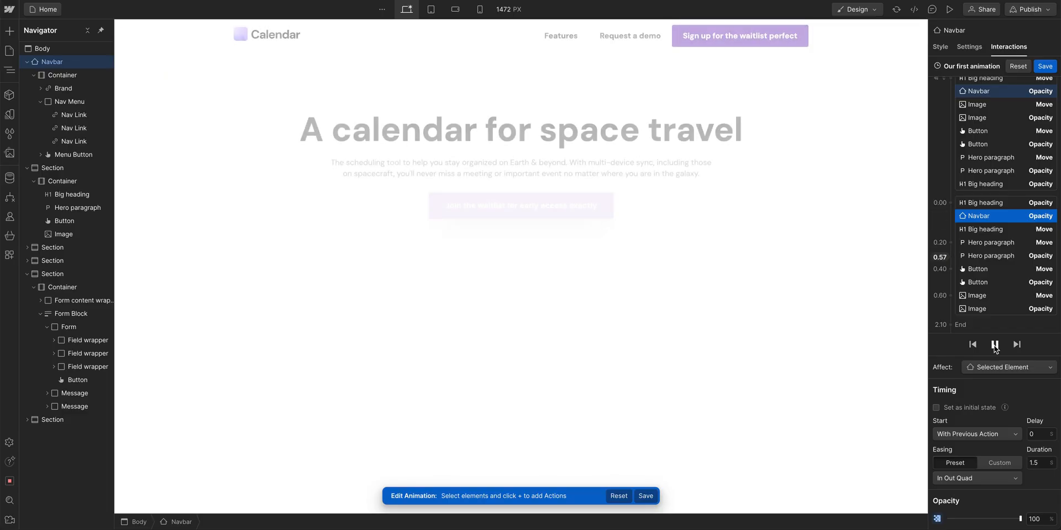
pyautogui.click(995, 344)
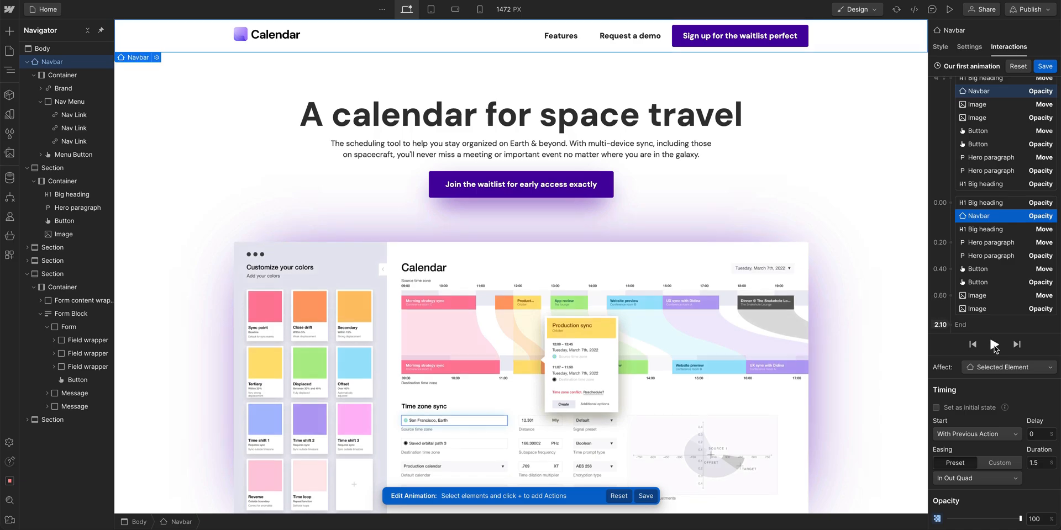
pyautogui.click(430, 10)
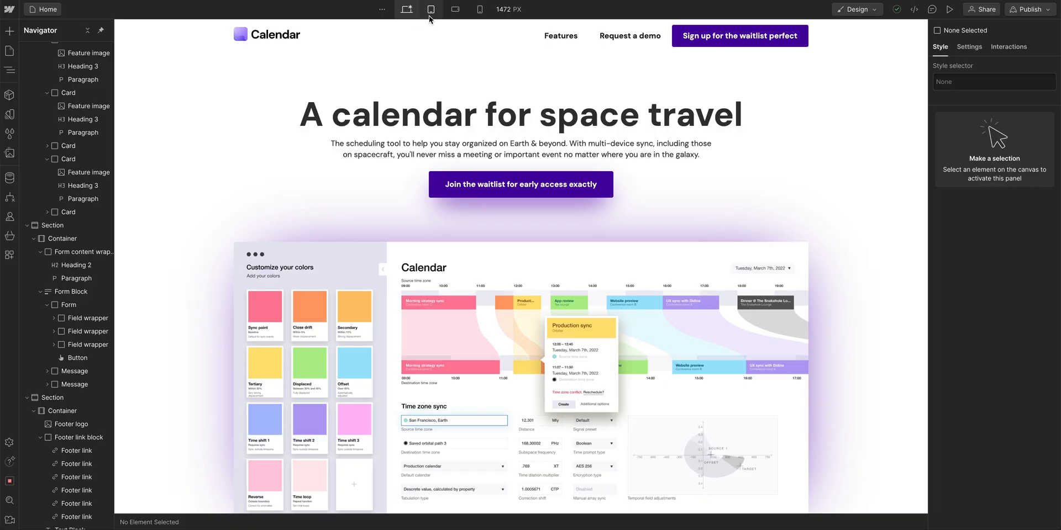
pyautogui.click(456, 8)
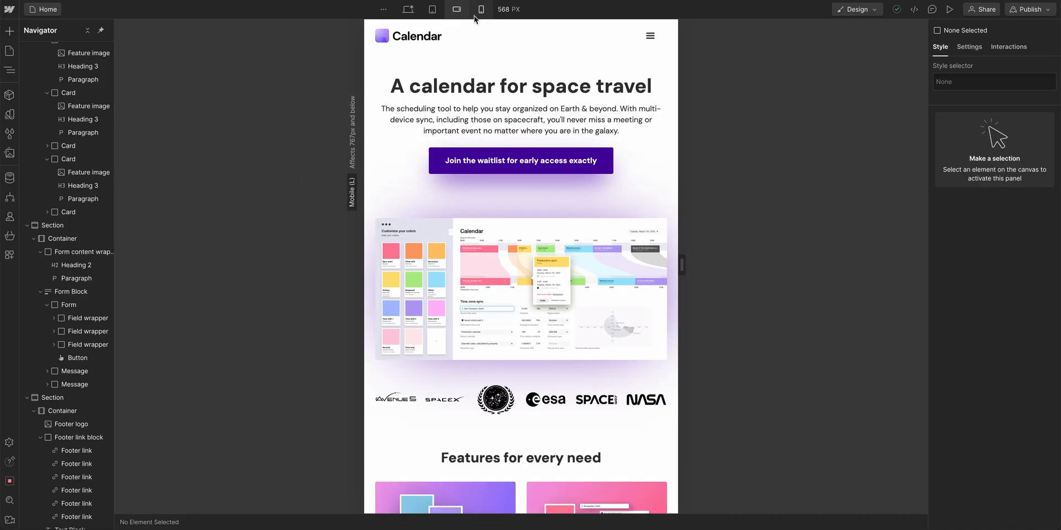